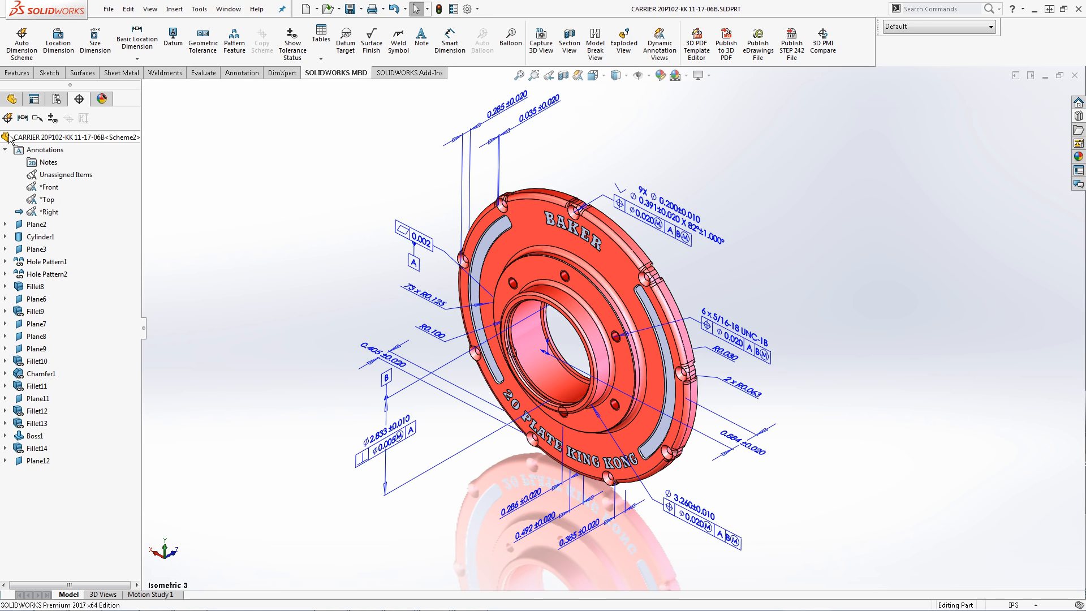
# Select the carrier plate's Annotations folder and show the captured 3D Views panel.
pyautogui.click(47, 149)
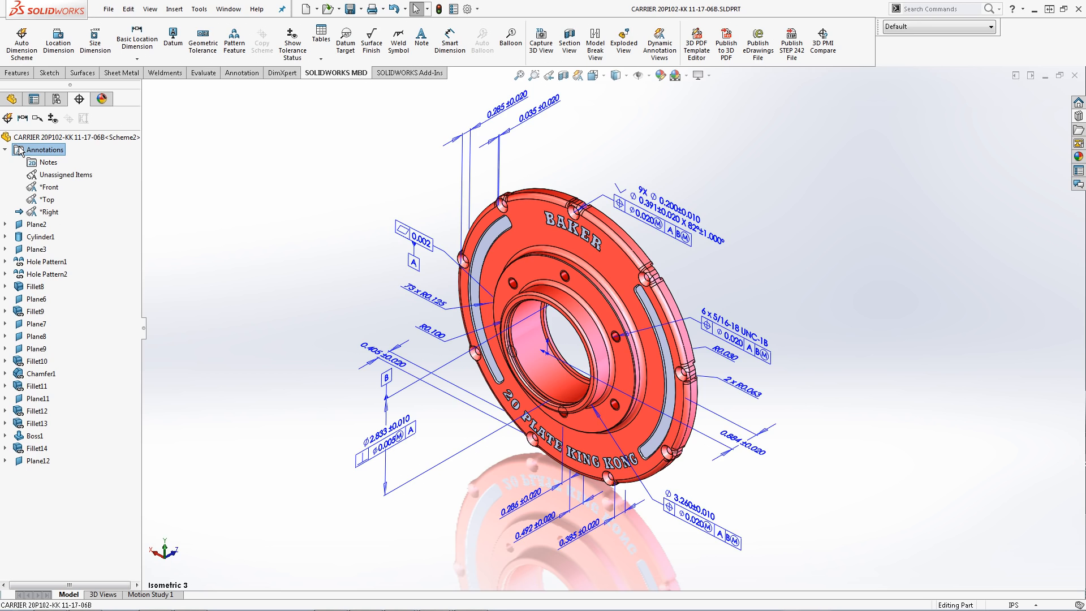
pyautogui.moveTo(104, 601)
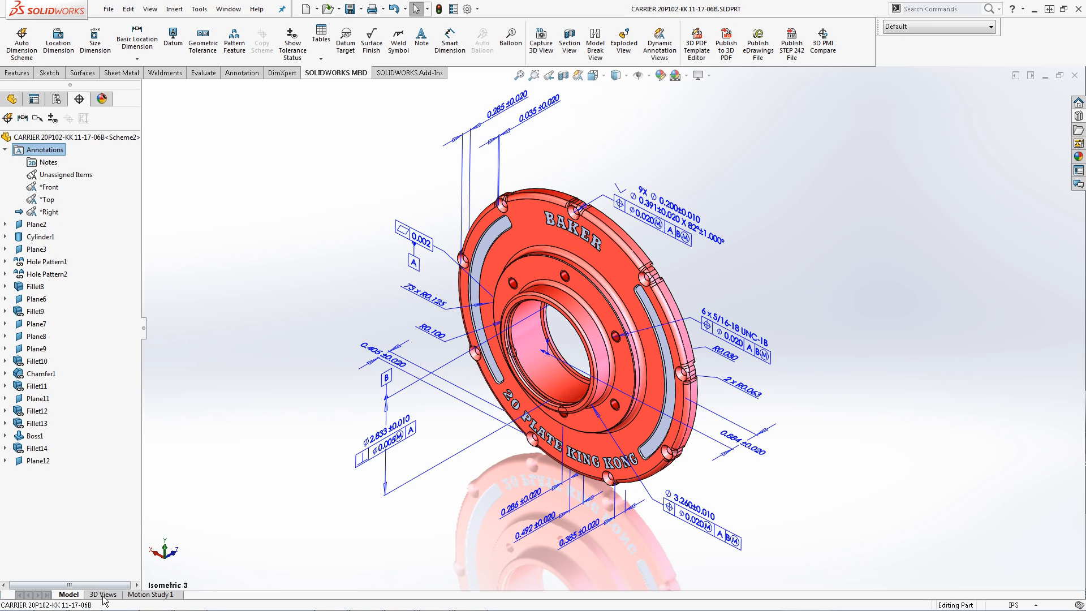
pyautogui.click(102, 594)
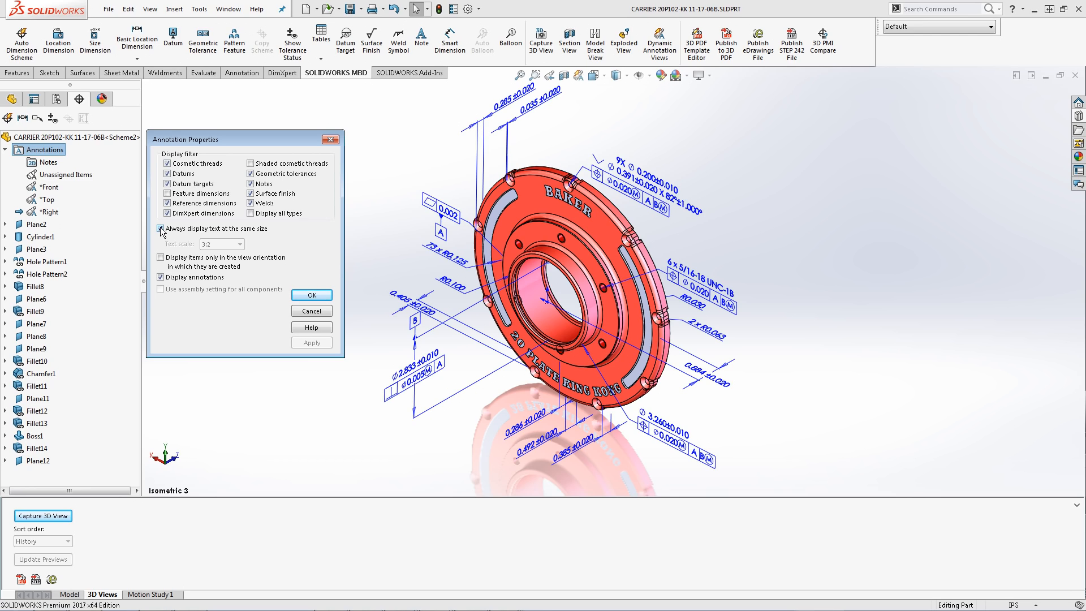
# Toggle 'Always display text at the same size', apply, re-enable it and confirm the annotation properties.
pyautogui.click(159, 228)
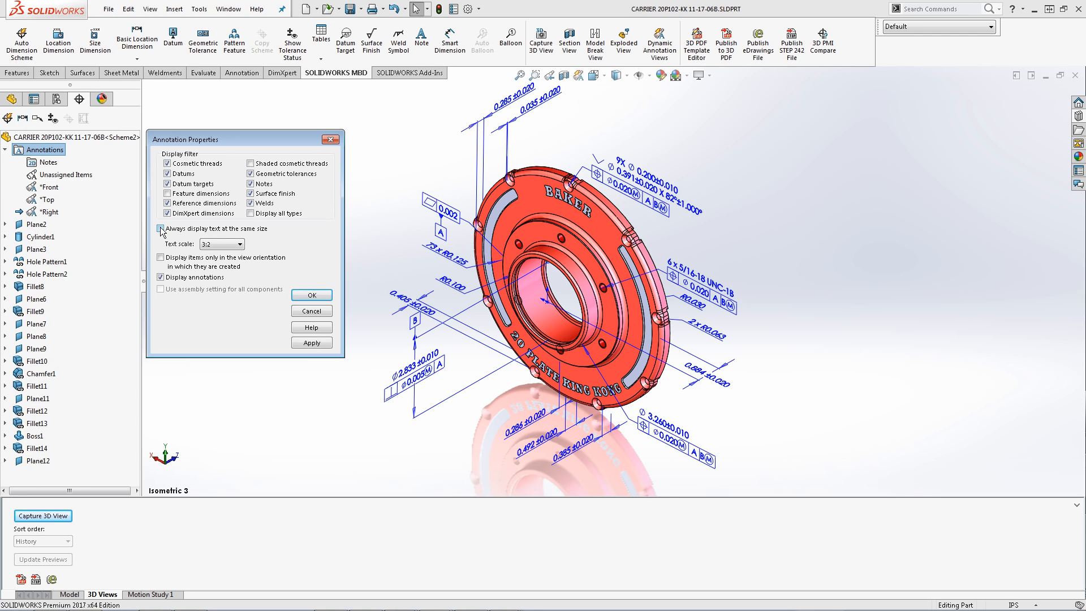
pyautogui.click(240, 244)
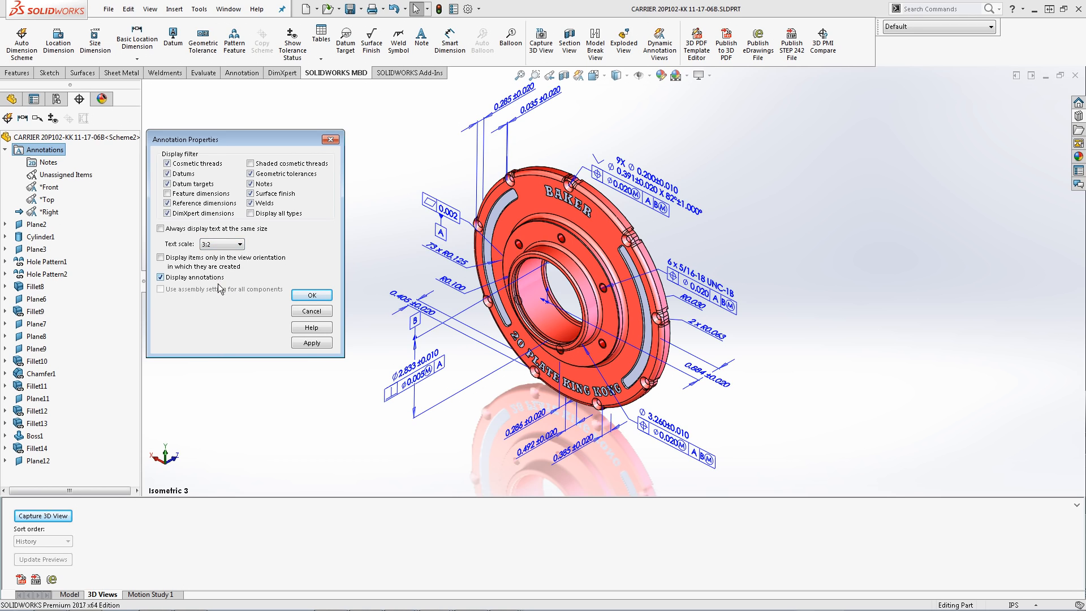
pyautogui.click(311, 342)
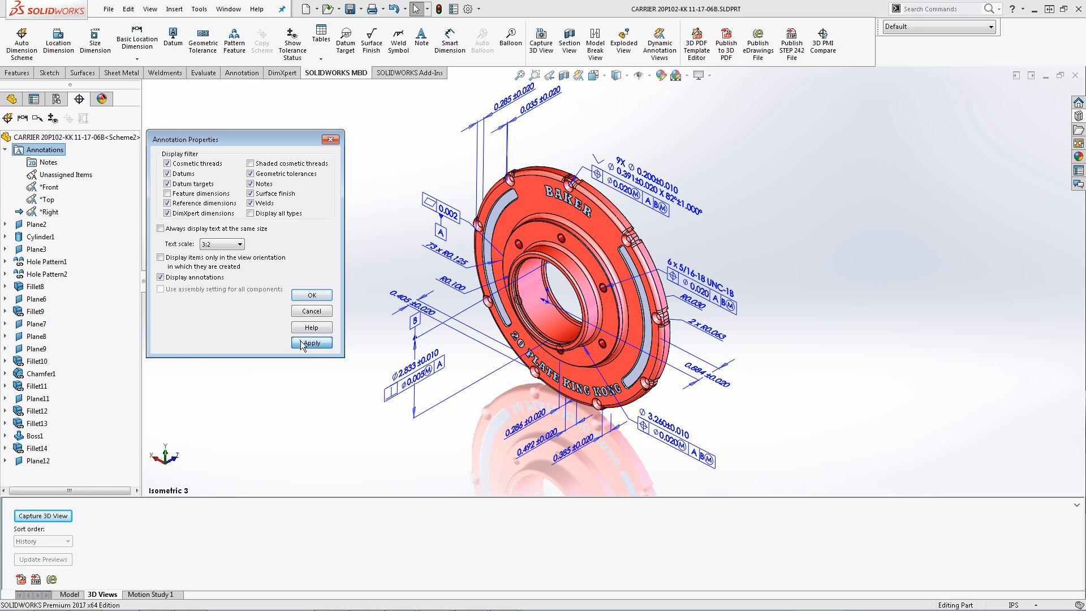
pyautogui.click(312, 341)
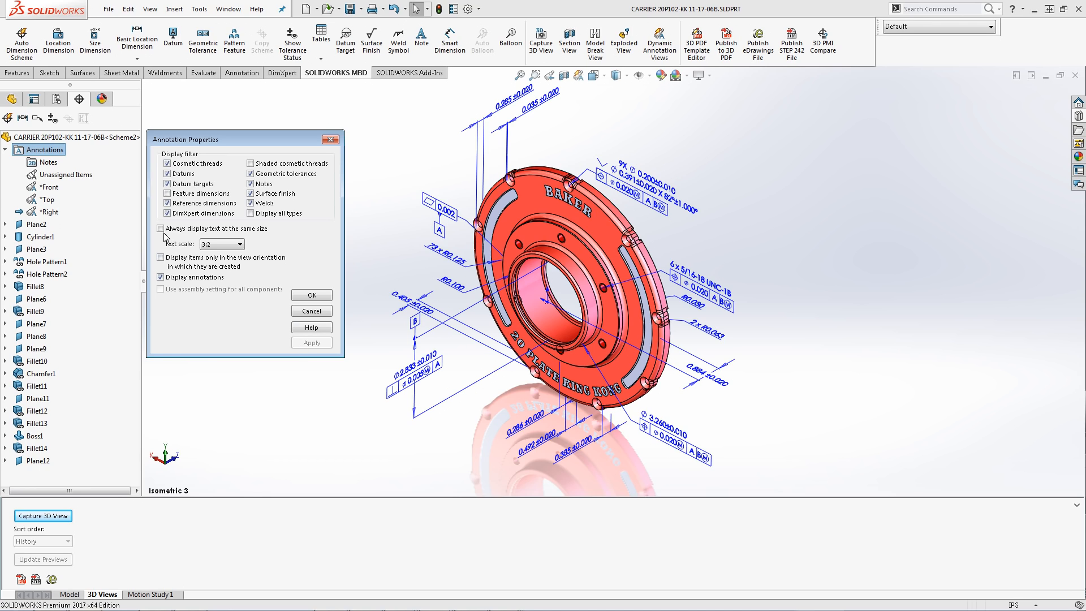
pyautogui.click(159, 227)
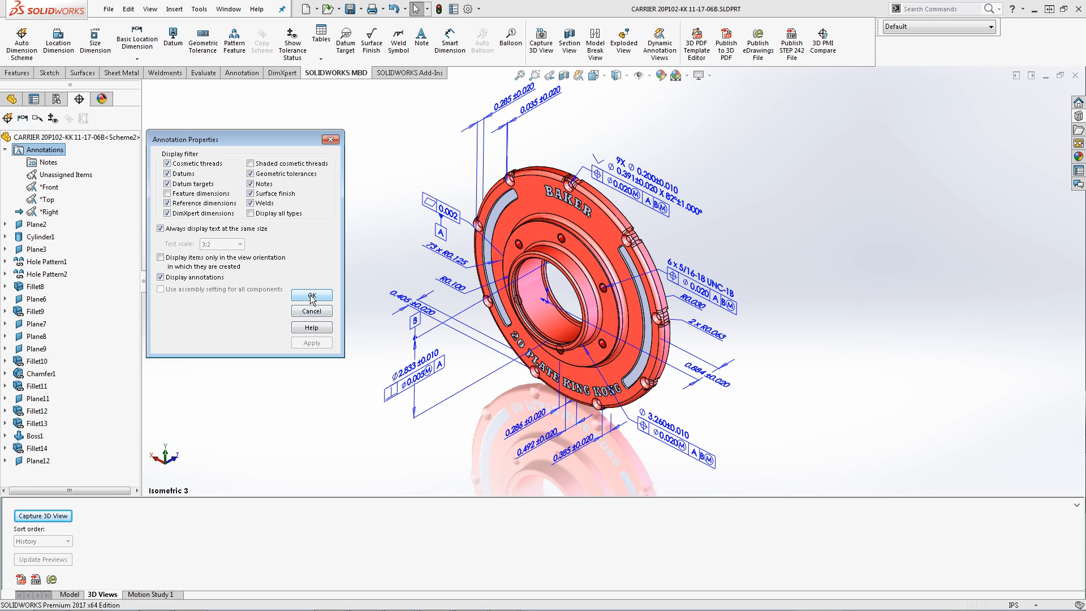
pyautogui.click(312, 294)
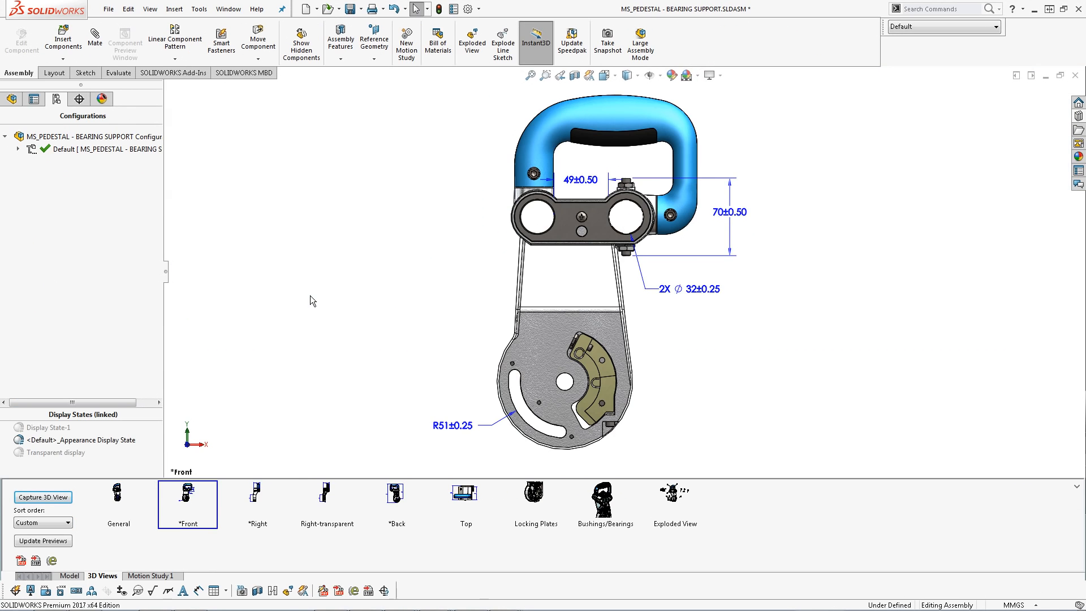
# Show the pedestal's *Right, Right-transparent, *Back and Top 3D views in turn.
pyautogui.click(256, 492)
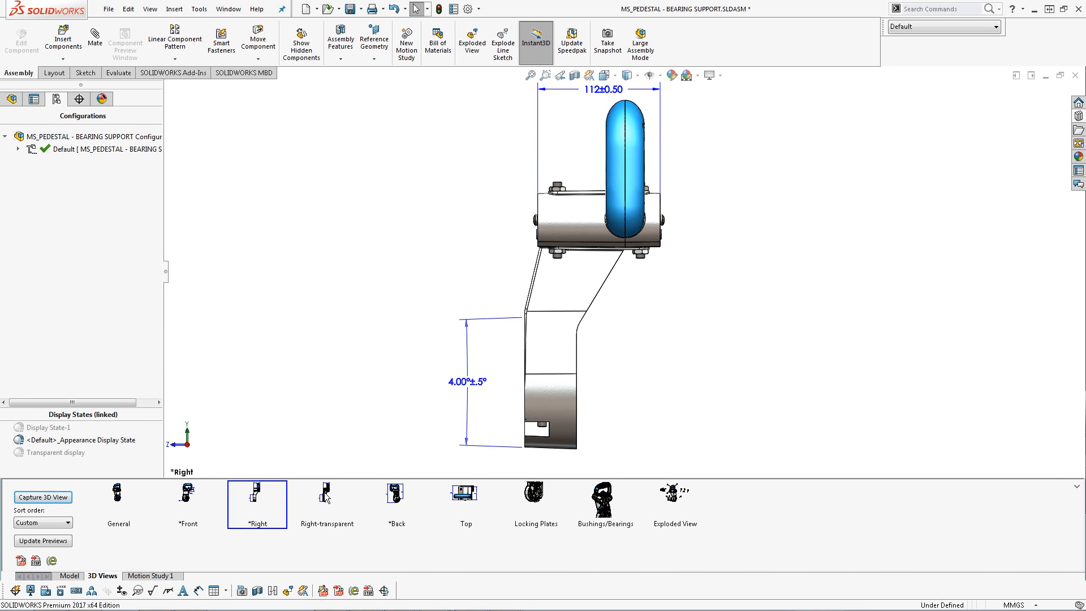
pyautogui.click(326, 505)
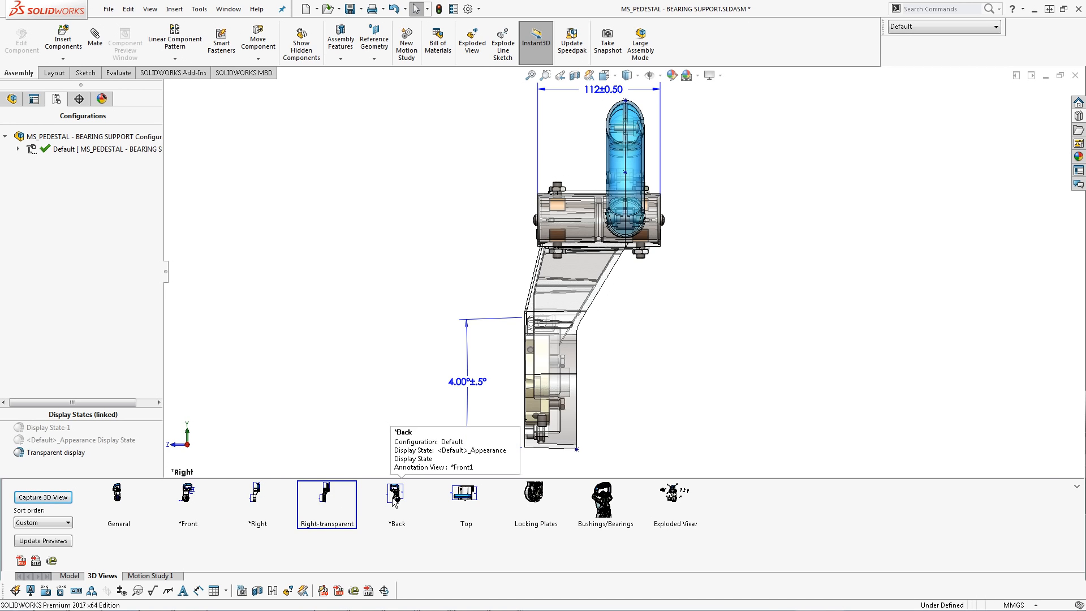
pyautogui.click(465, 492)
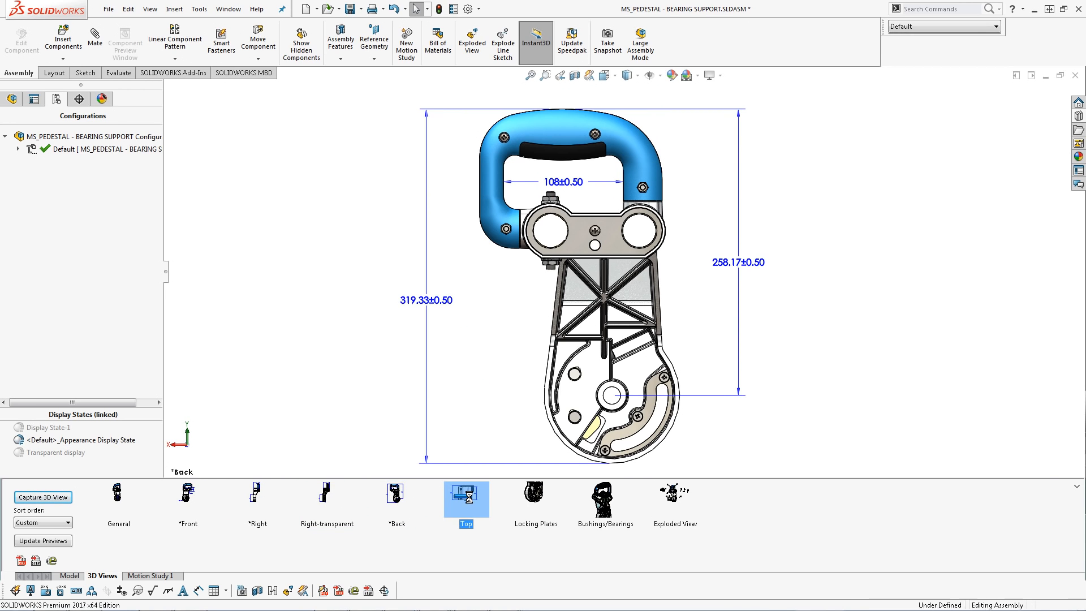
pyautogui.click(465, 499)
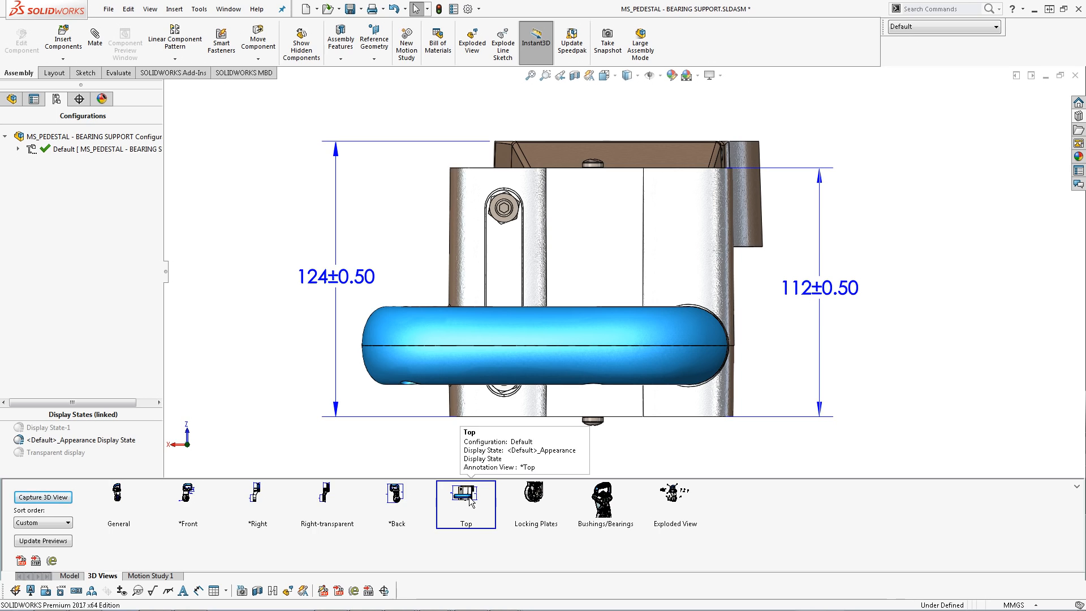
pyautogui.moveTo(447, 463)
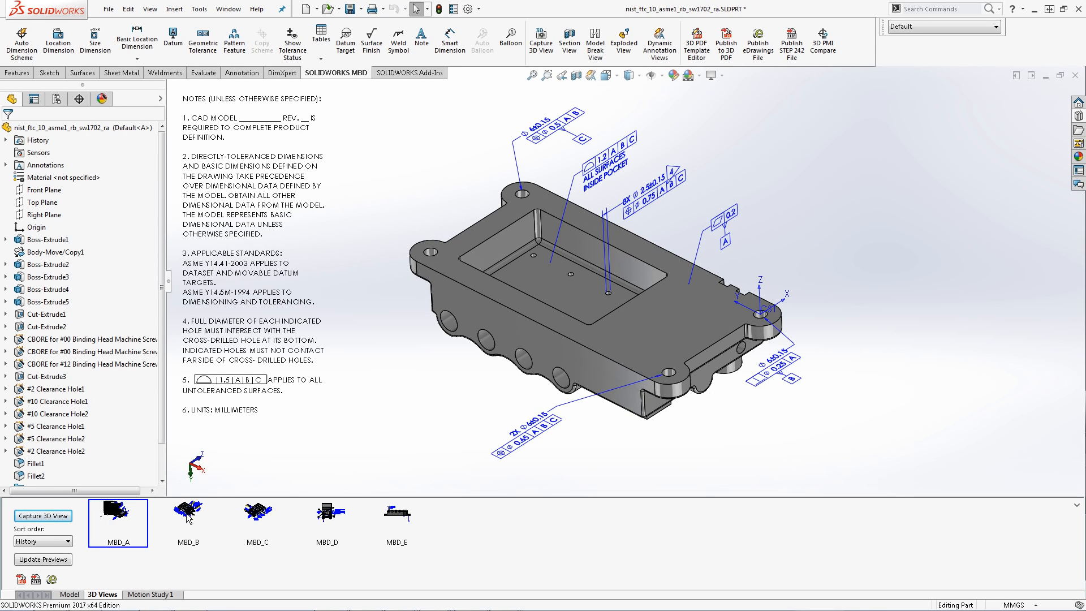
pyautogui.moveTo(187, 516)
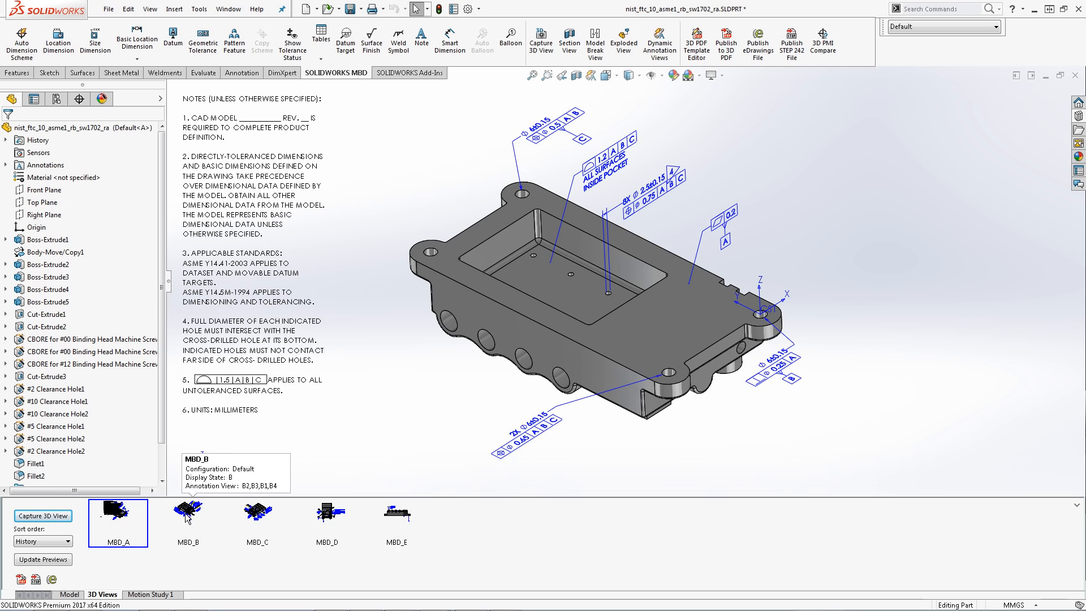
# Show the test part's MBD_B, MBD_C, MBD_D and MBD_E 3D views in turn.
pyautogui.click(187, 517)
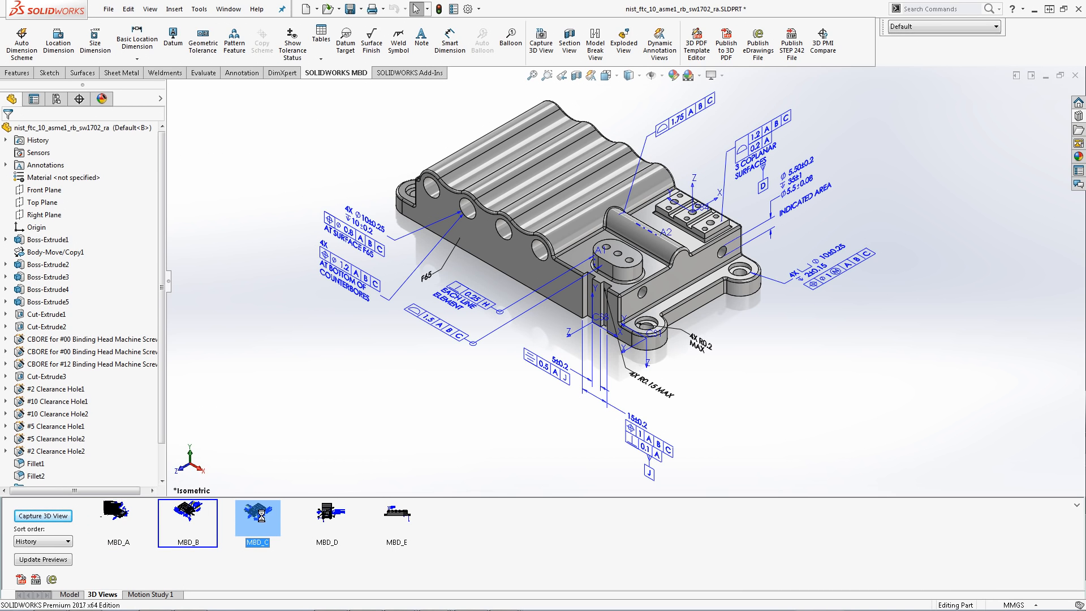
pyautogui.click(325, 517)
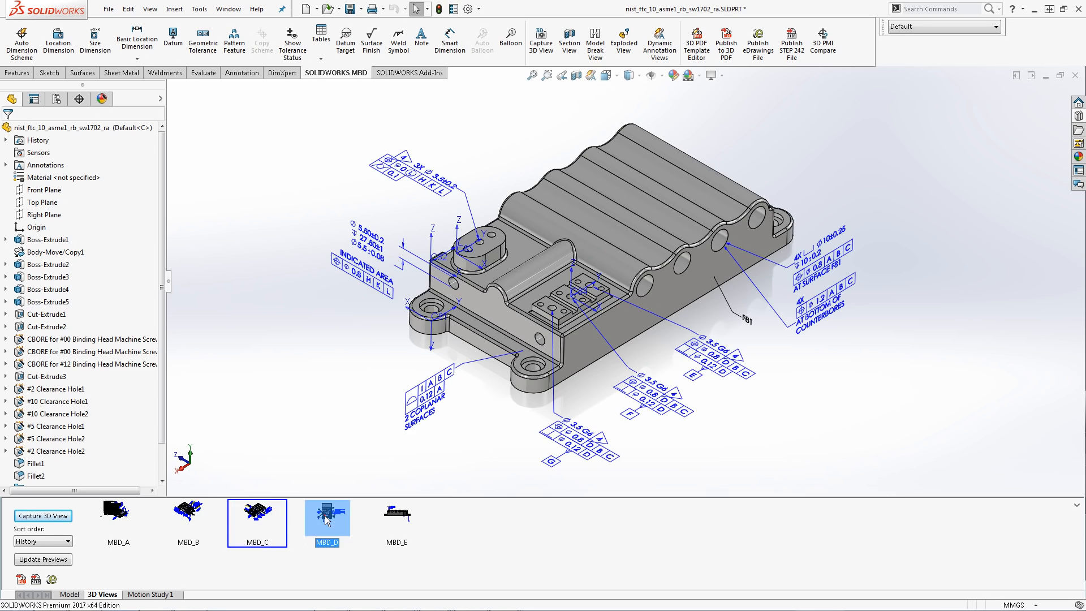
pyautogui.click(326, 522)
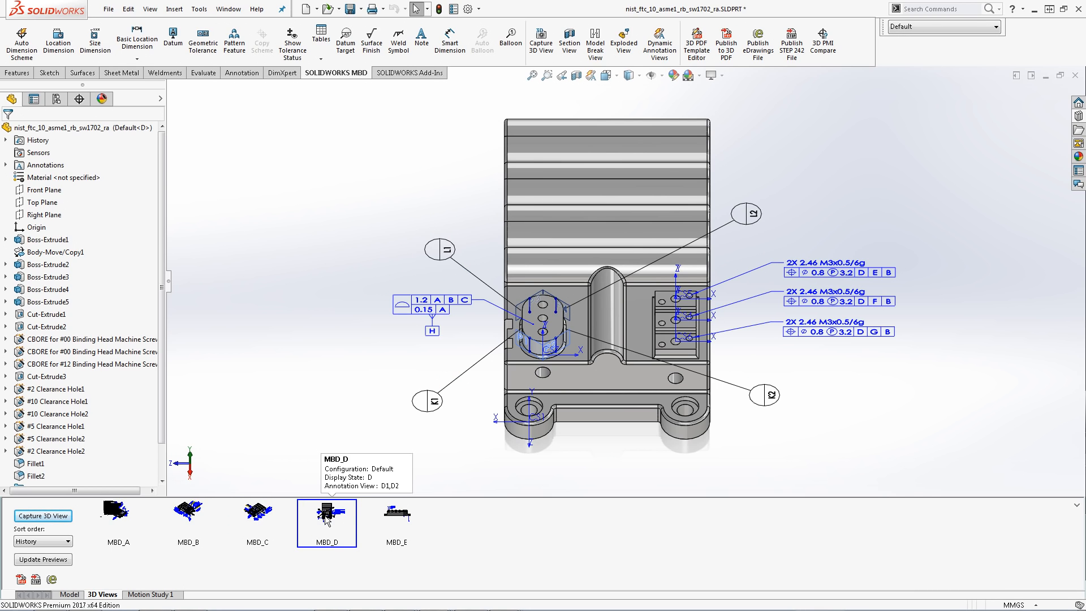
pyautogui.moveTo(399, 520)
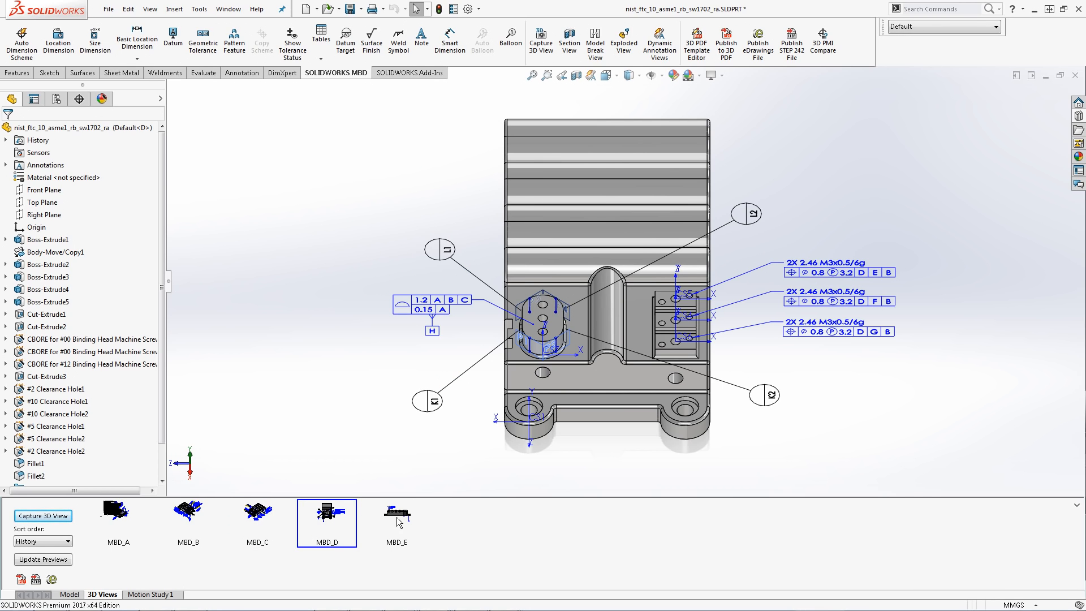
pyautogui.click(396, 523)
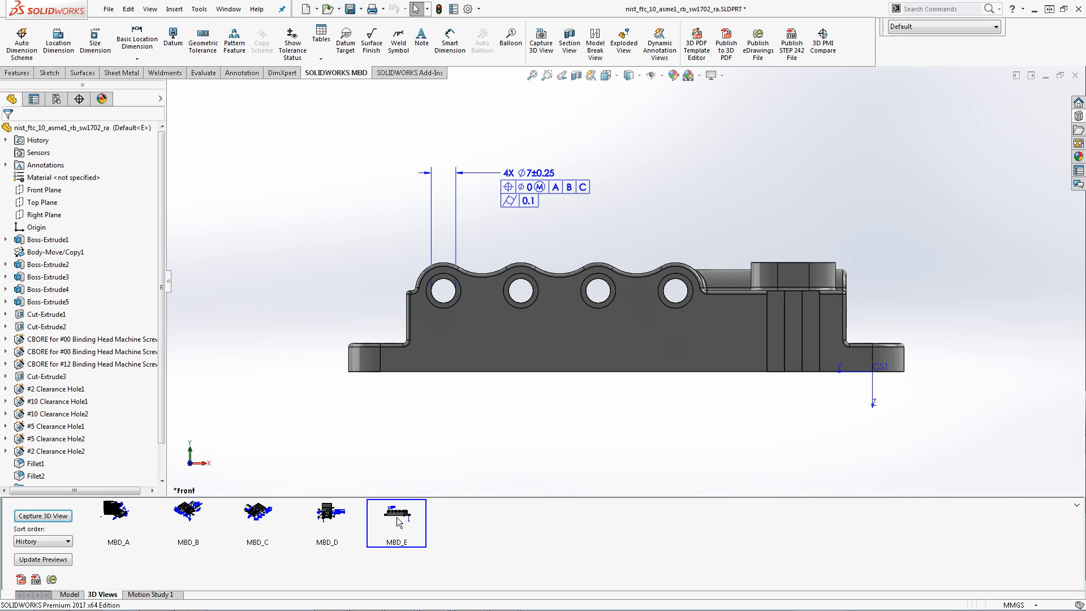
pyautogui.moveTo(396, 523)
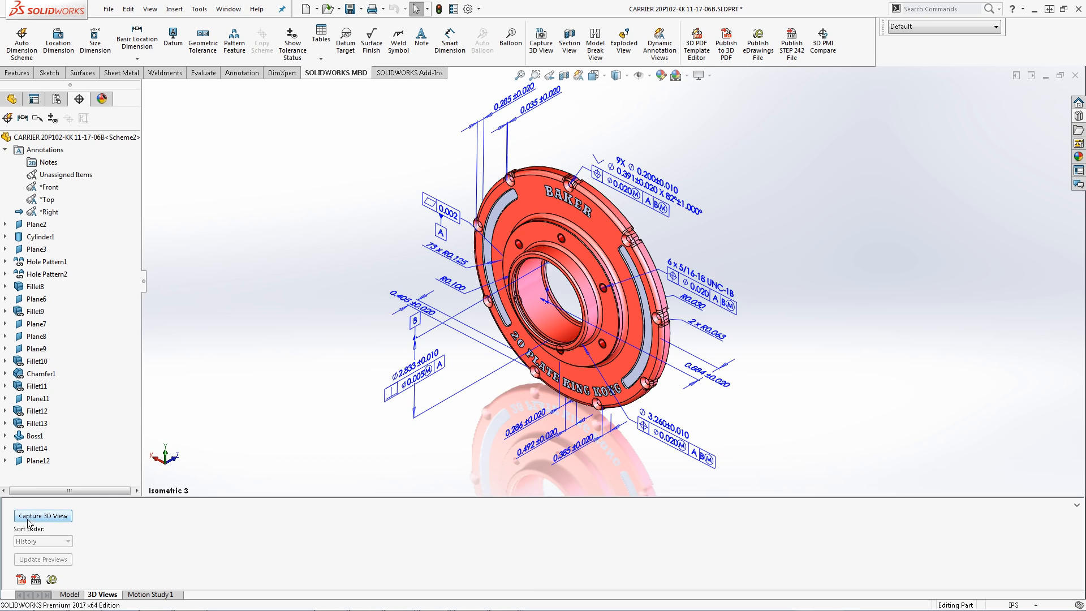
# Capture a 3D view named Isometric keeping the *Front, *Right and *Top annotation views included.
pyautogui.click(42, 515)
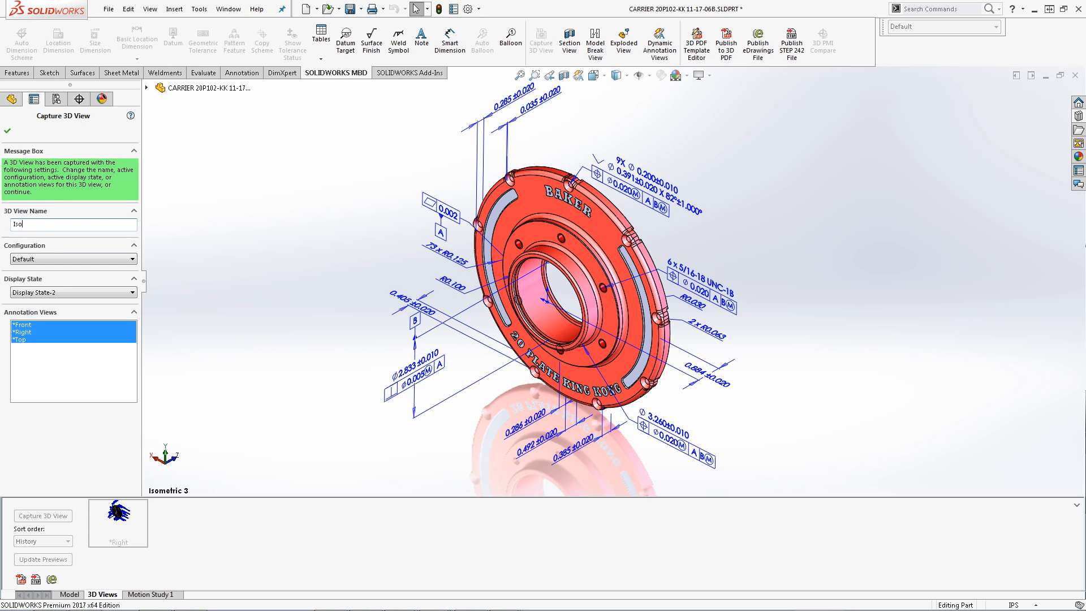
pyautogui.write('Isometric')
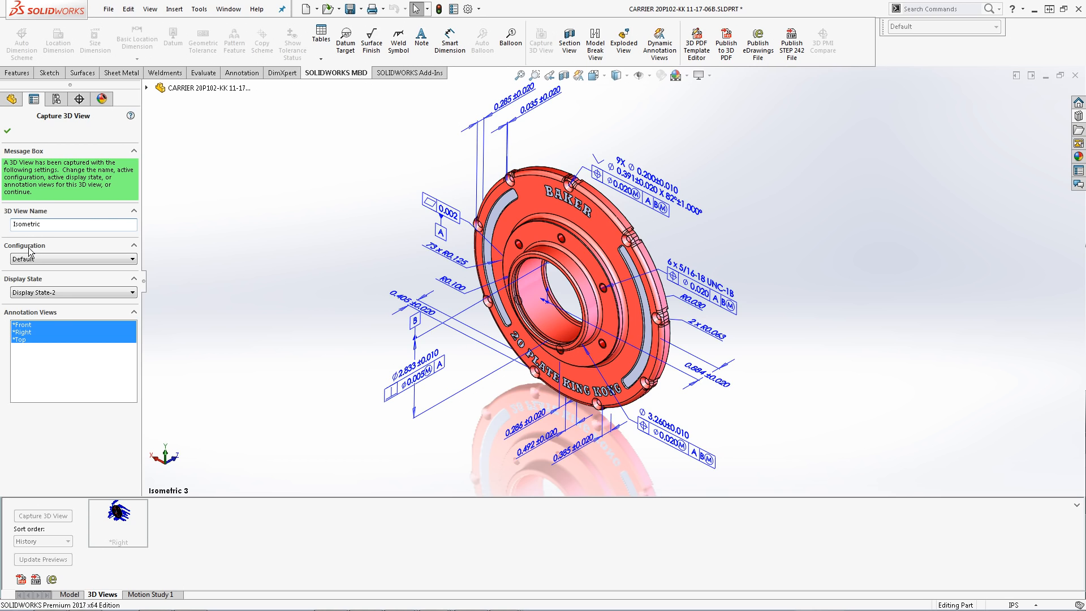
pyautogui.moveTo(26, 282)
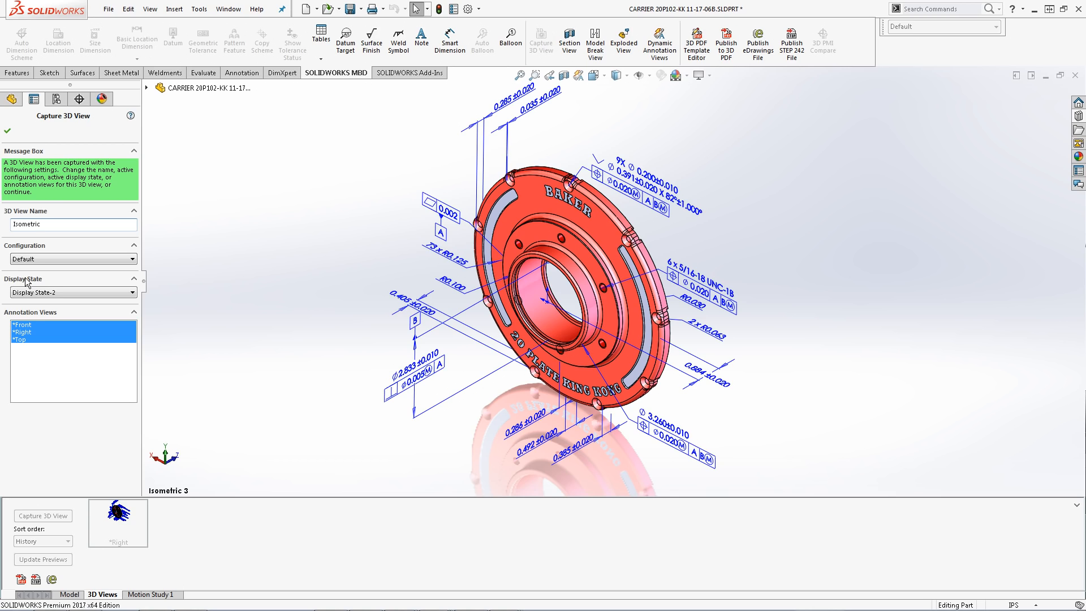
pyautogui.click(24, 332)
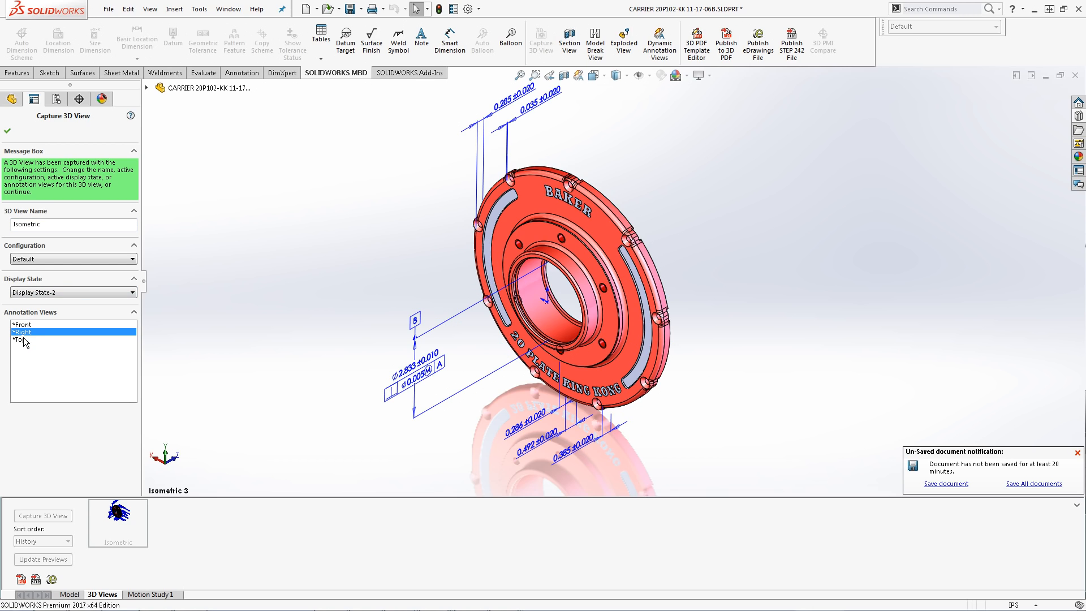
pyautogui.click(23, 325)
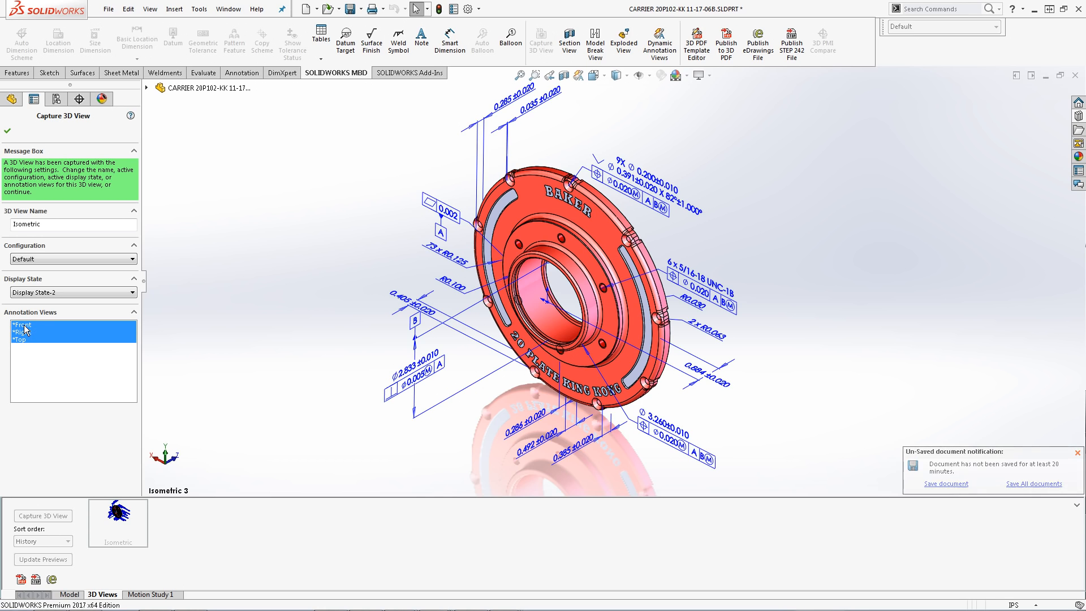
pyautogui.click(1078, 452)
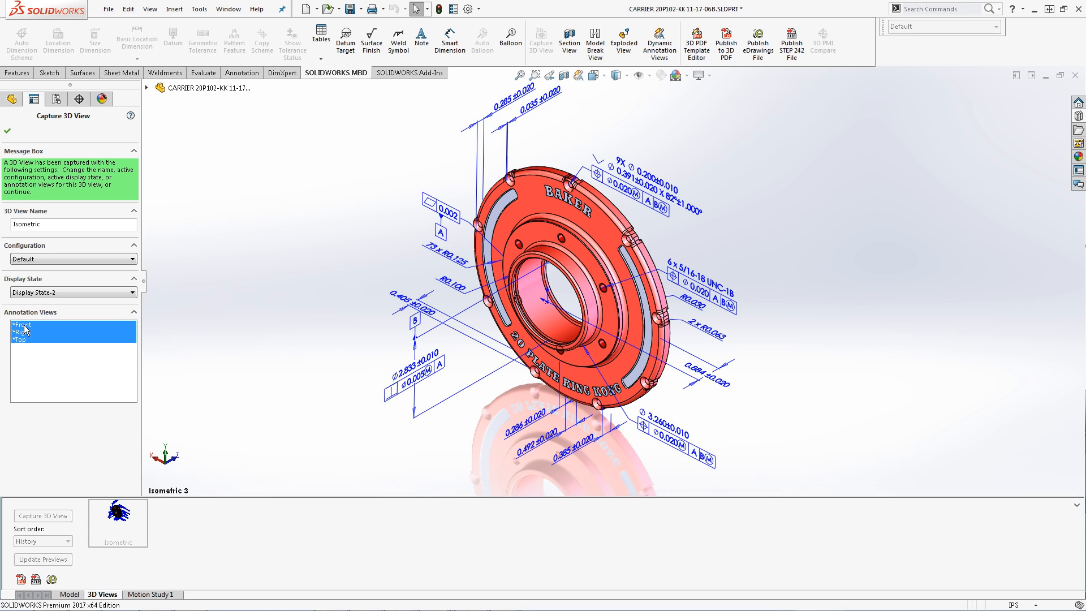
pyautogui.moveTo(11, 146)
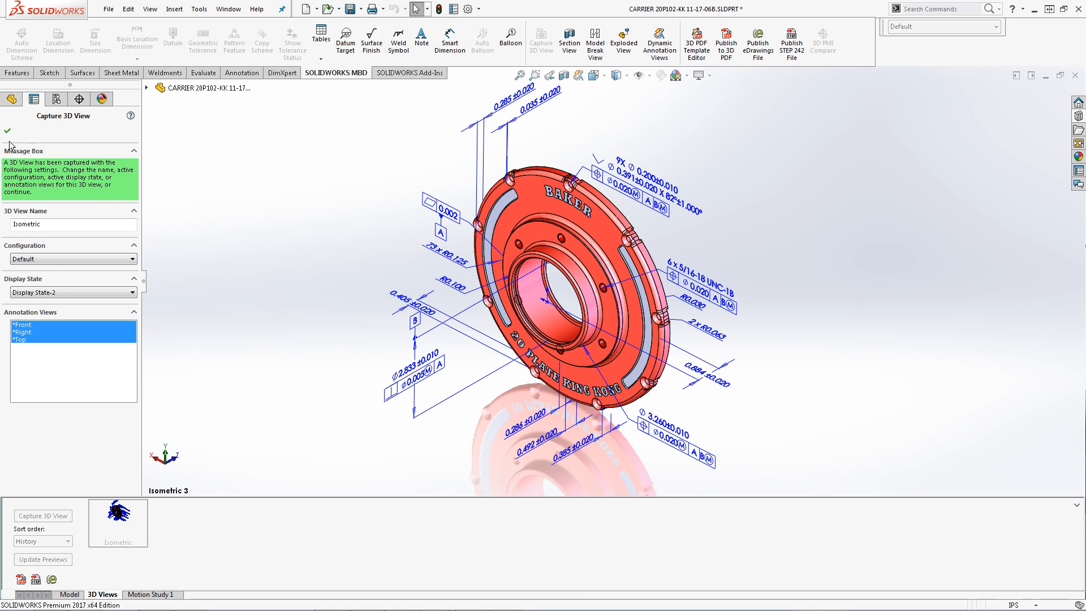
pyautogui.click(6, 131)
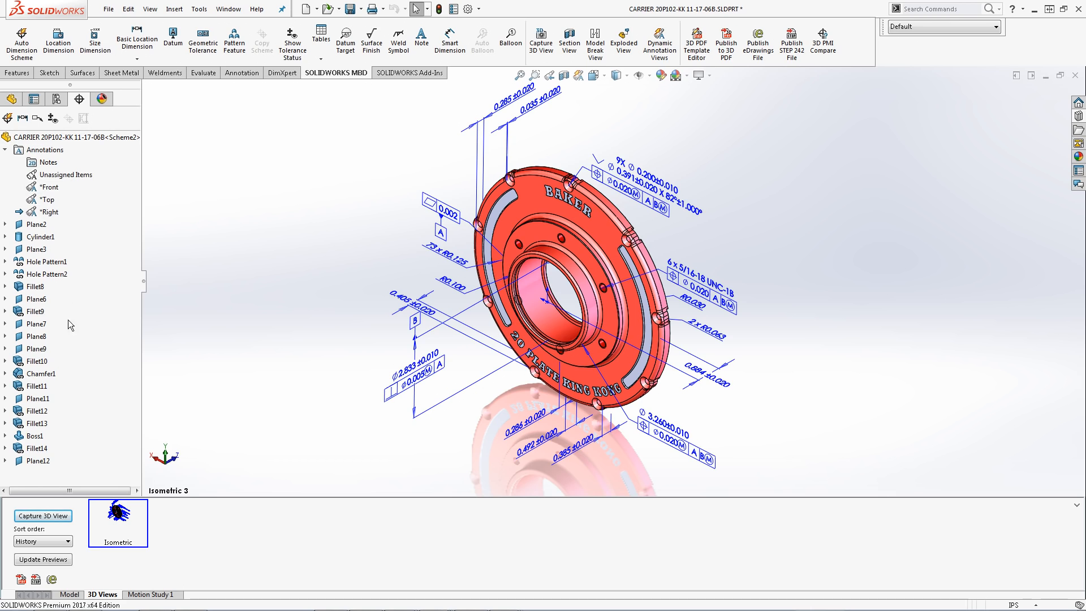
pyautogui.moveTo(119, 535)
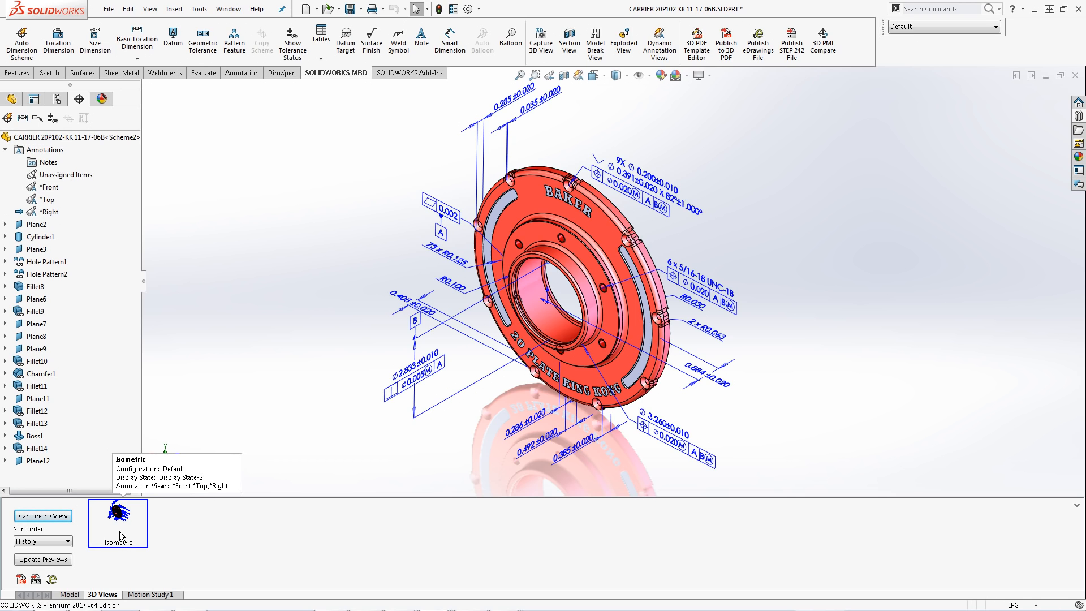
pyautogui.moveTo(230, 387)
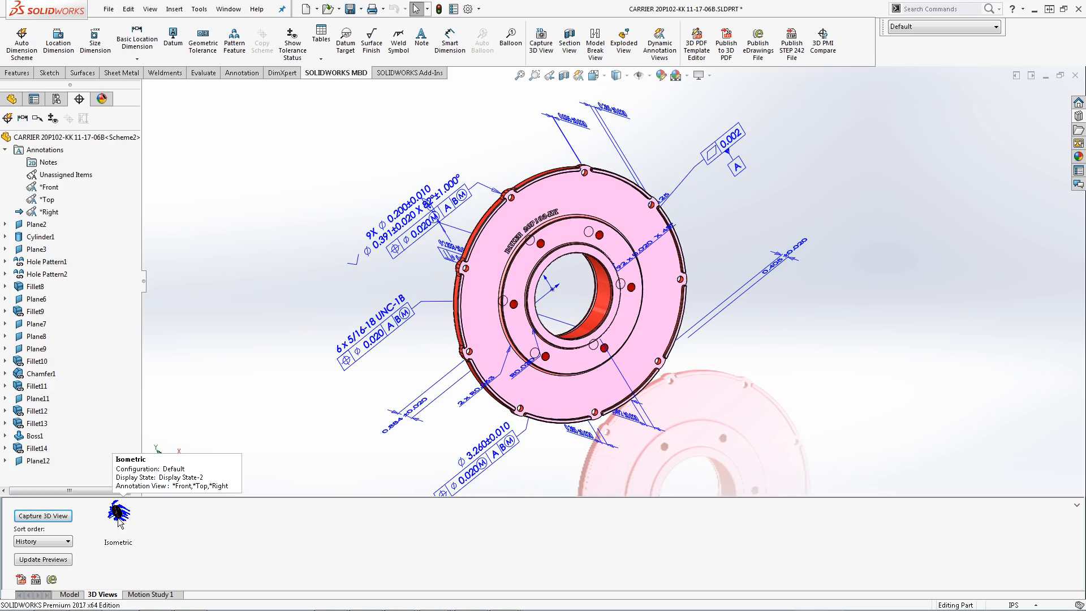
# Turn the carrier to its *Back annotation view.
pyautogui.click(117, 521)
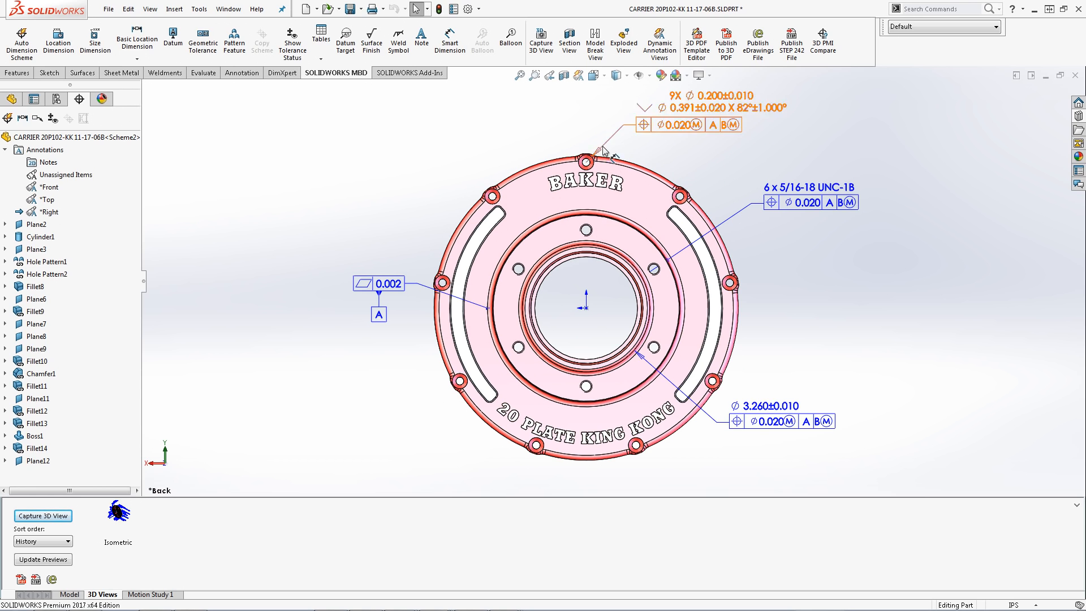
# Set the display style to Hidden Lines Removed and begin capturing a new 3D view.
pyautogui.click(615, 74)
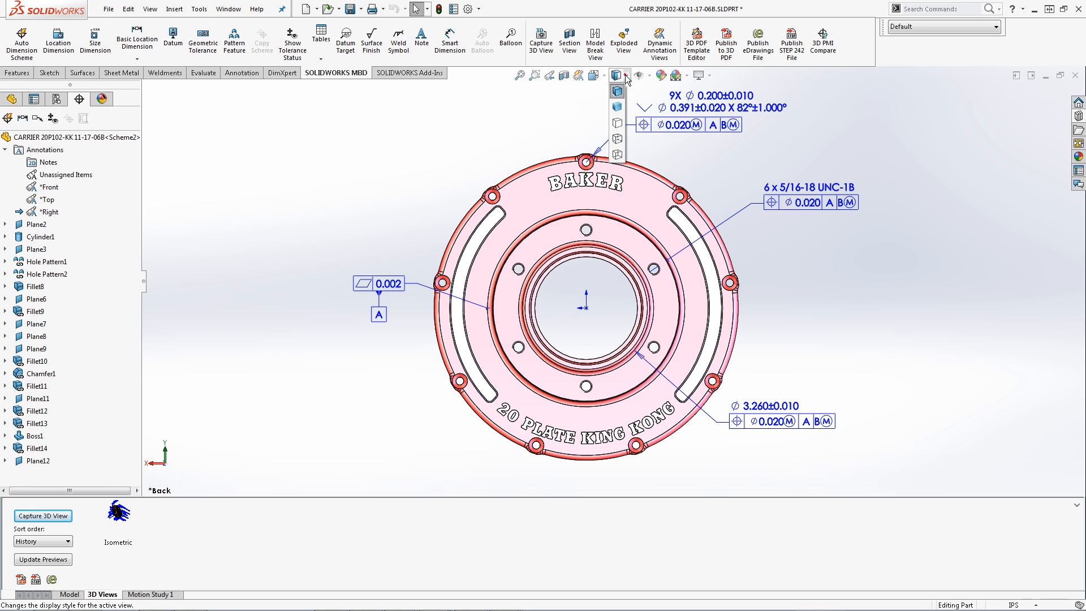
pyautogui.click(617, 91)
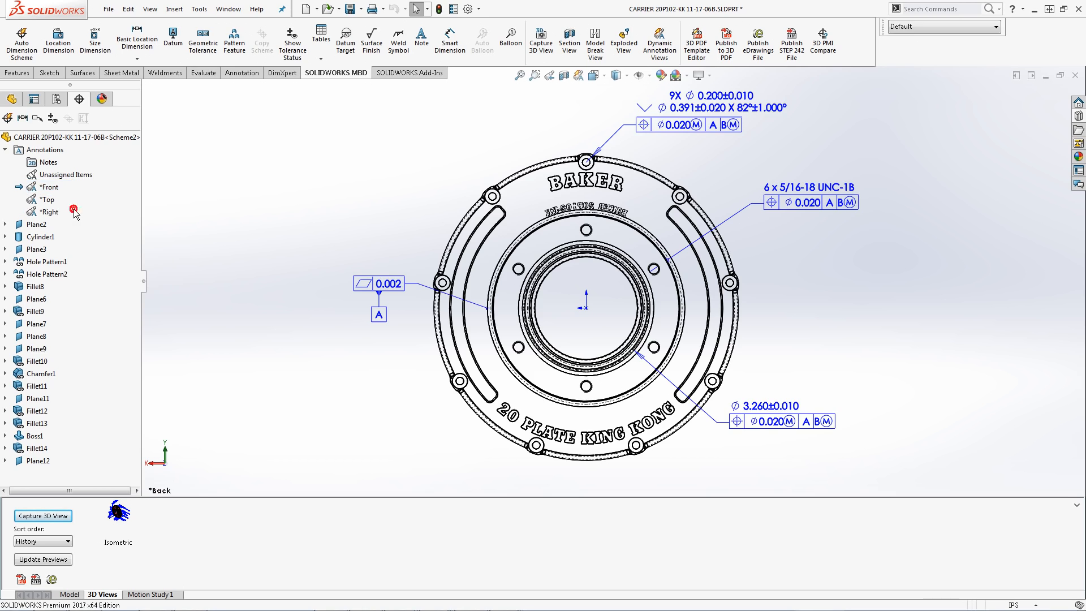
pyautogui.moveTo(112, 234)
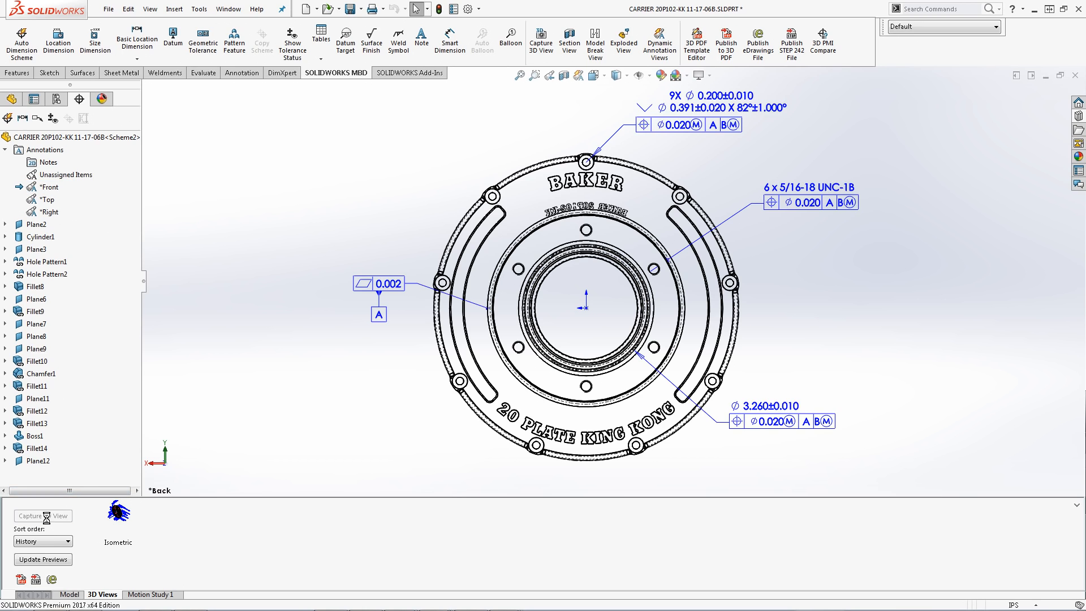
pyautogui.click(540, 38)
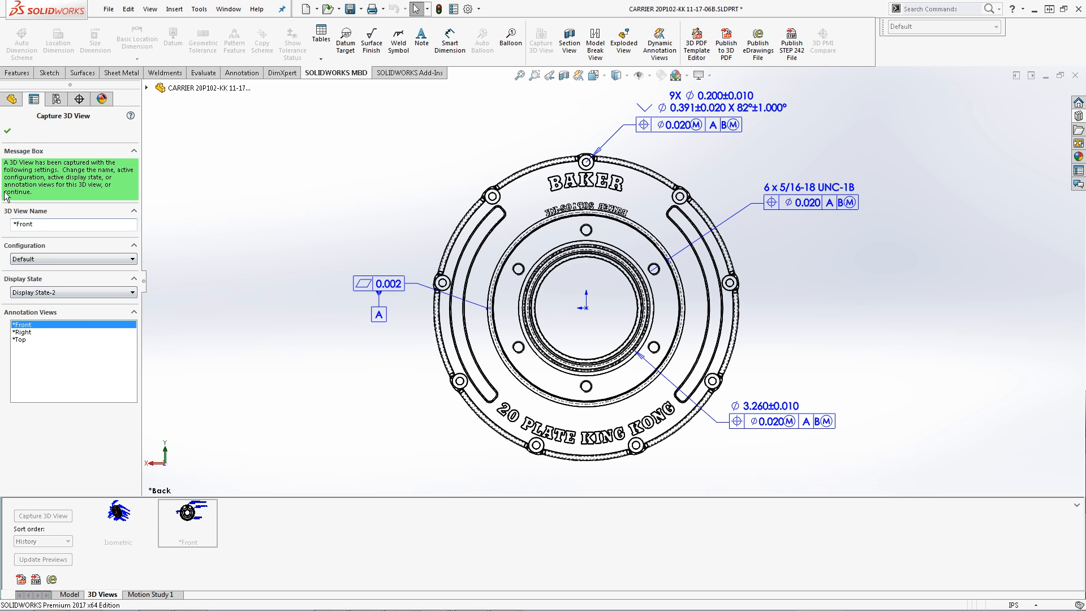
# Confirm the captured *Front 3D view and select its new thumbnail.
pyautogui.click(8, 131)
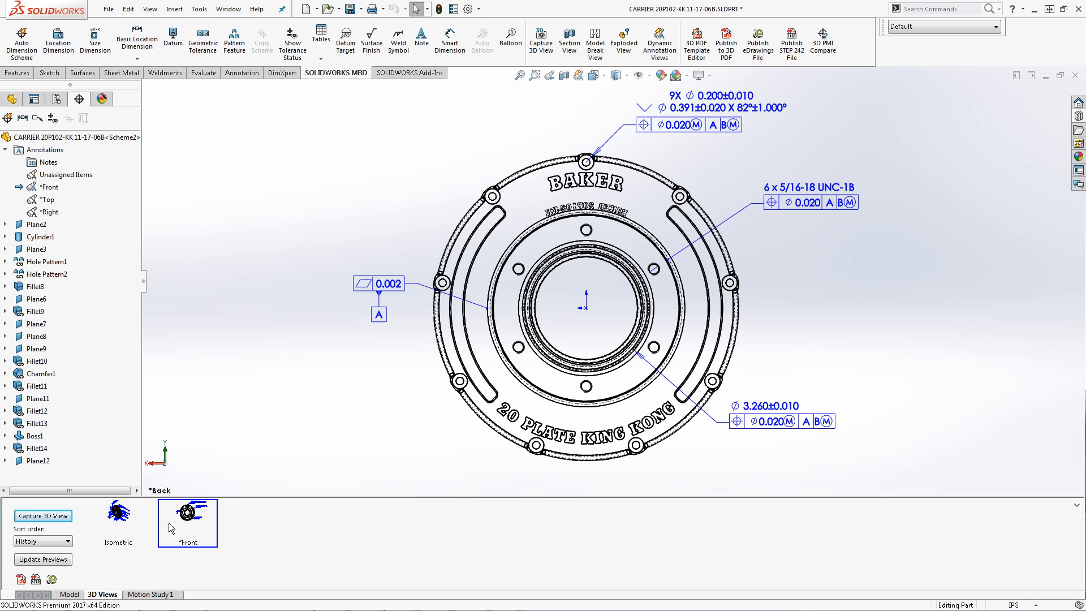
pyautogui.click(118, 523)
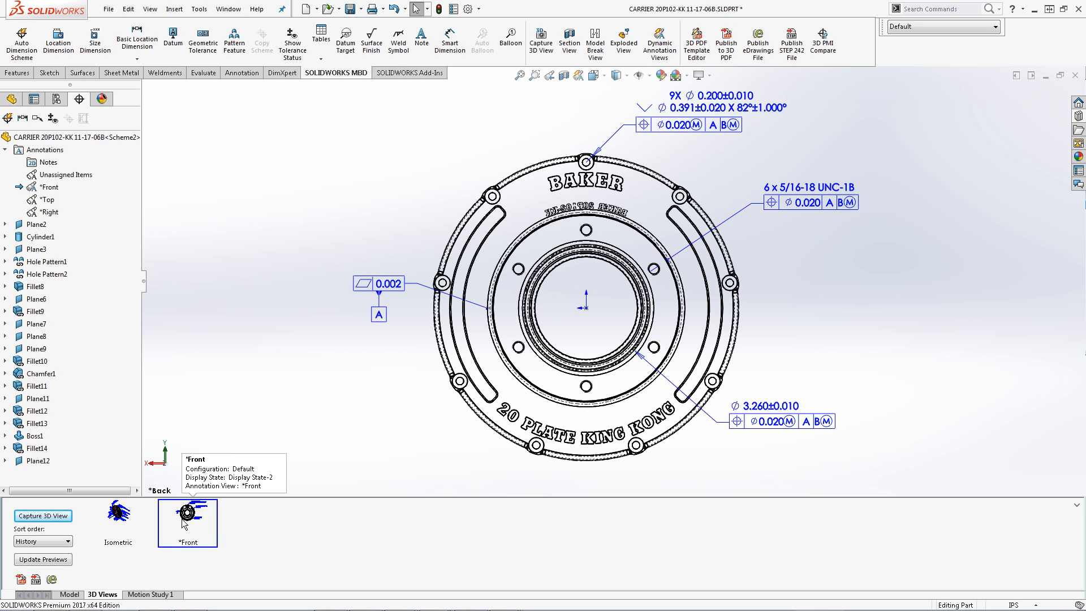
# Insert Notes Area4 under the Notes annotations folder.
pyautogui.rightClick(49, 161)
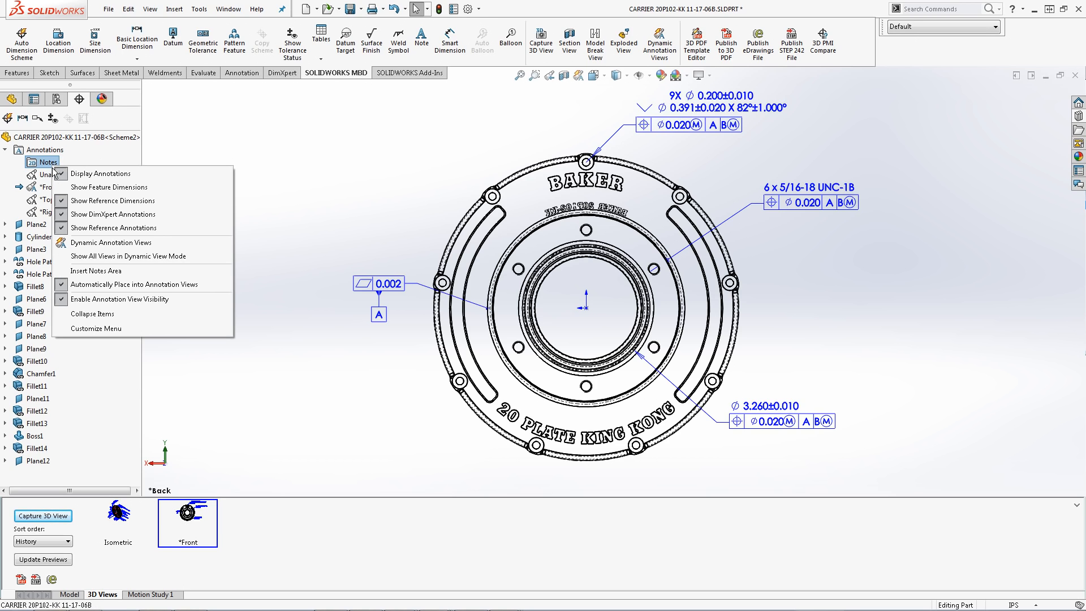
pyautogui.click(97, 270)
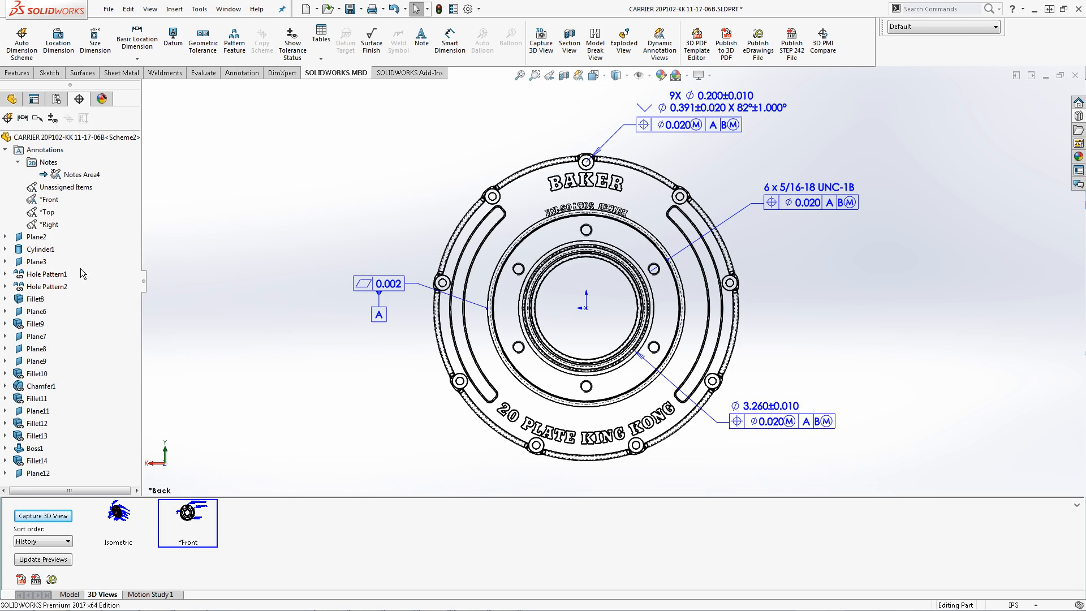
pyautogui.moveTo(406, 50)
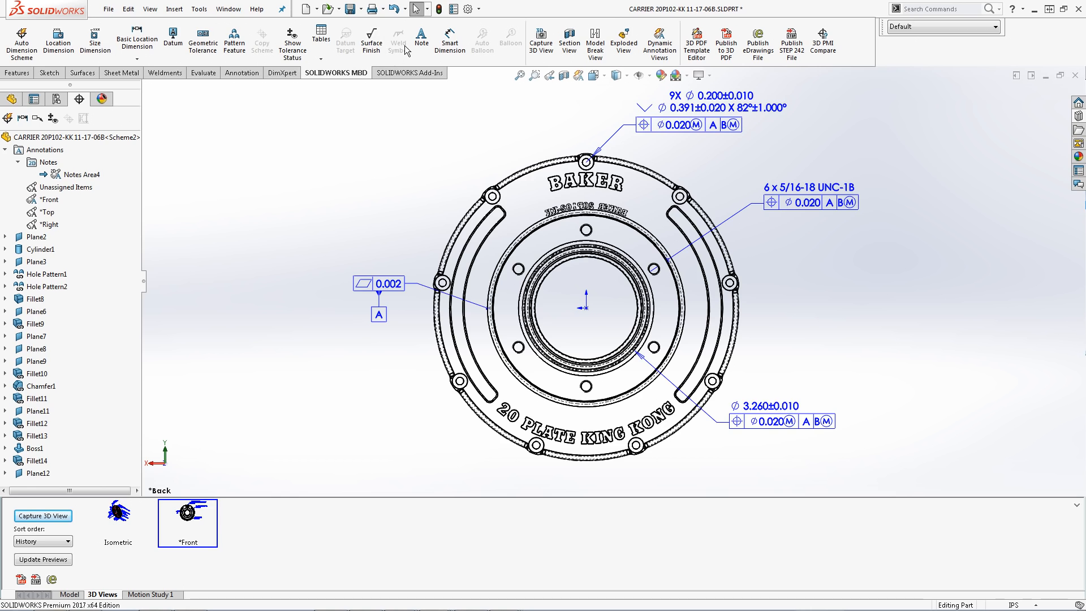
# Place a note reading 'Unless Otherwise Specified:' near the top-left, then show the *Front 3D view.
pyautogui.click(421, 38)
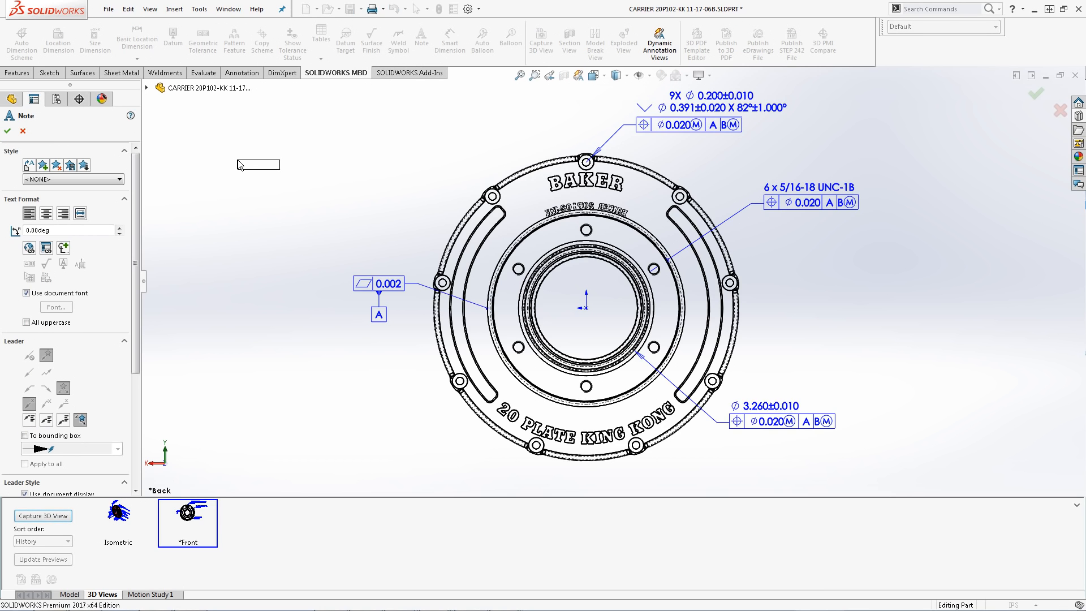
pyautogui.click(257, 165)
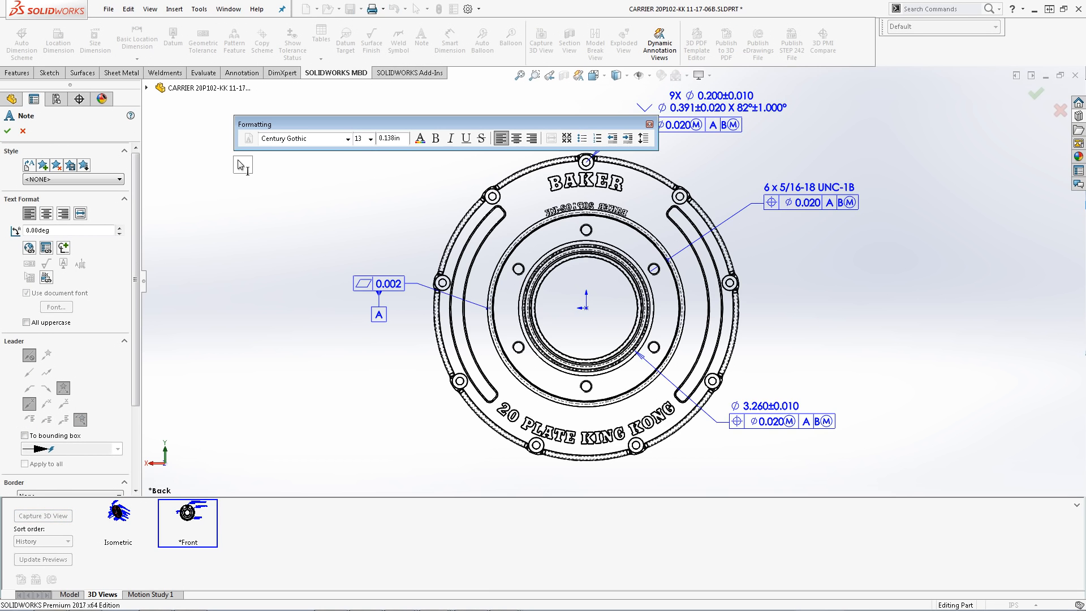
pyautogui.write('Unless Otherwise')
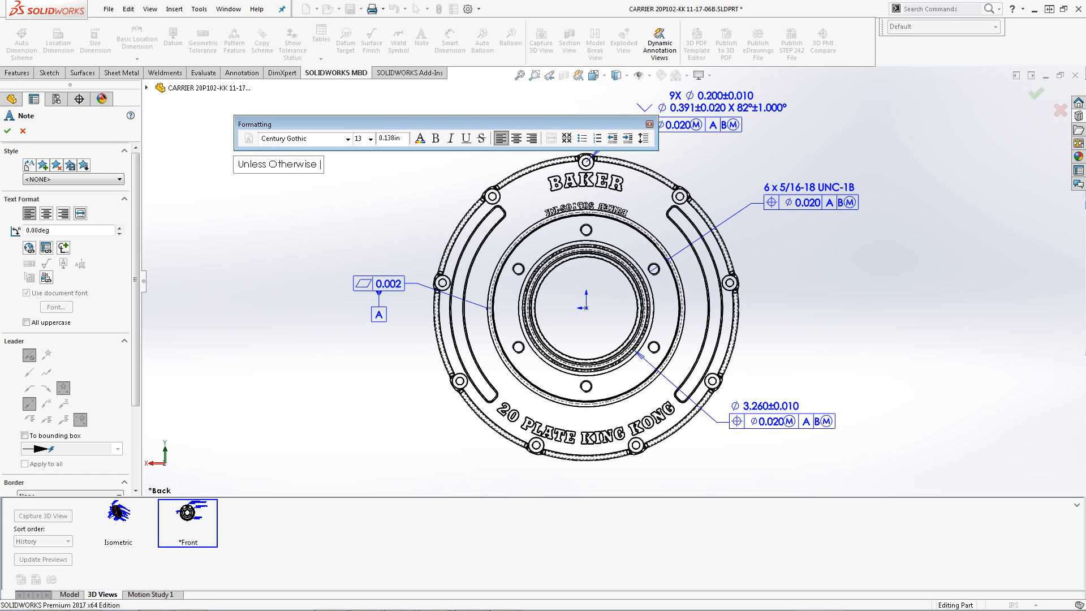
pyautogui.write('Specif')
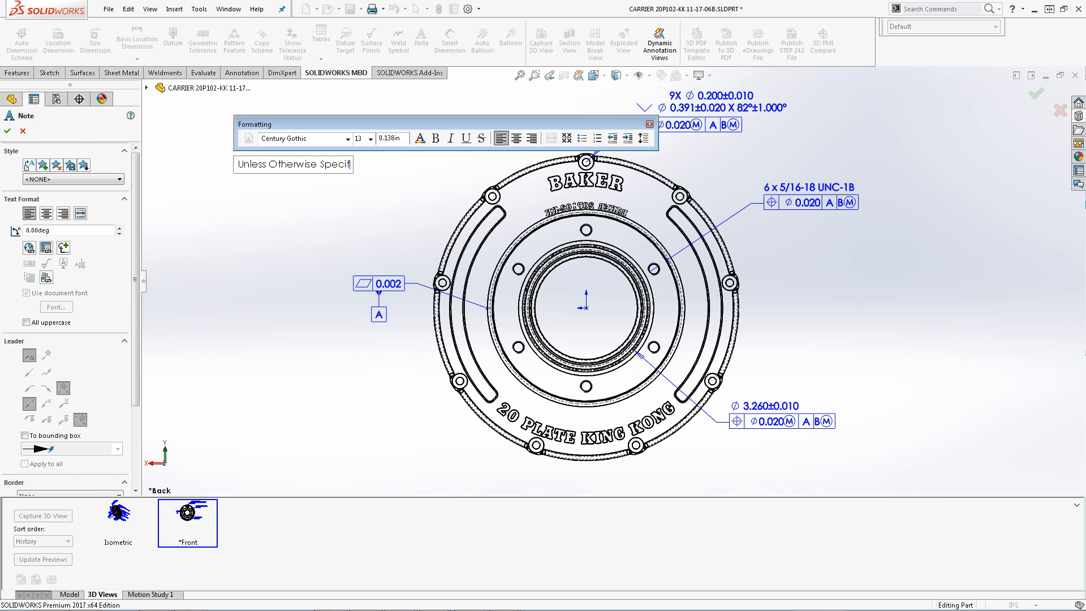
pyautogui.write('ied:')
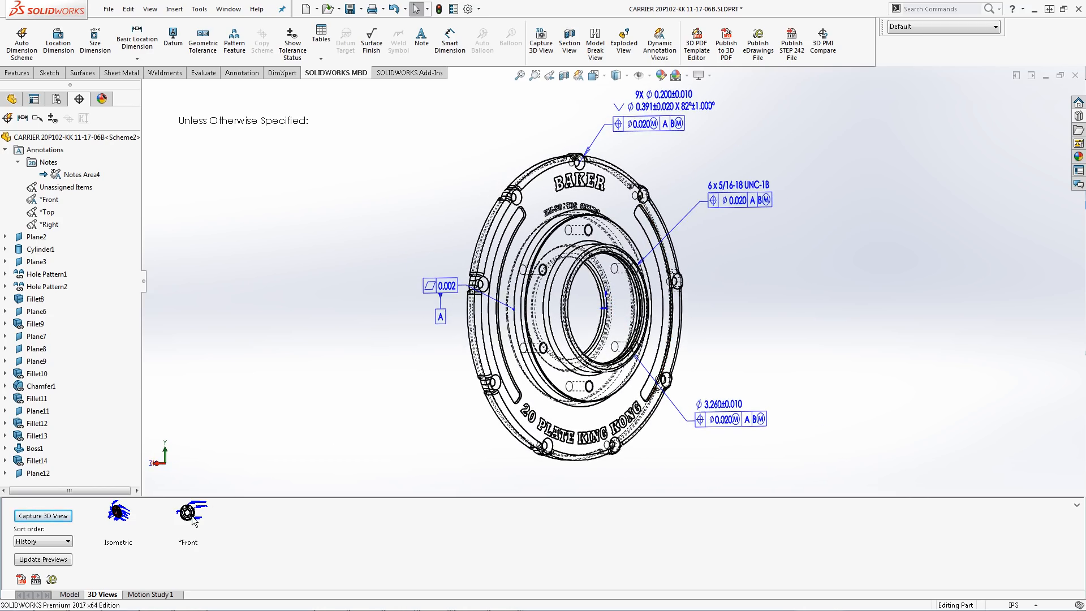
pyautogui.click(188, 518)
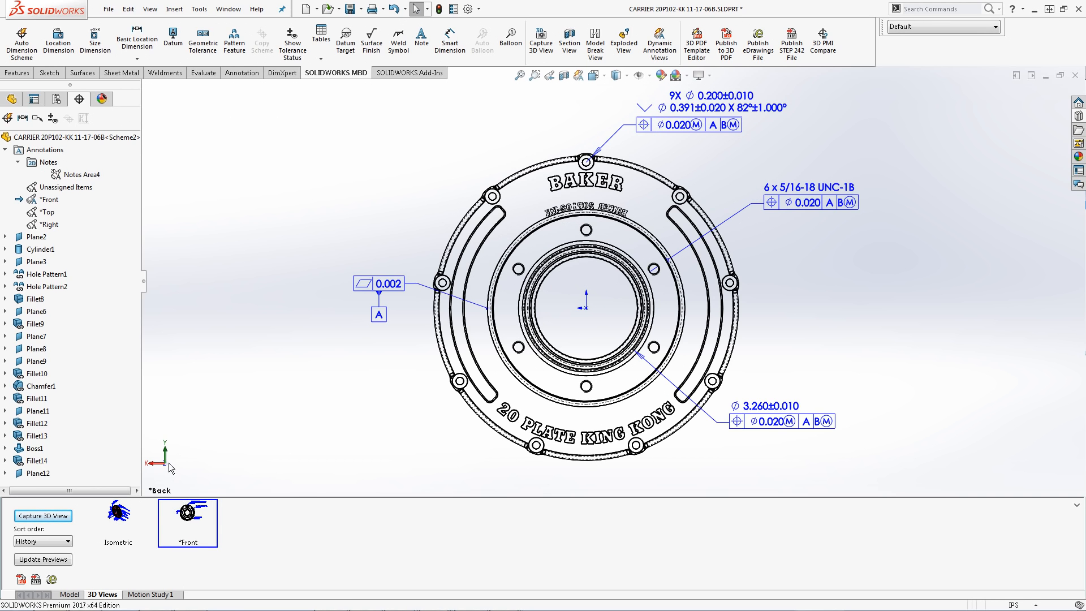
# Activate Notes Area4, recapture the *Front 3D view with it, and reopen *Front to verify the note.
pyautogui.rightClick(81, 174)
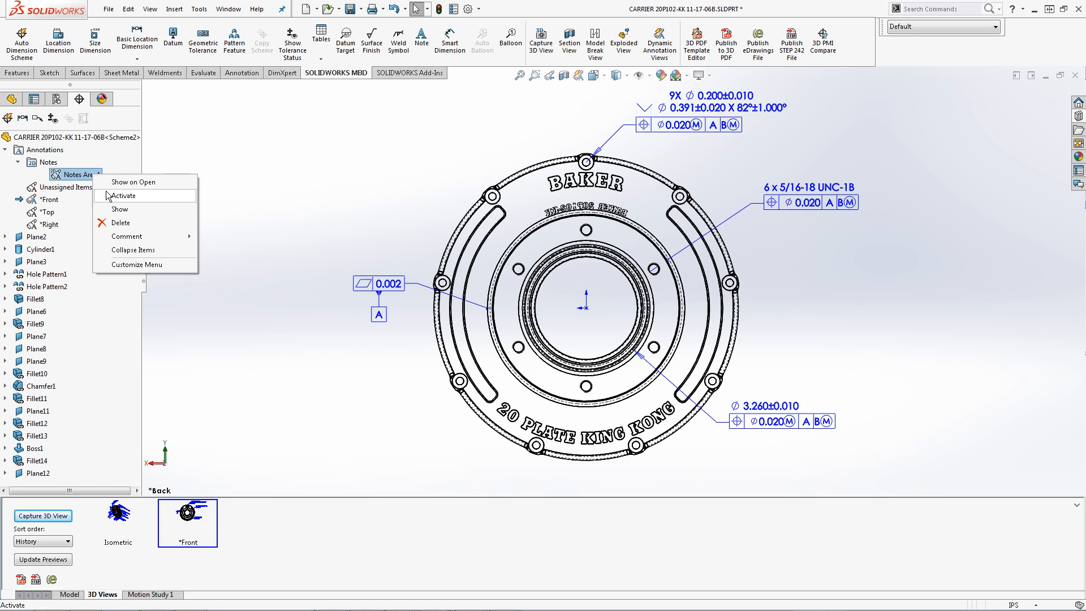
pyautogui.click(124, 196)
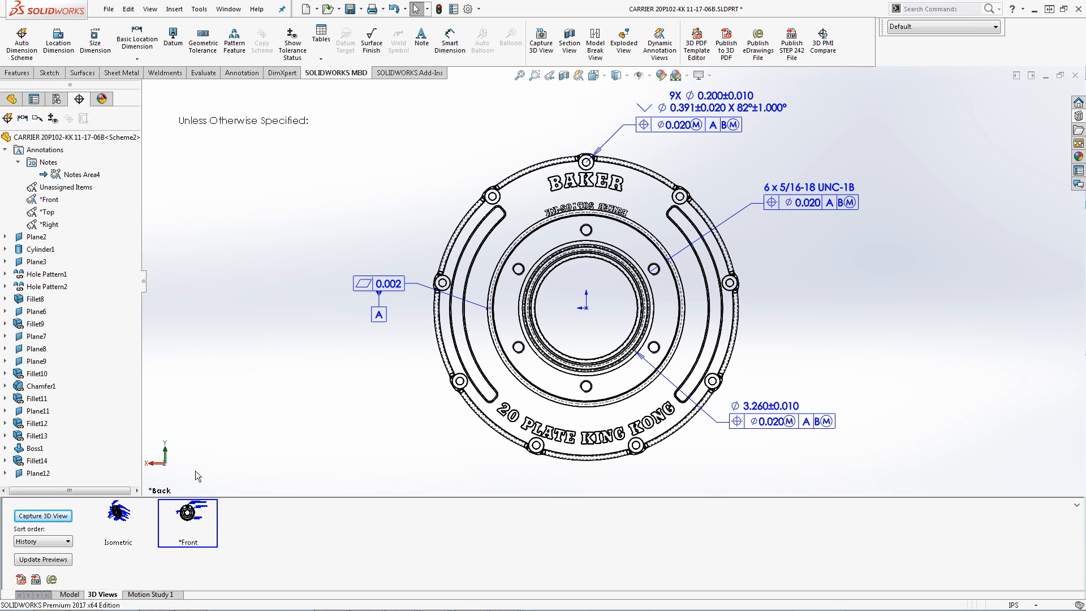
pyautogui.rightClick(186, 516)
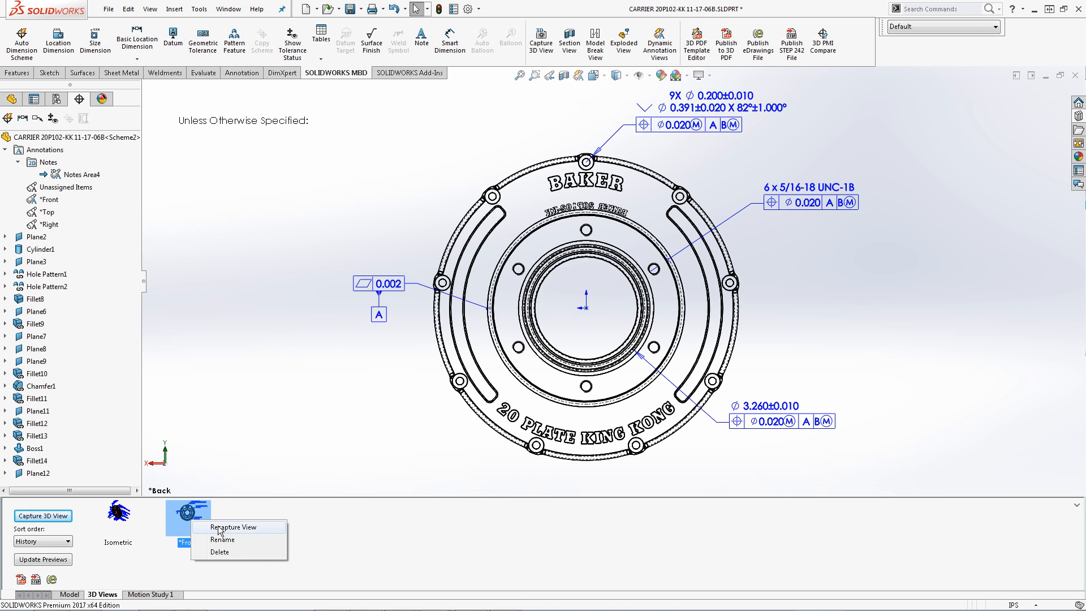
pyautogui.click(233, 526)
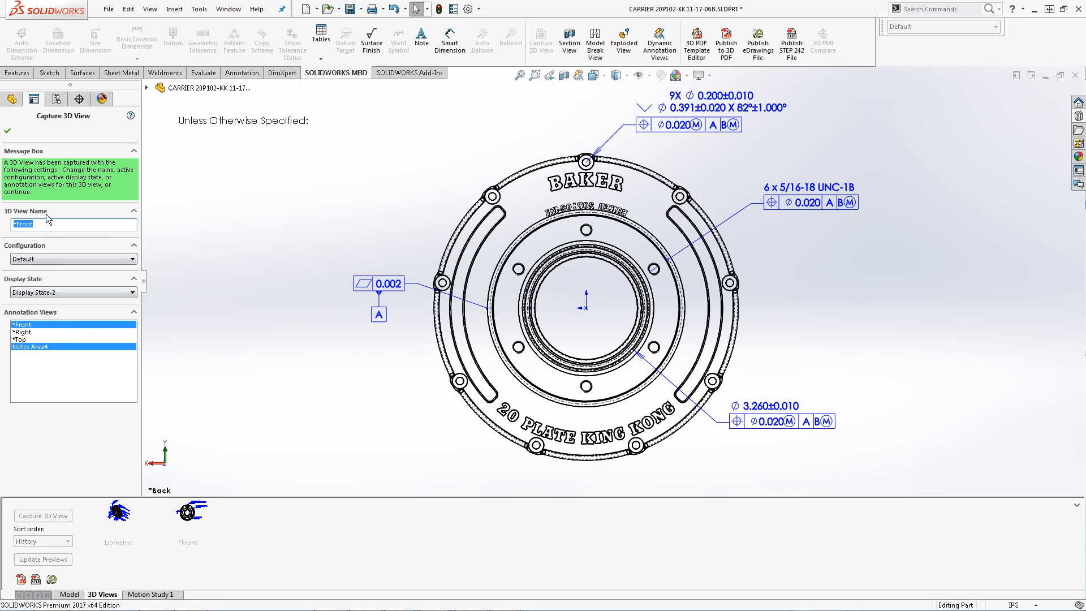
pyautogui.moveTo(8, 131)
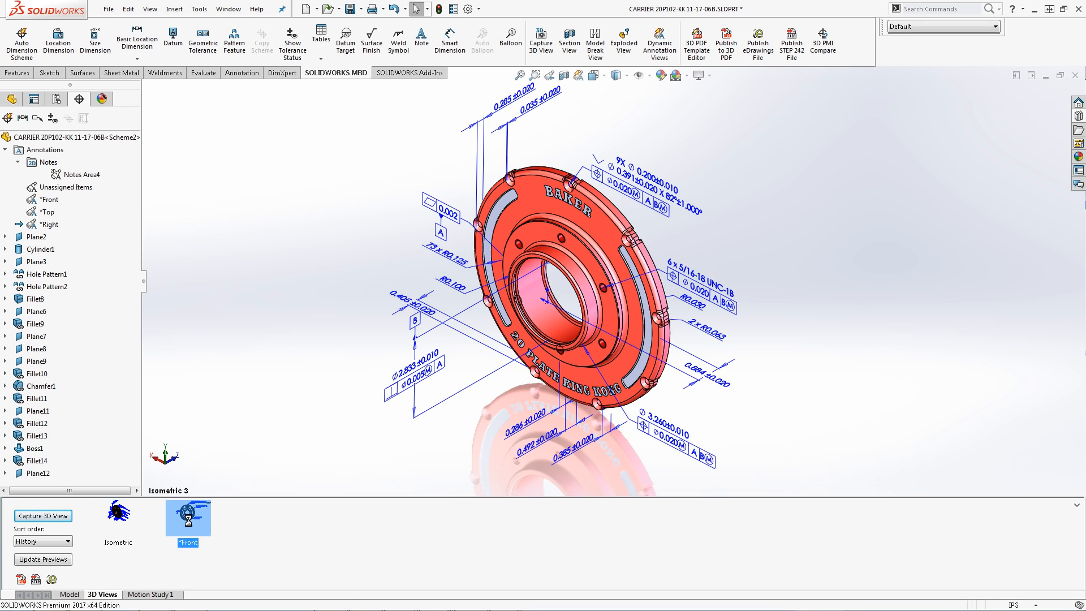
pyautogui.doubleClick(188, 518)
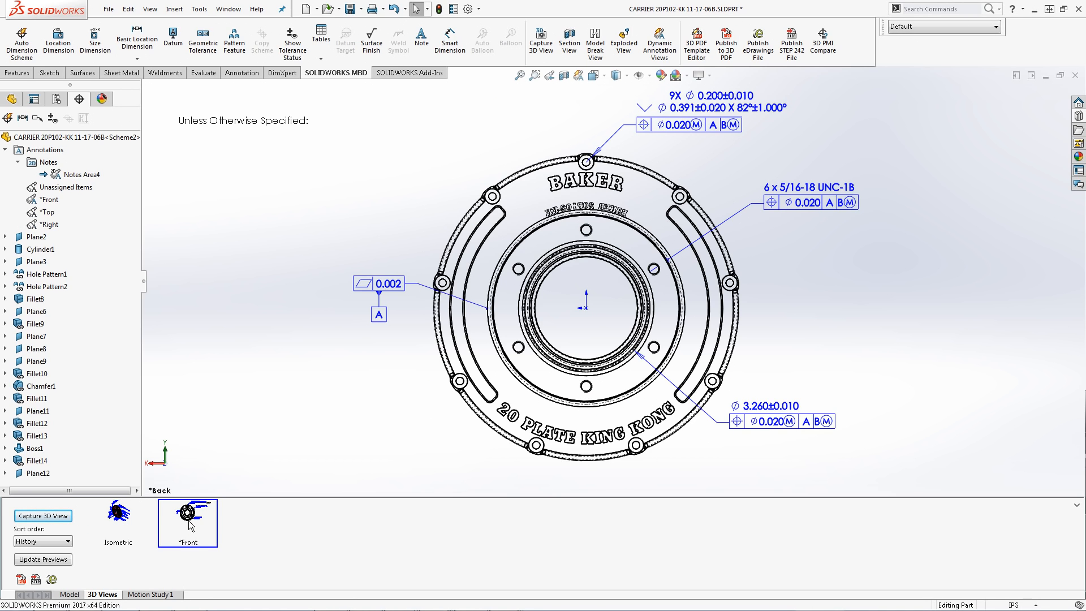
pyautogui.moveTo(248, 520)
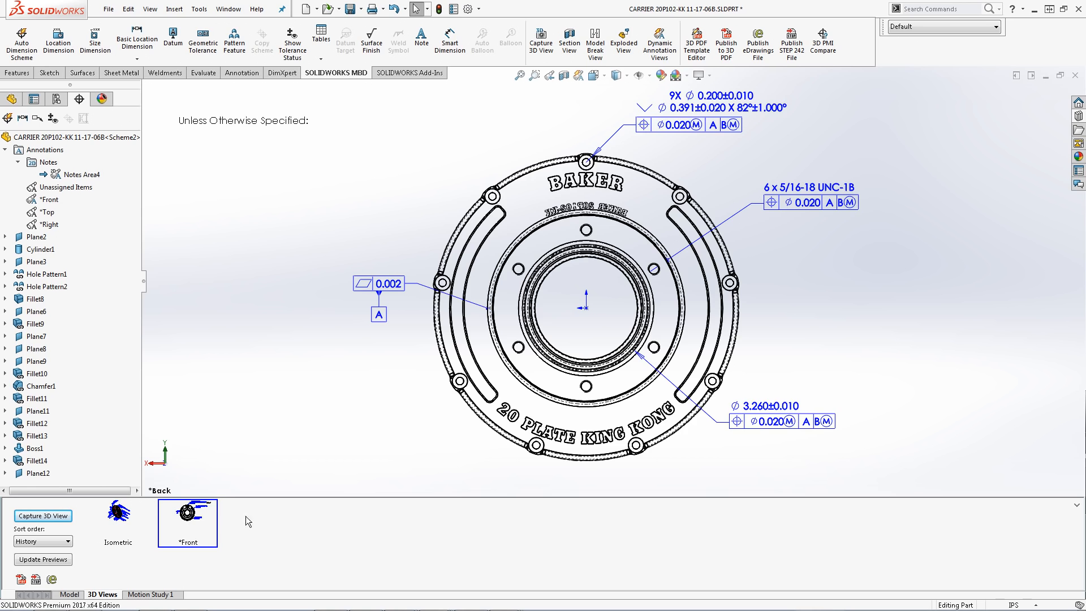
pyautogui.moveTo(1078, 117)
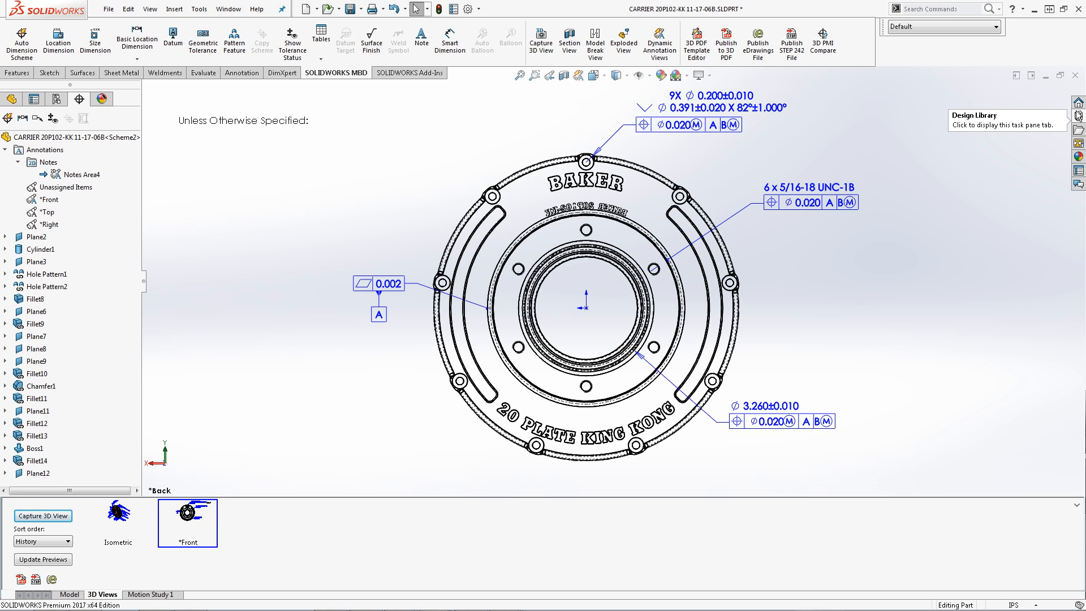
# Add the general notes block from the annotation library and return to the *Front 3D view.
pyautogui.click(1078, 117)
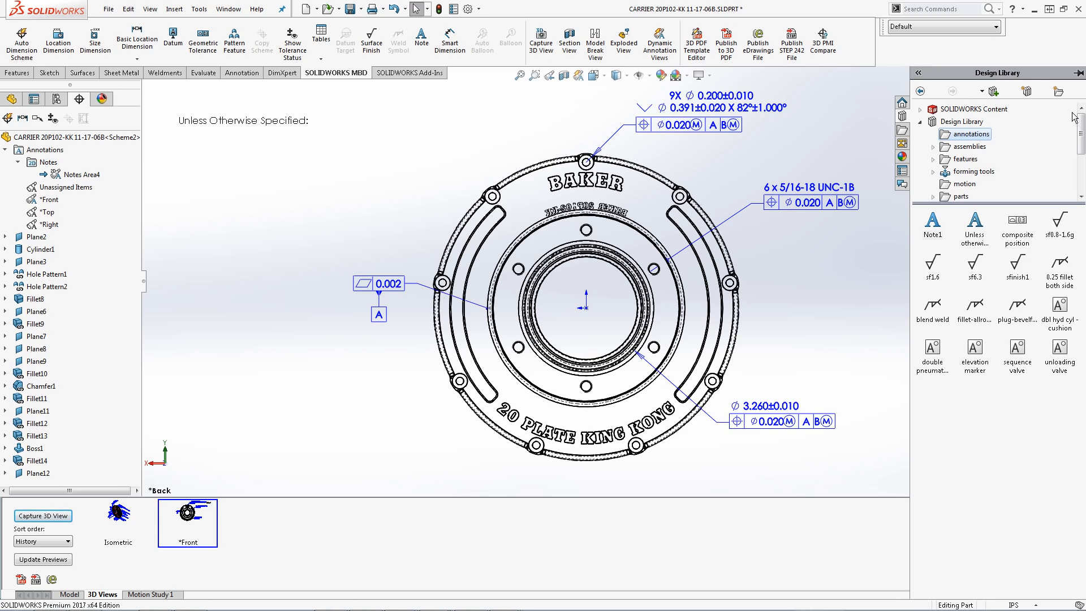
pyautogui.moveTo(1011, 159)
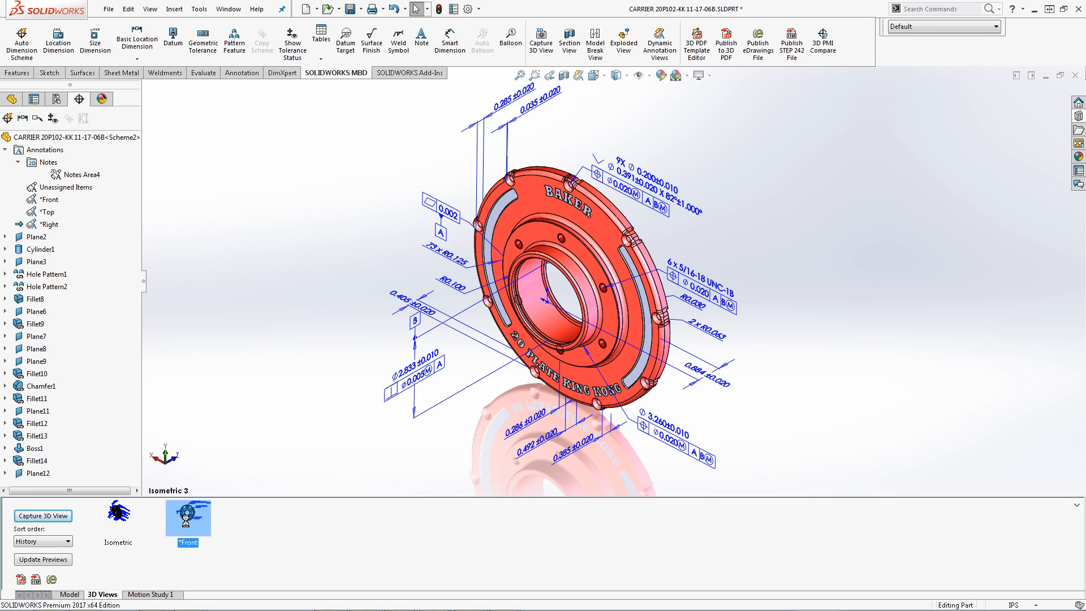
pyautogui.doubleClick(187, 518)
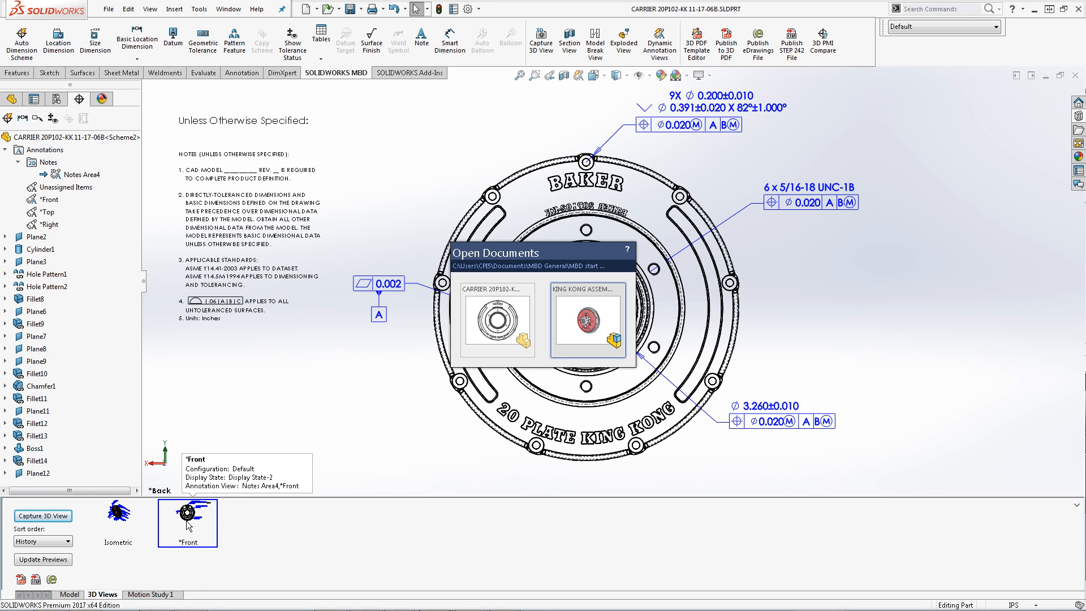
# Make the KING KONG ASSEMBLY the active document from the Open Documents switcher.
pyautogui.click(587, 316)
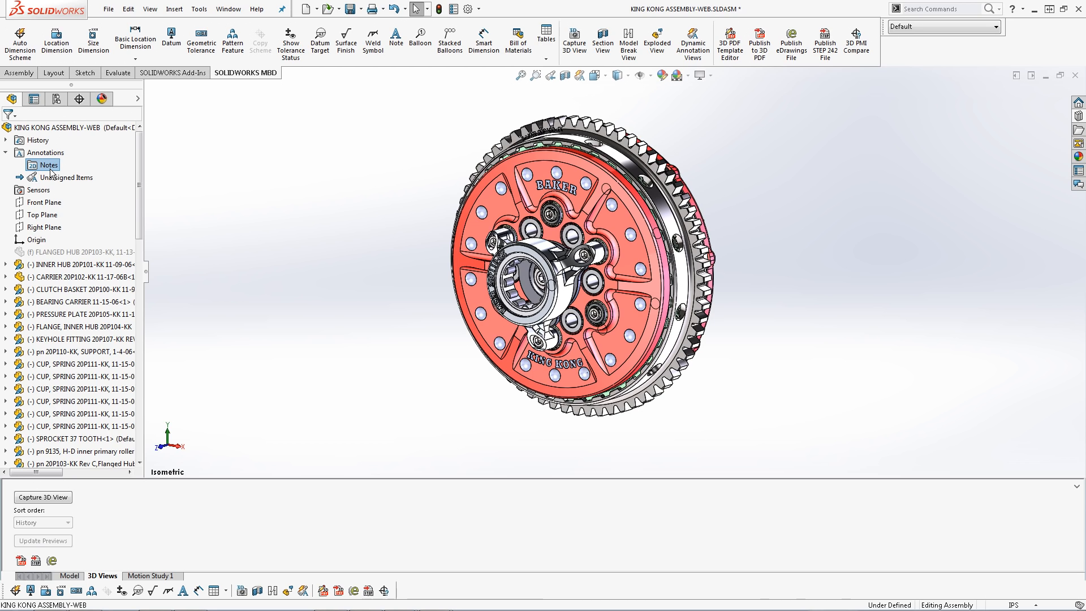
# Insert two notes areas under Annotations and name the second one Assembly Notes.
pyautogui.rightClick(48, 164)
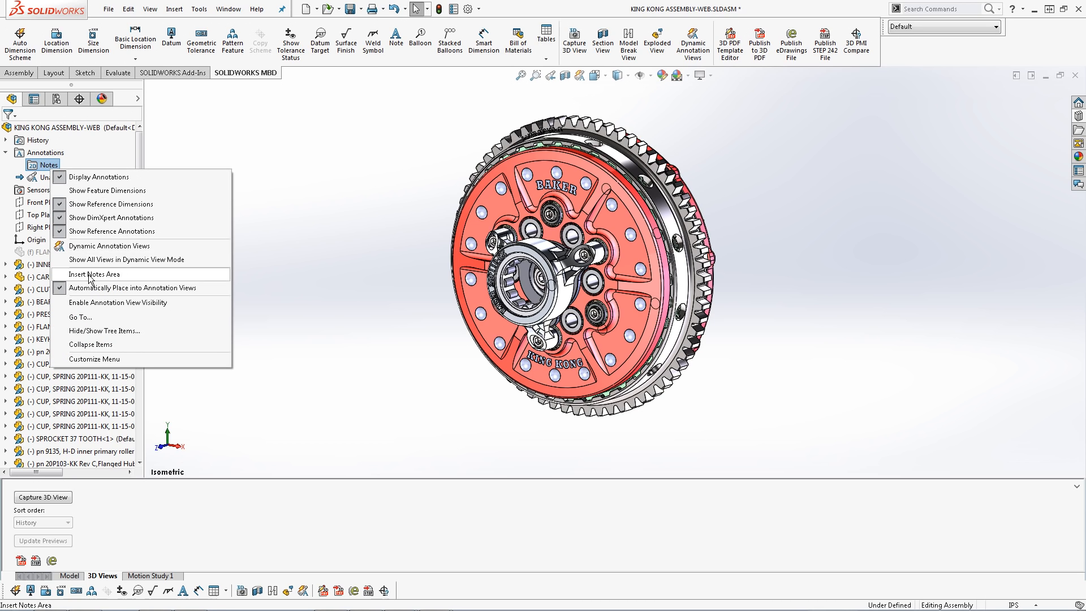
pyautogui.click(100, 274)
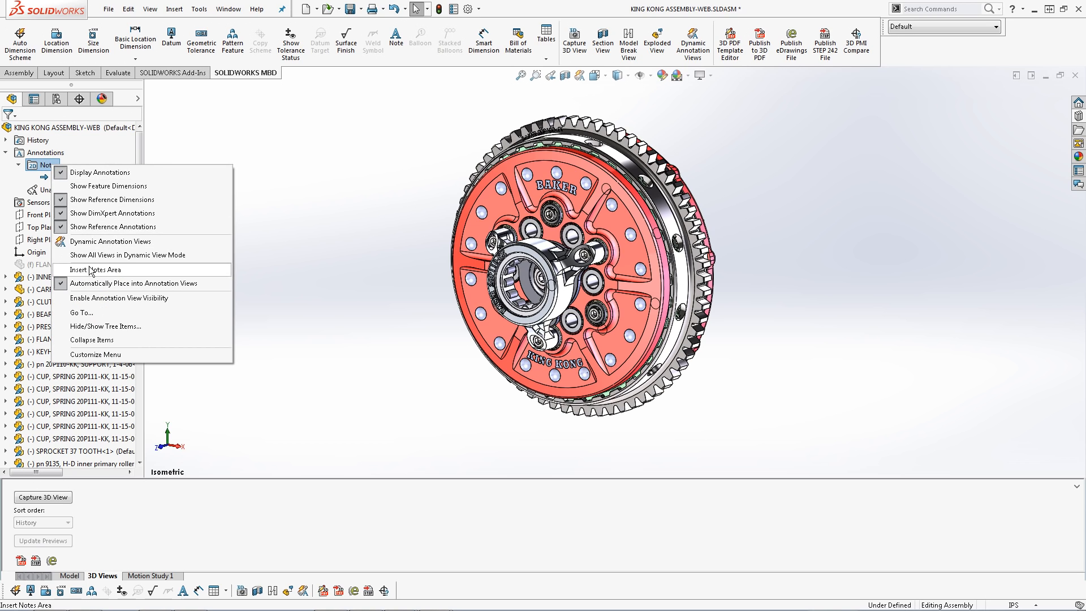
pyautogui.click(97, 270)
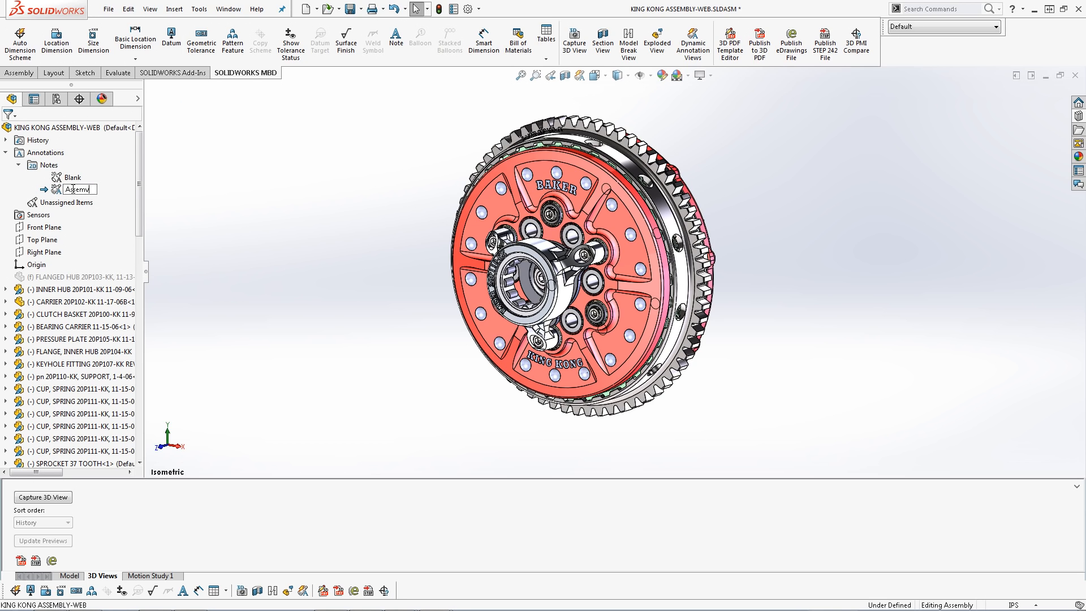
pyautogui.write('Assembly Notes')
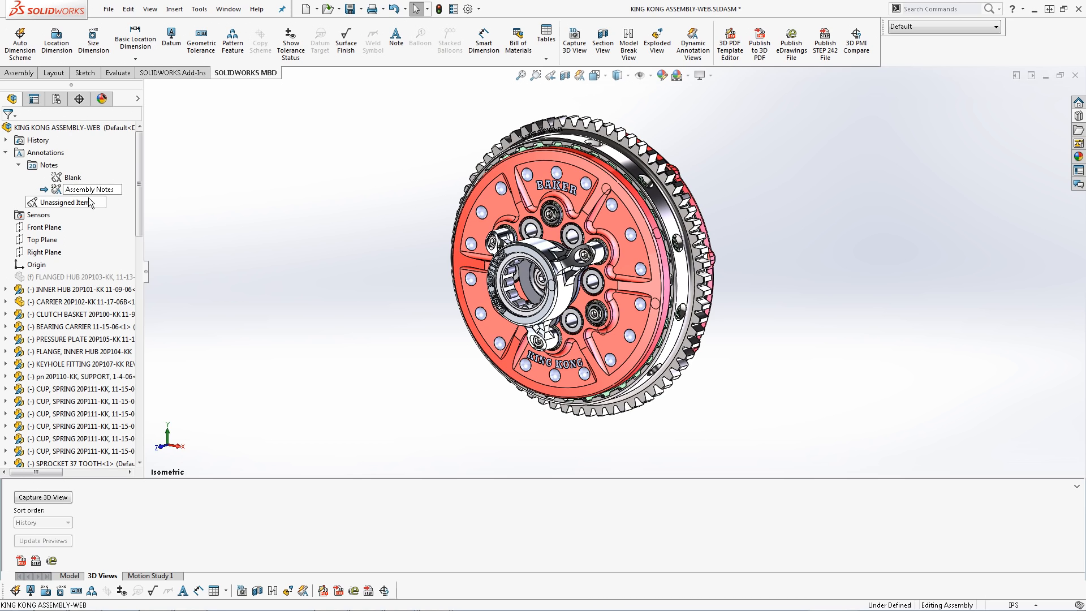
# Insert a third notes area named B.O.M and make the Blank notes area active.
pyautogui.rightClick(49, 166)
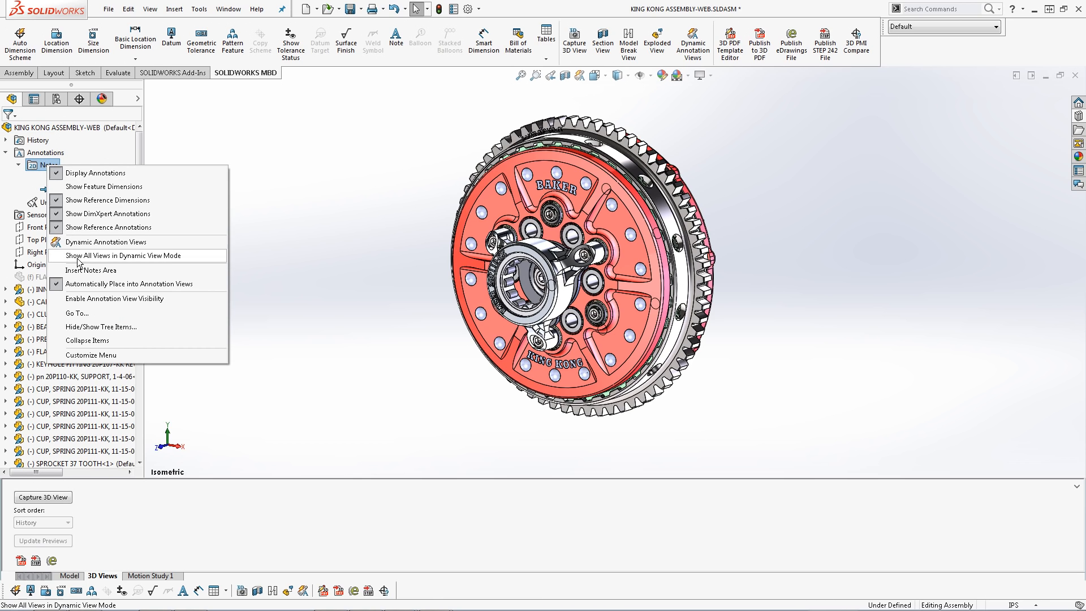
pyautogui.click(91, 271)
pyautogui.write('B.C')
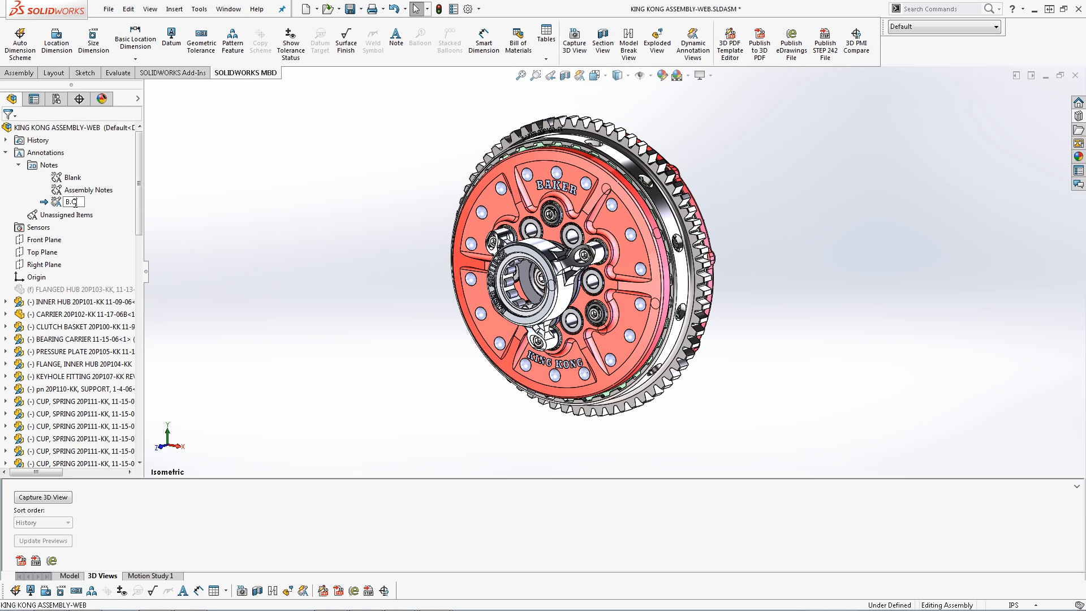
pyautogui.write('M')
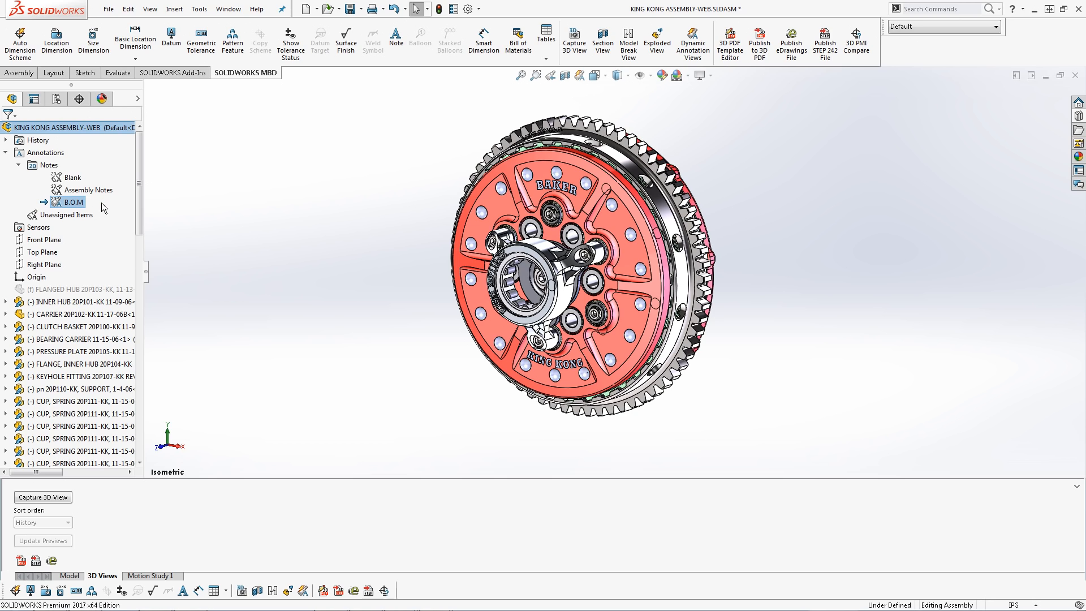
pyautogui.moveTo(73, 178)
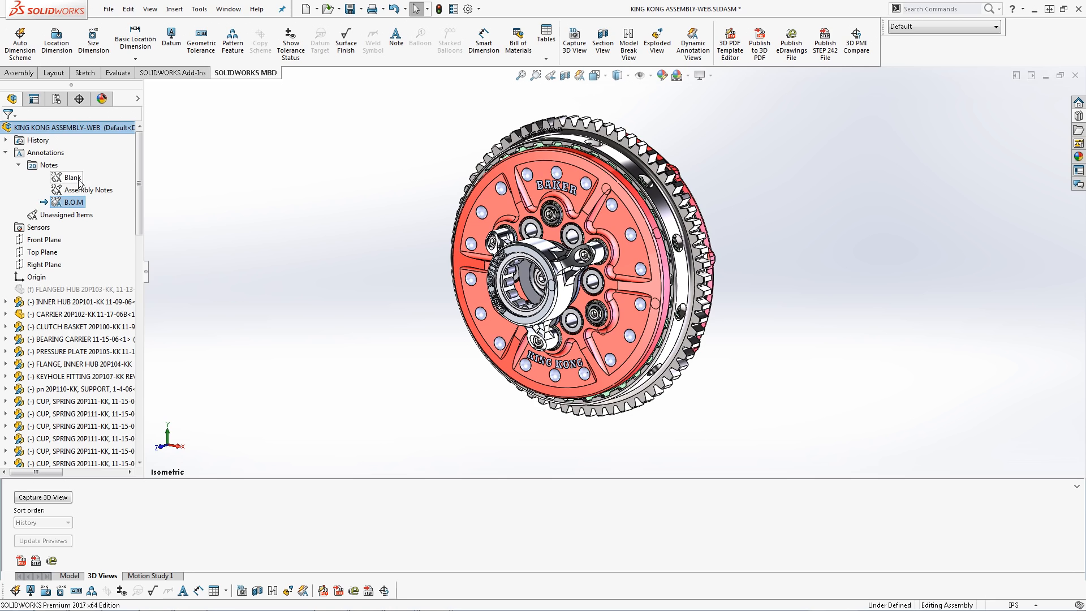
pyautogui.click(72, 177)
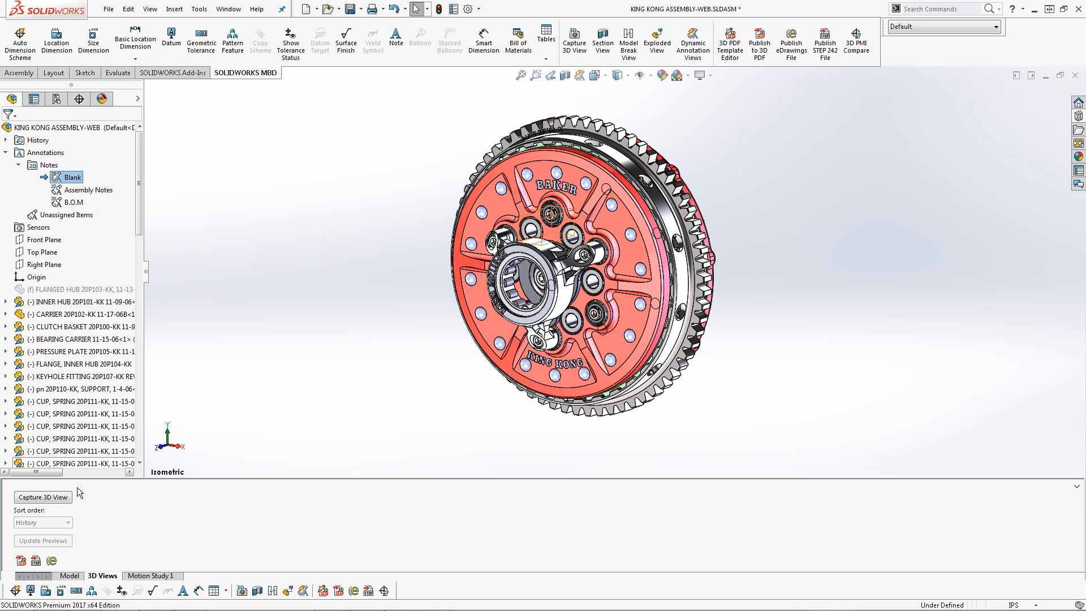
# Capture a 3D view named General using the Blank notes area.
pyautogui.click(42, 497)
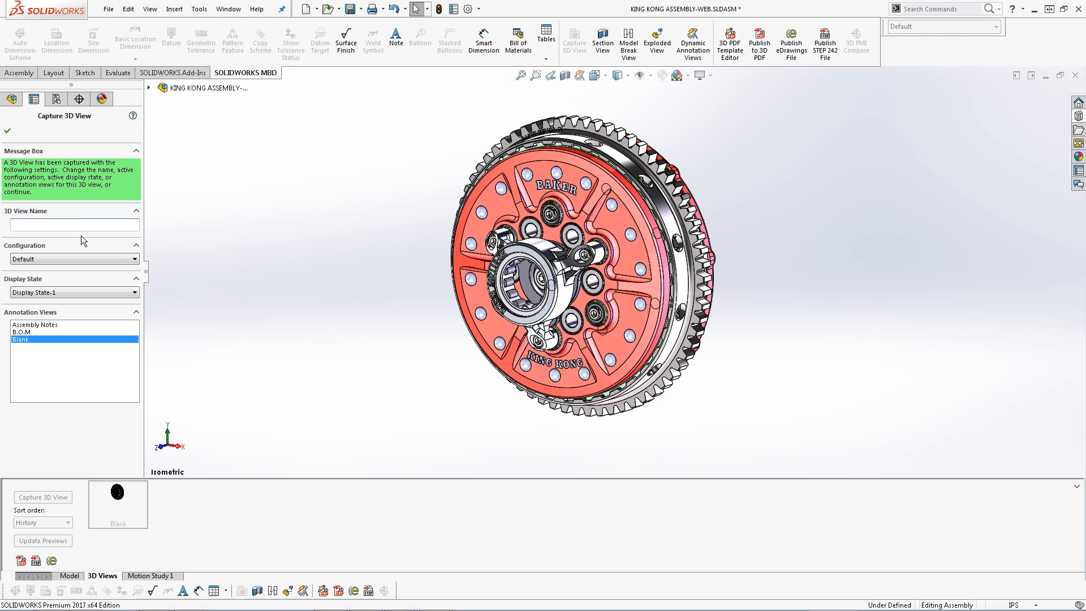
pyautogui.write('General')
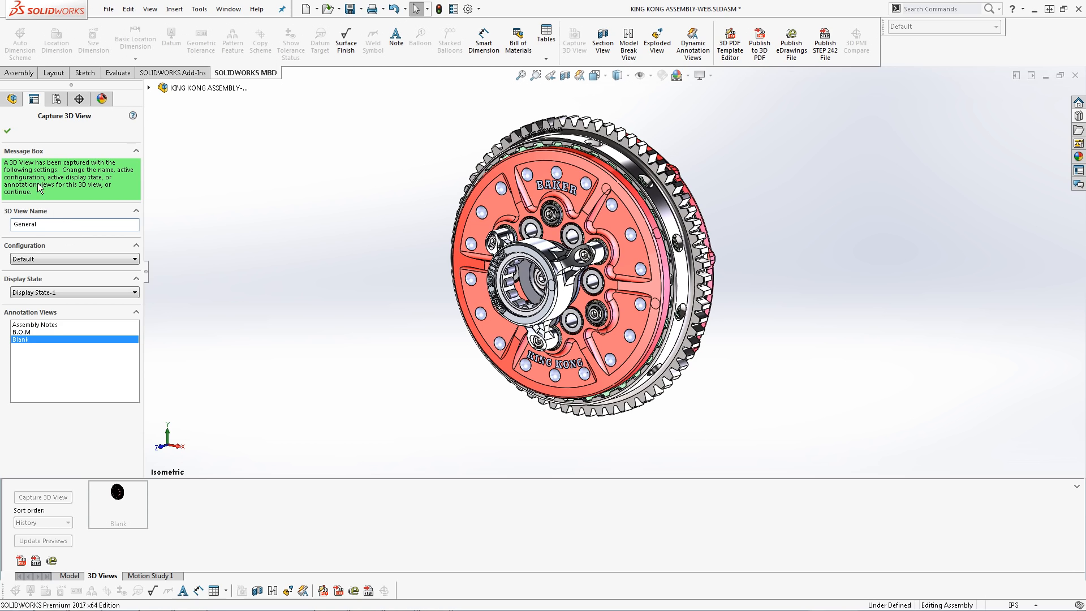
pyautogui.click(6, 131)
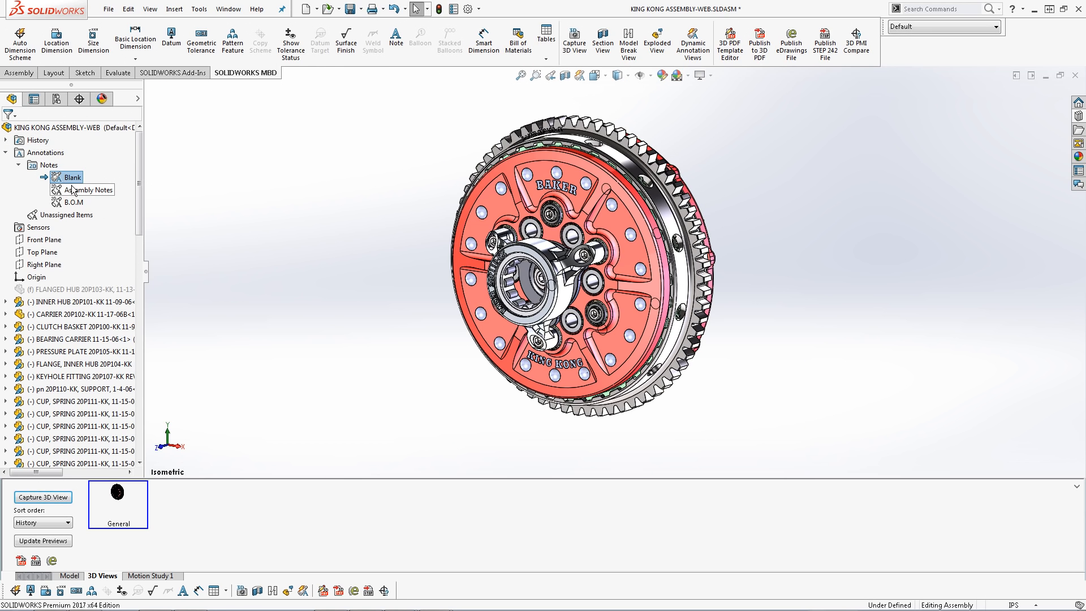
# Activate the Assembly Notes area showing the notes block and capture it as a 3D view.
pyautogui.rightClick(88, 189)
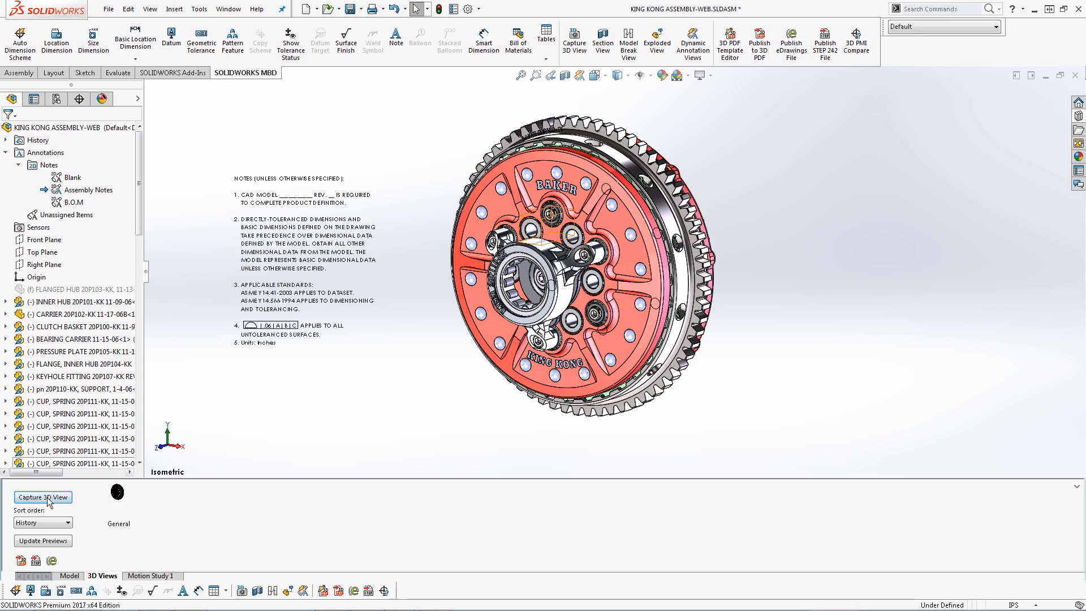
pyautogui.click(42, 497)
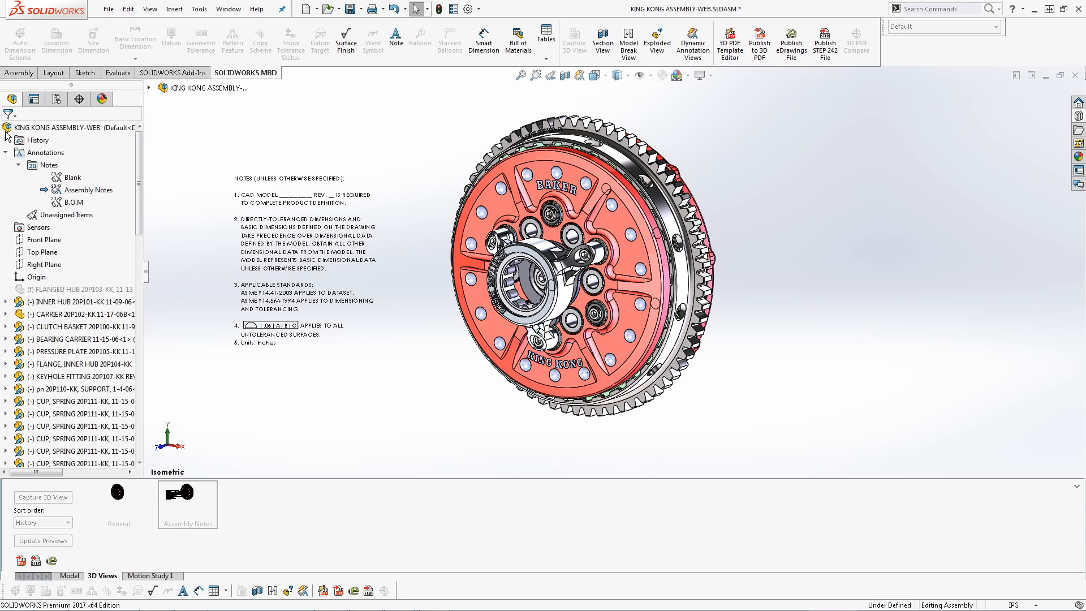
# Activate the B.O.M notes area and insert a top-level-only bill of materials with the bom-all template.
pyautogui.rightClick(70, 203)
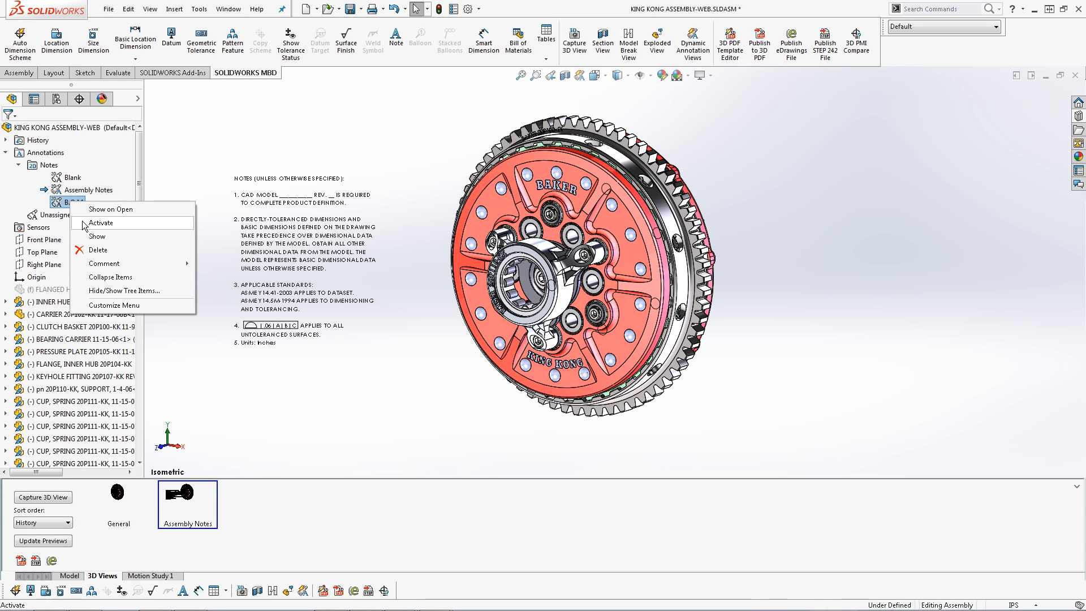
pyautogui.click(101, 223)
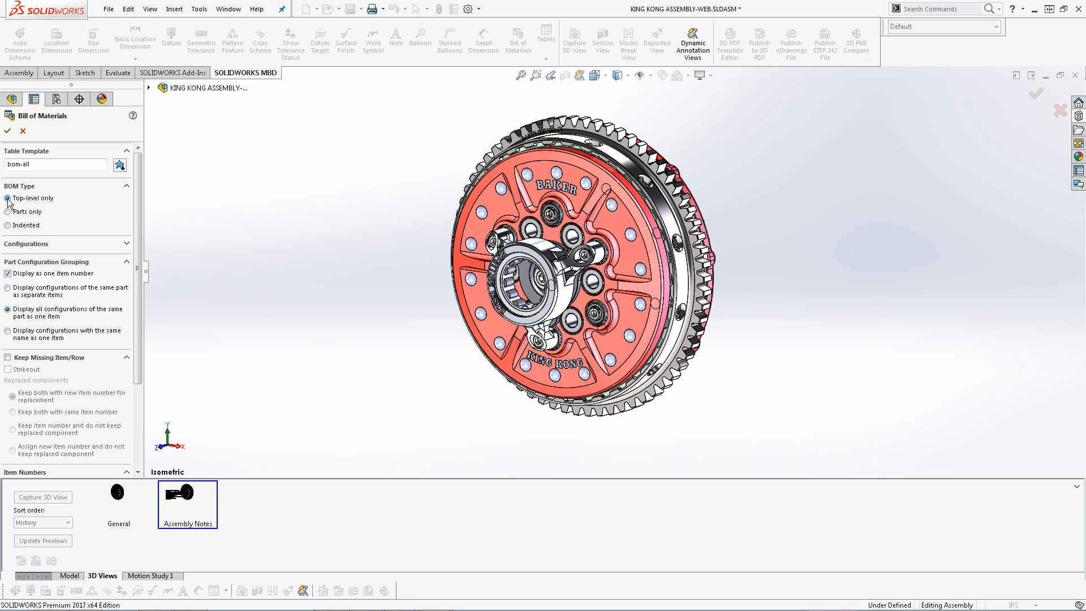
pyautogui.scroll(-3)
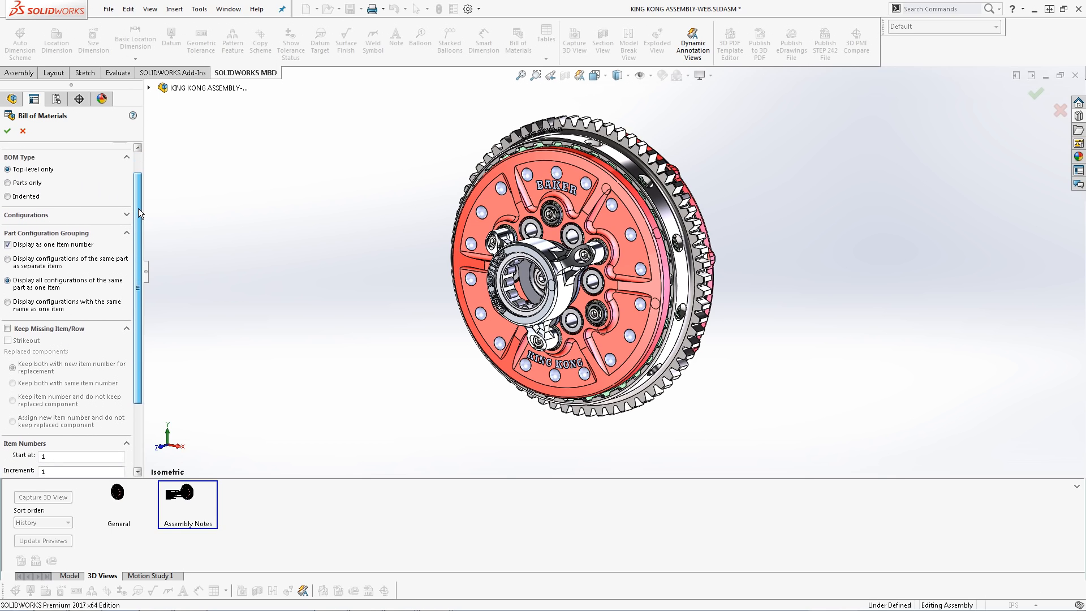
pyautogui.scroll(-3)
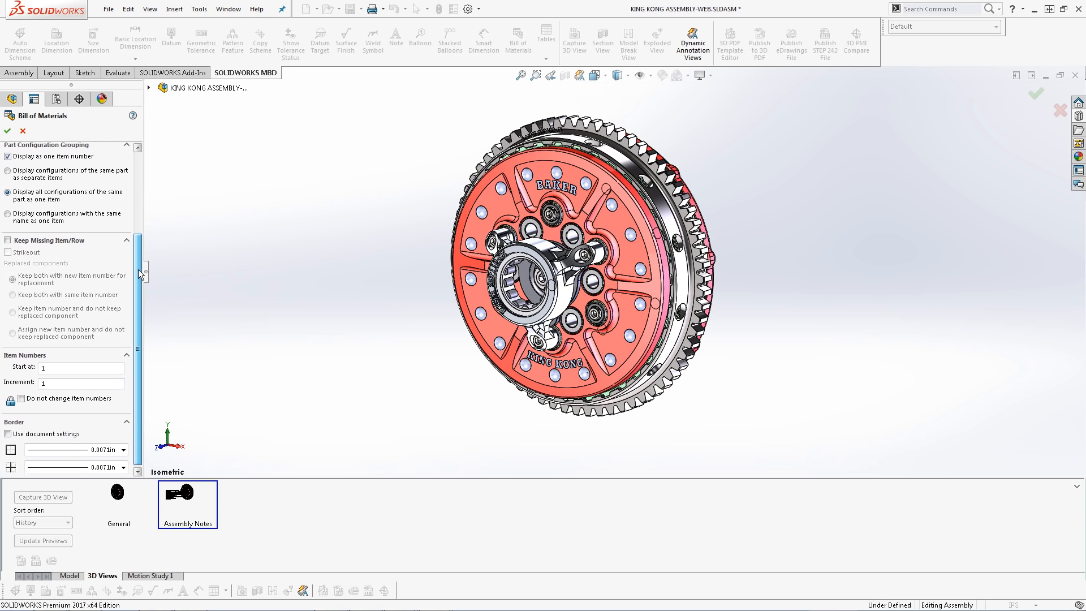
pyautogui.scroll(3)
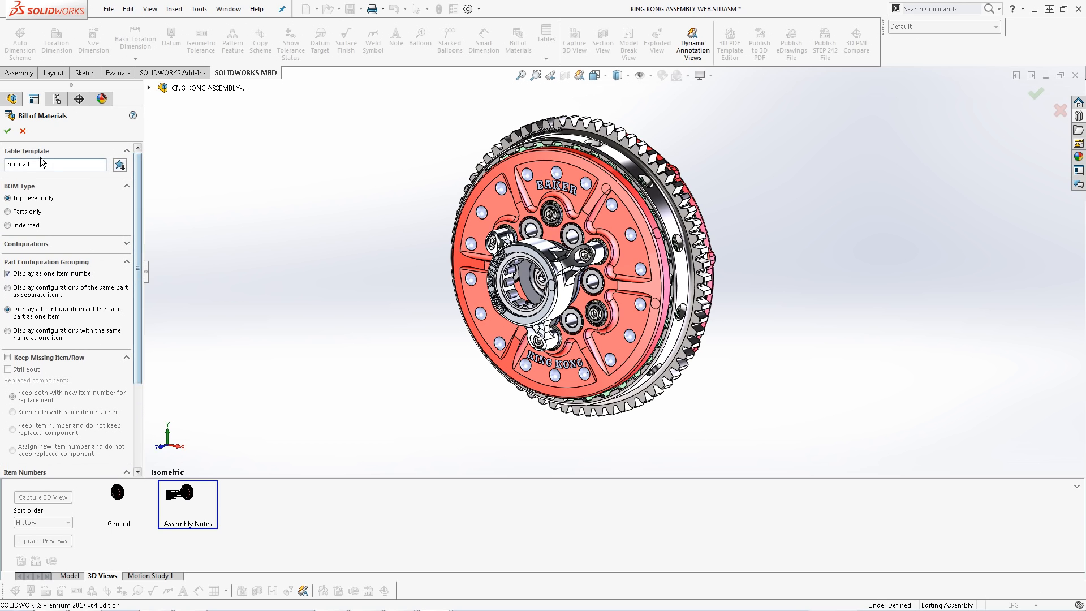
pyautogui.click(7, 131)
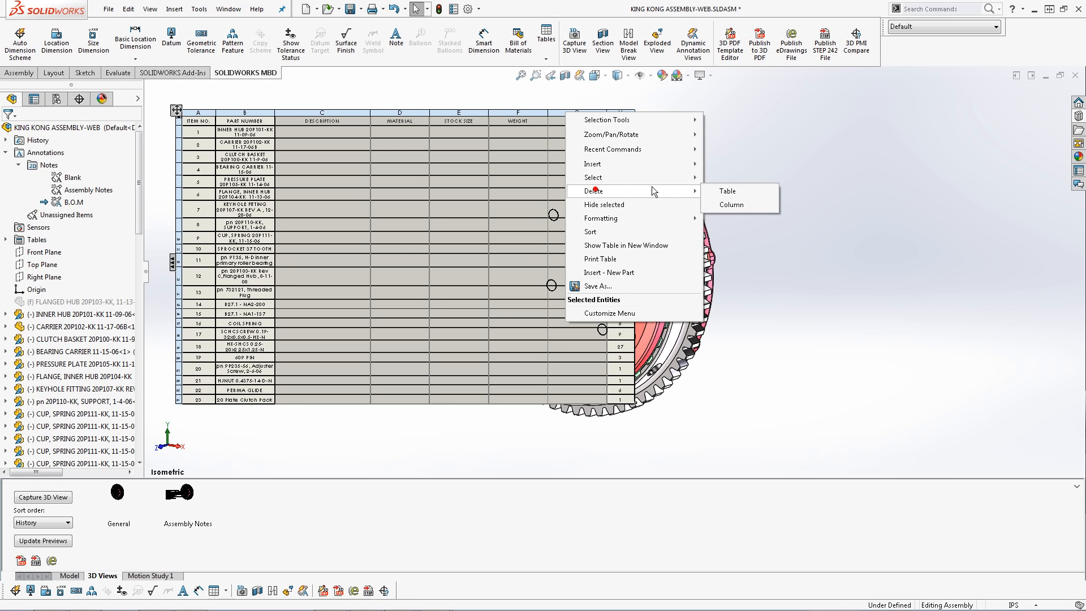
pyautogui.moveTo(732, 205)
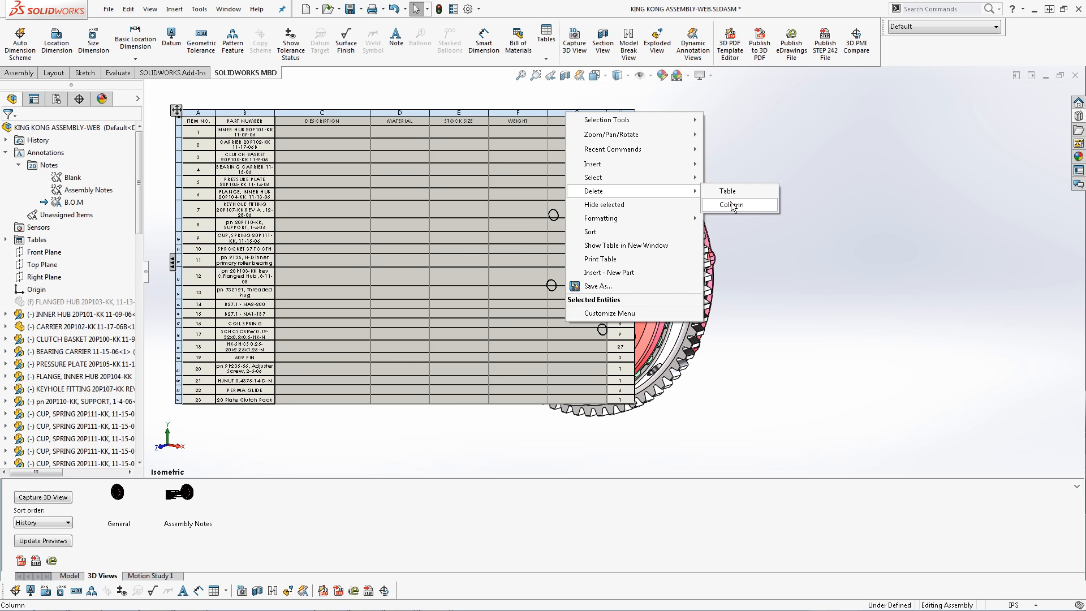
# Delete the Description, Material, Stock Size and Weight columns, leaving item number, part number and quantity.
pyautogui.click(732, 205)
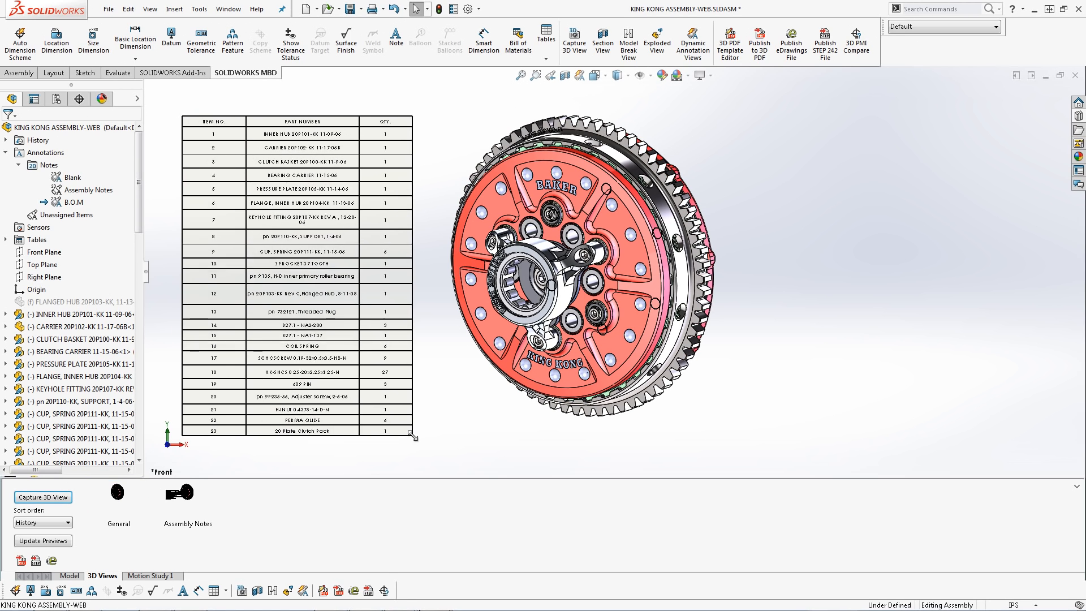
pyautogui.click(301, 120)
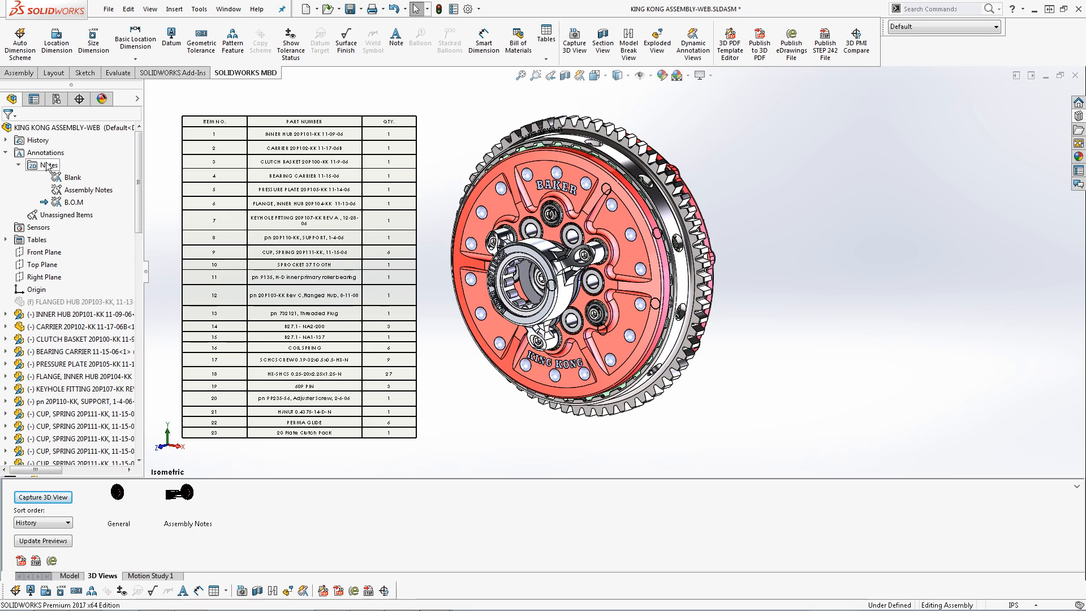
# Reactivate the Blank notes area and activate the ExplView1 configuration to explode the assembly.
pyautogui.rightClick(69, 177)
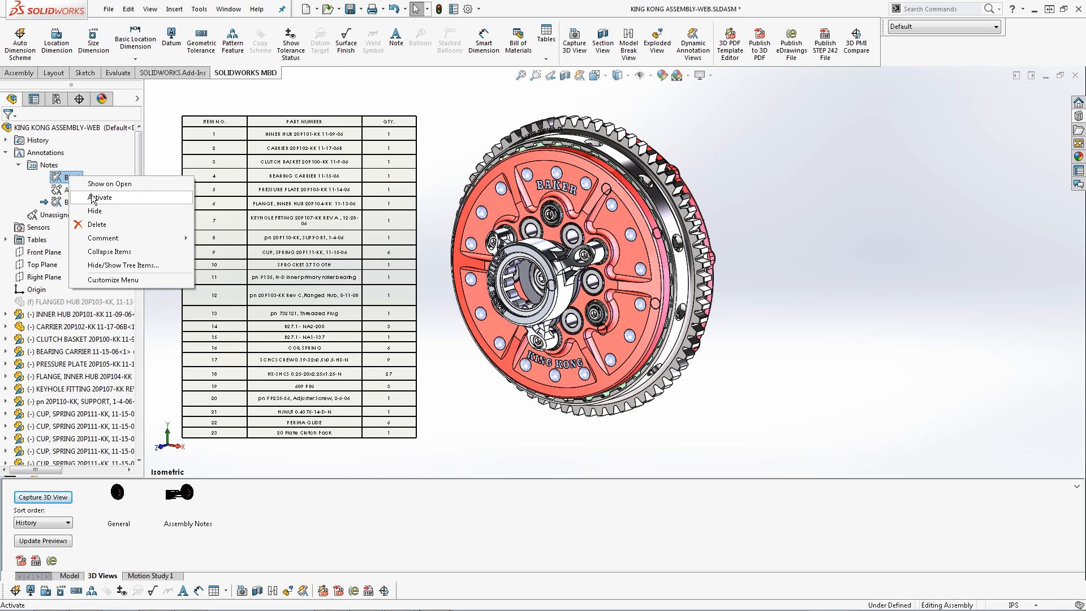
pyautogui.click(95, 210)
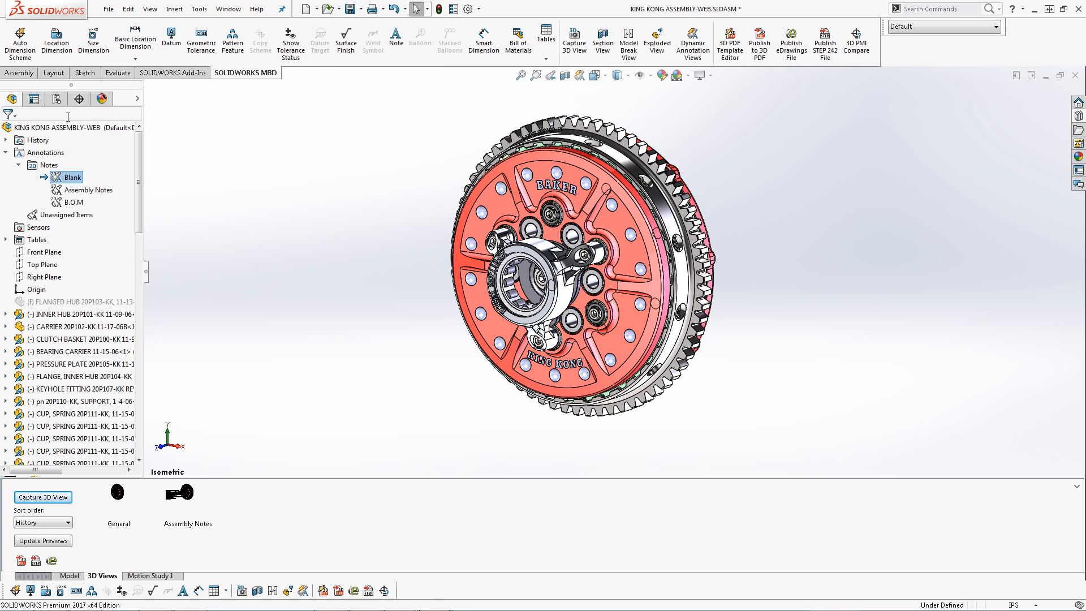
pyautogui.click(32, 100)
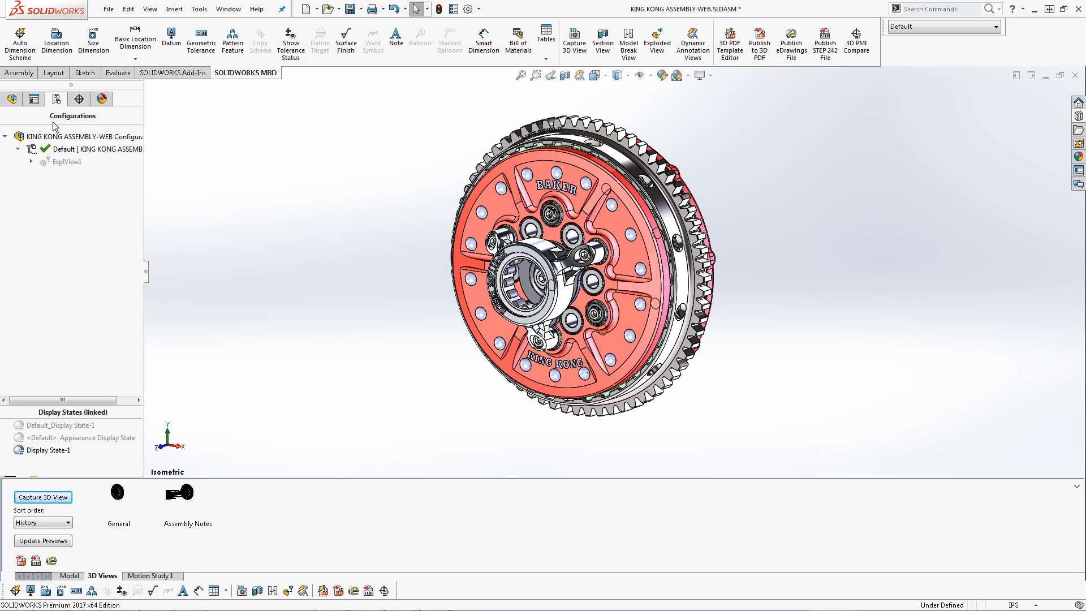
pyautogui.doubleClick(66, 162)
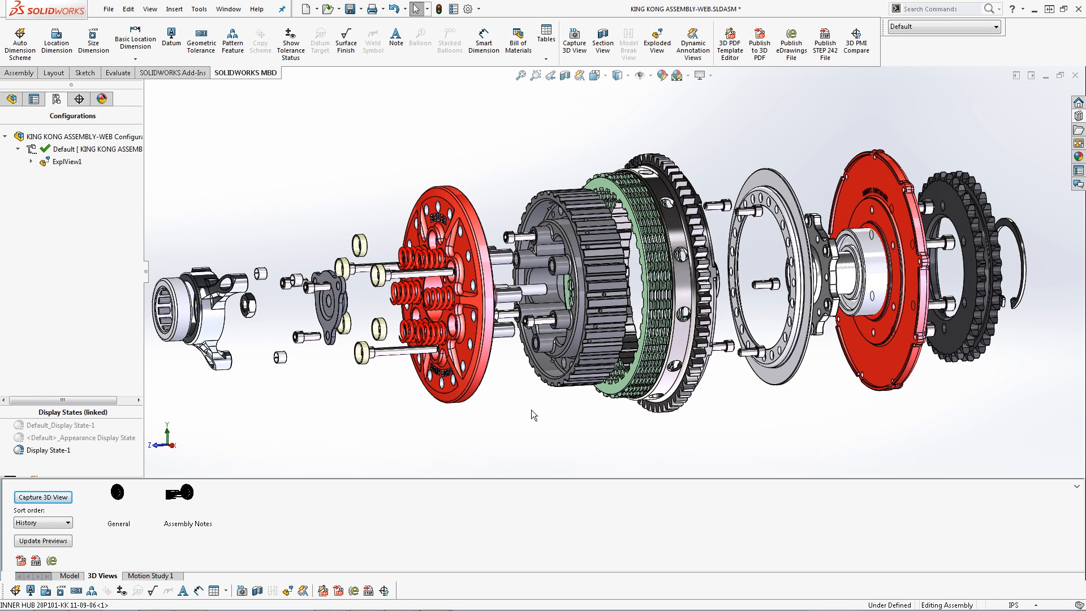
pyautogui.moveTo(518, 412)
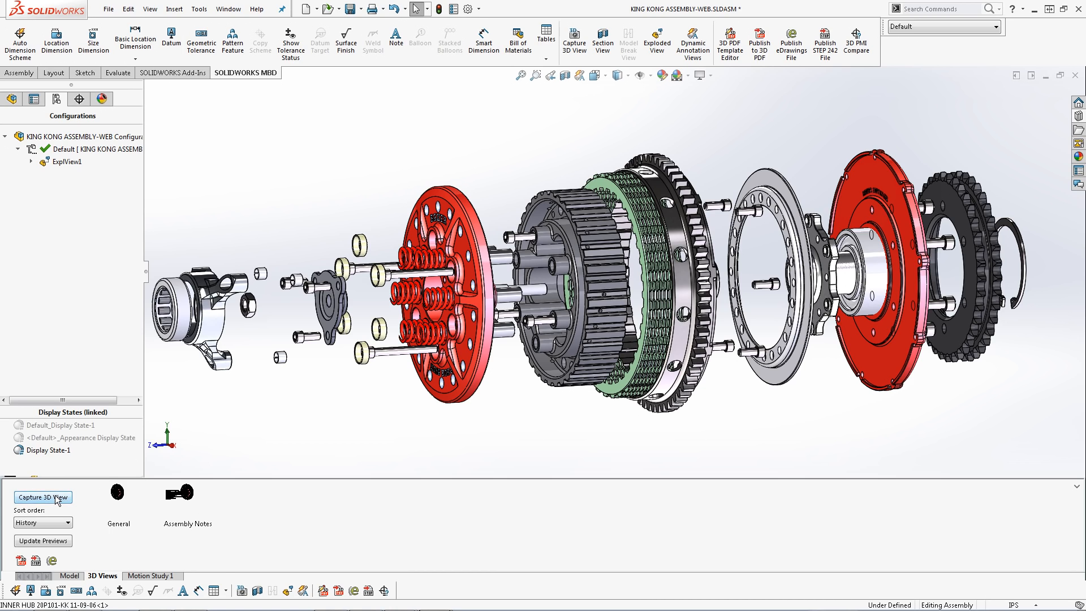
# Capture a 3D view named Exploded using the ExplView1 configuration.
pyautogui.click(42, 498)
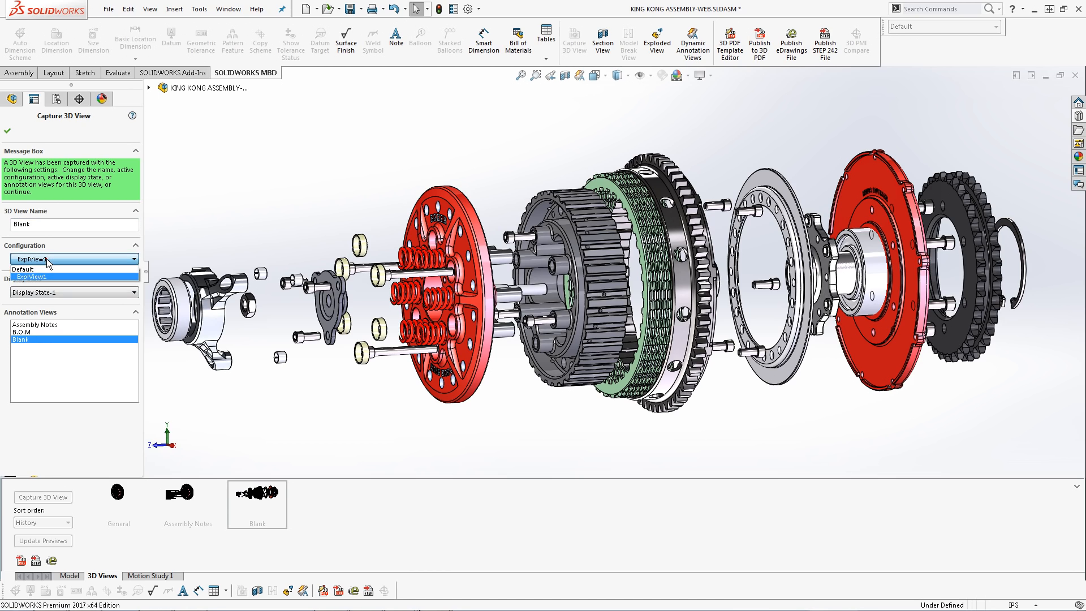
pyautogui.click(32, 276)
pyautogui.write('E')
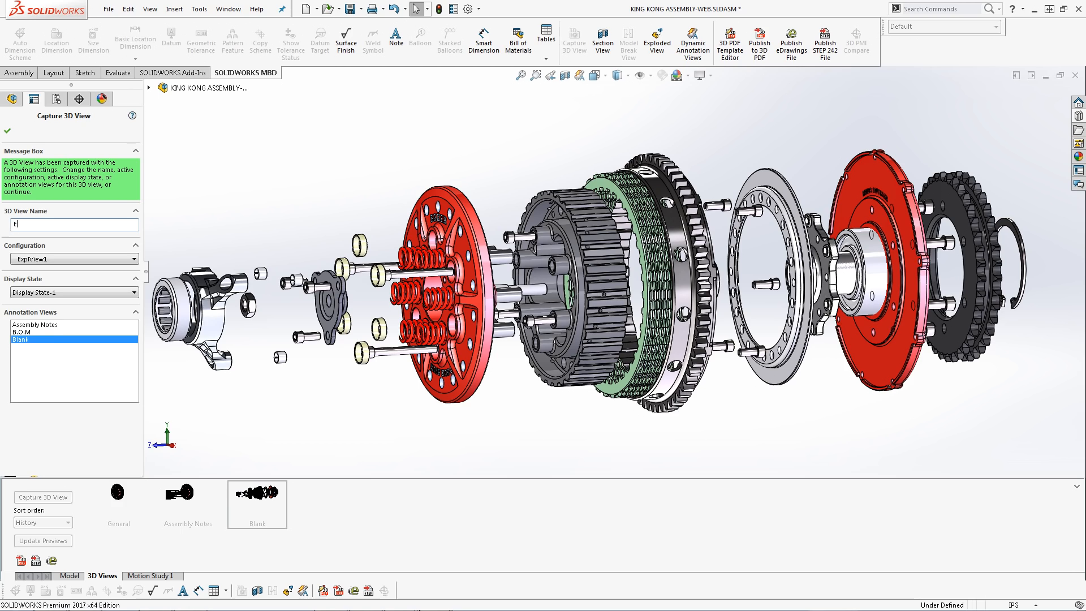
pyautogui.write('xplod')
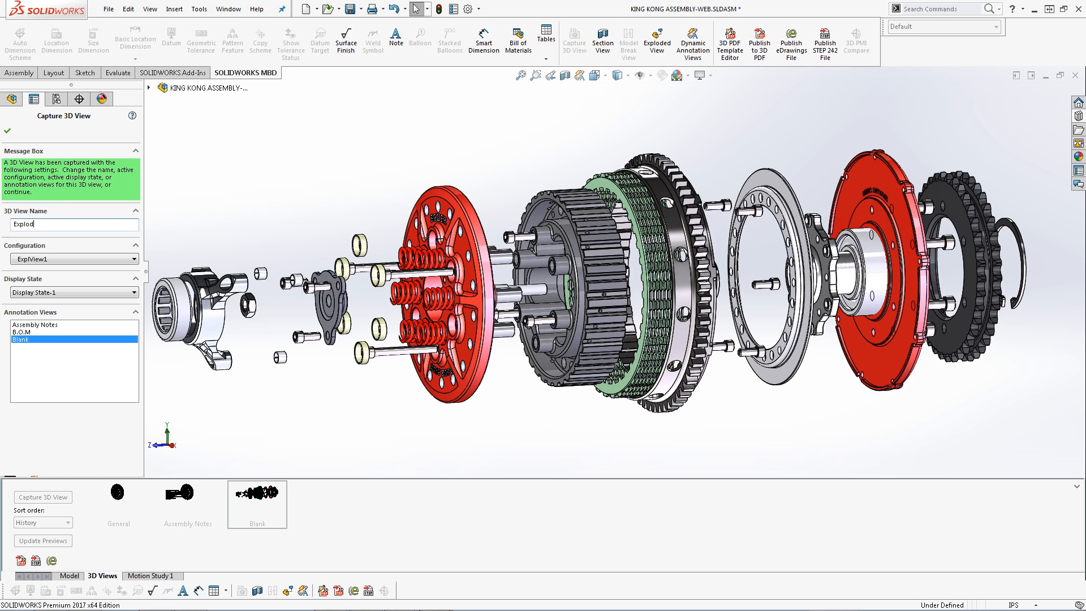
pyautogui.write('ed')
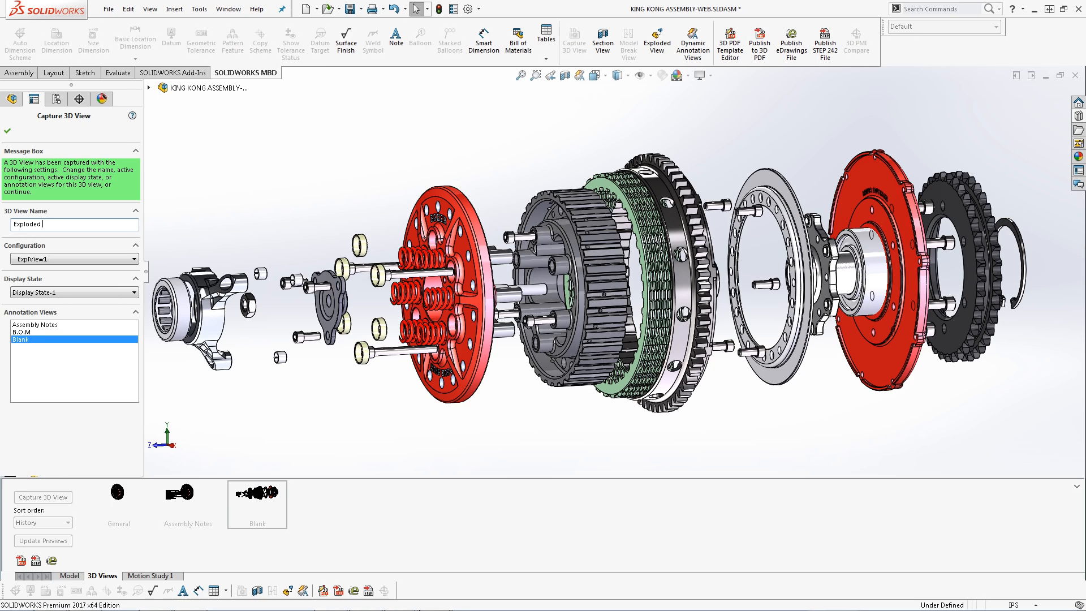
pyautogui.moveTo(8, 131)
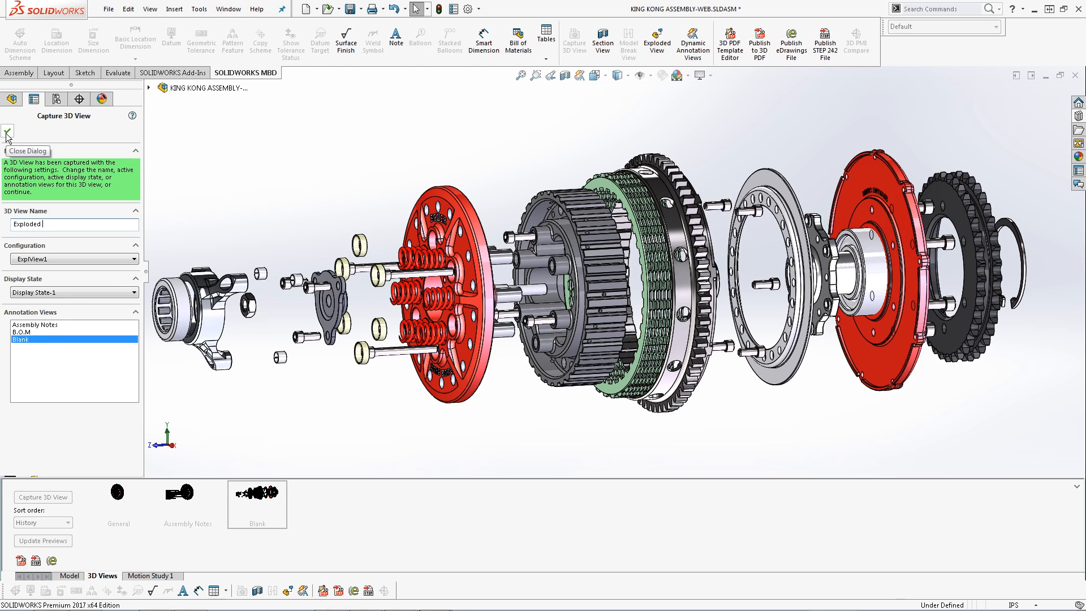
pyautogui.click(8, 131)
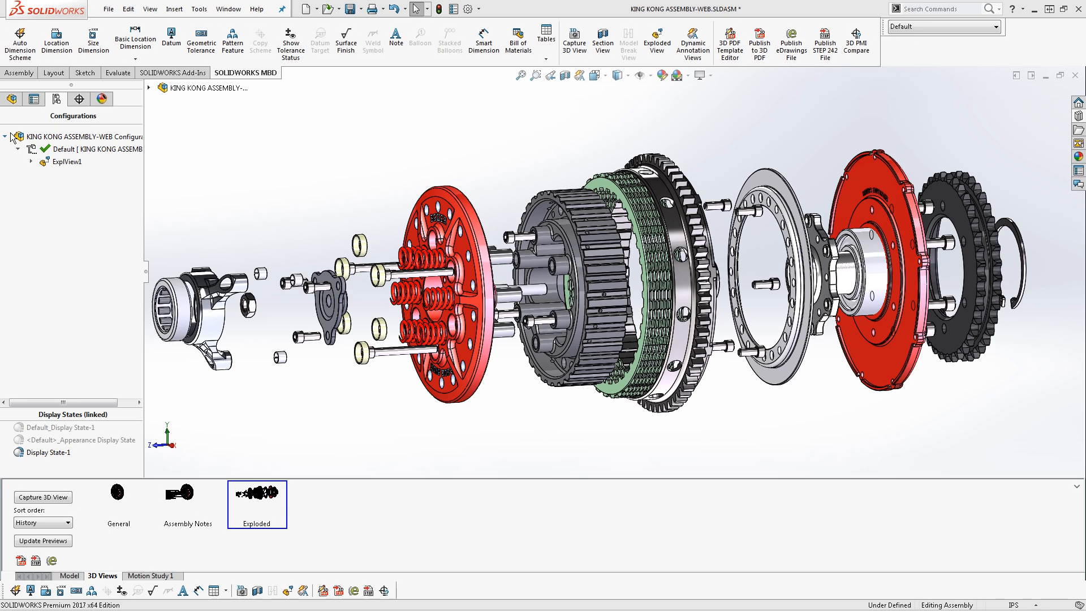
# Collapse ExplView1 and recall the General 3D view of the assembled clutch.
pyautogui.rightClick(66, 161)
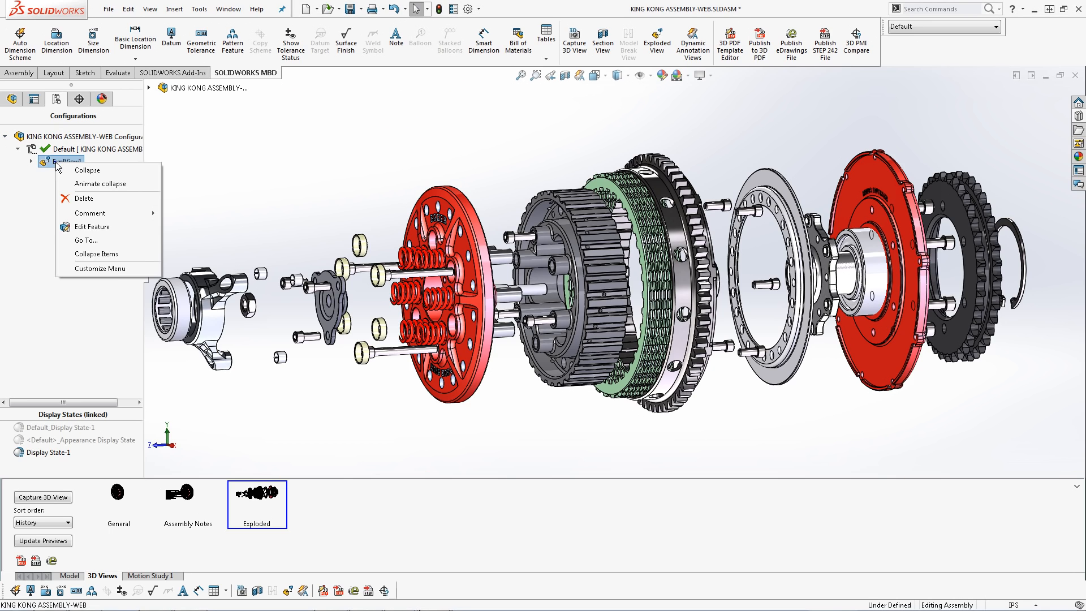
pyautogui.click(87, 169)
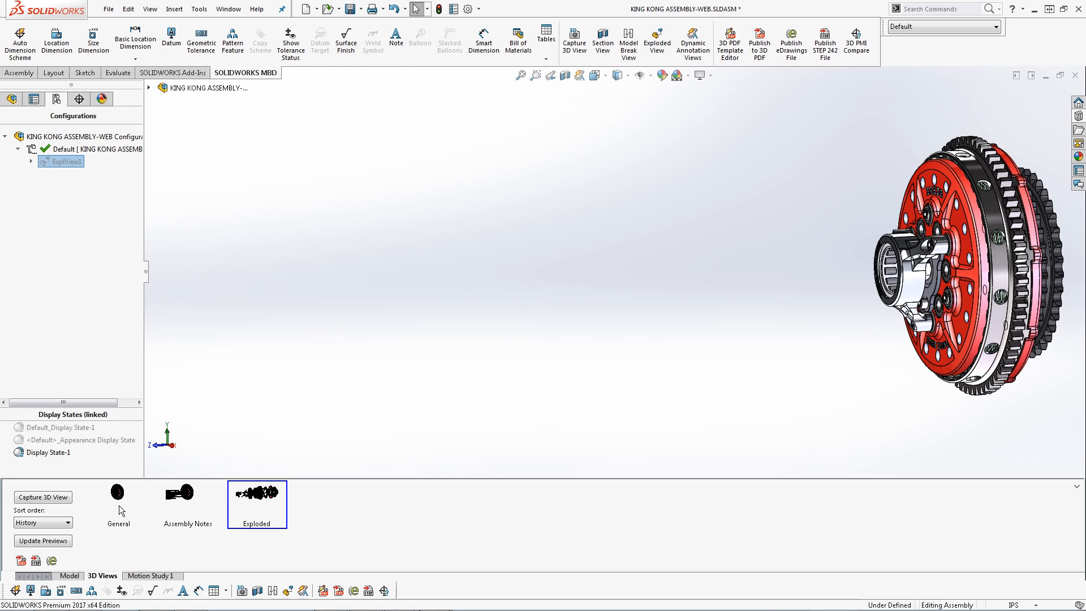
pyautogui.click(118, 492)
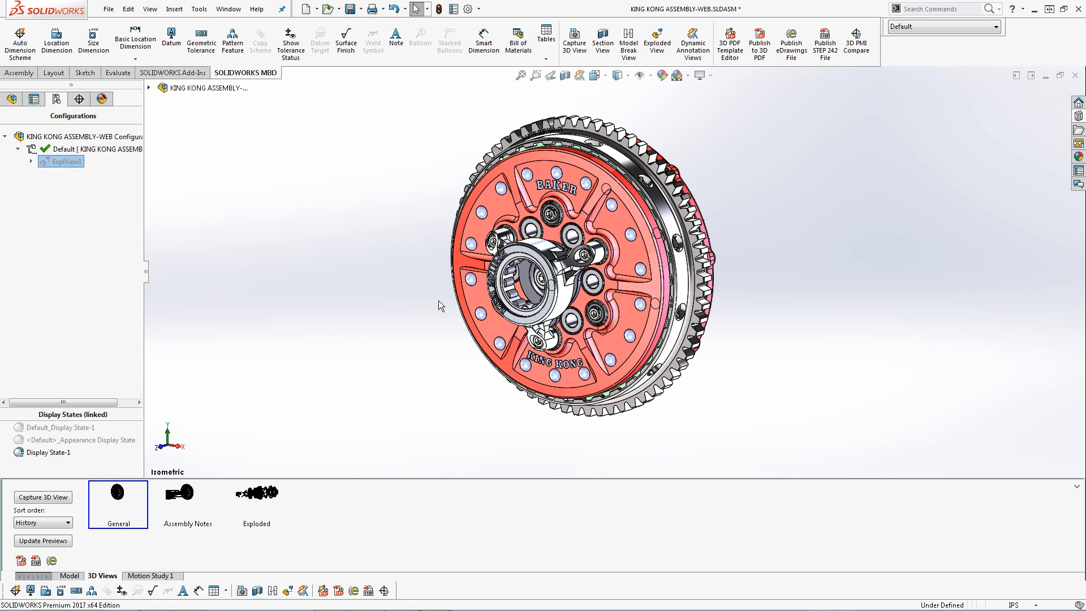
pyautogui.moveTo(566, 74)
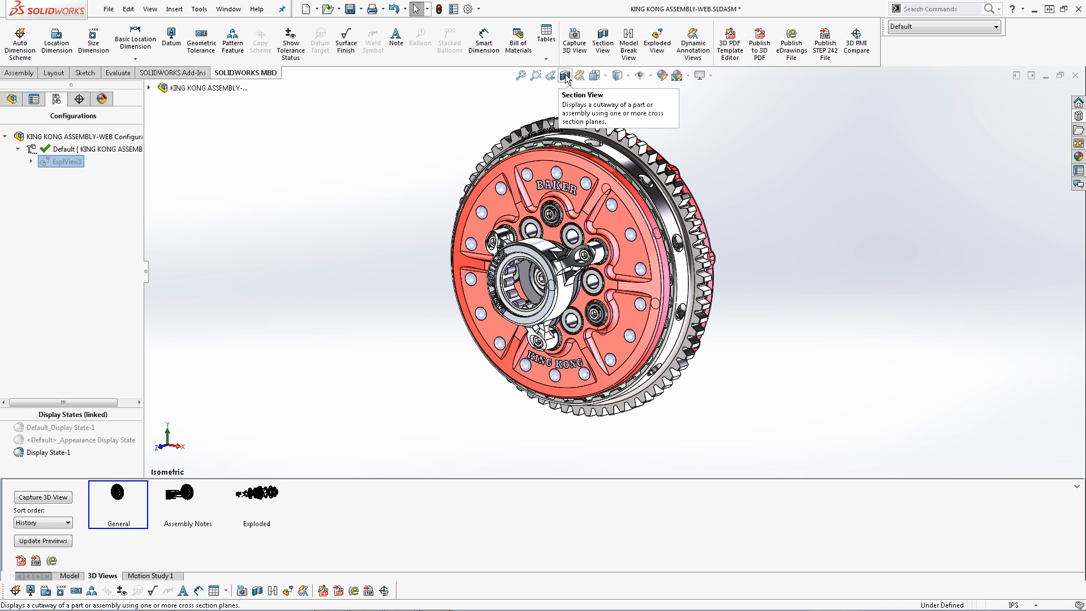
# Start a section view named Section A cutting along the Right Plane.
pyautogui.click(566, 74)
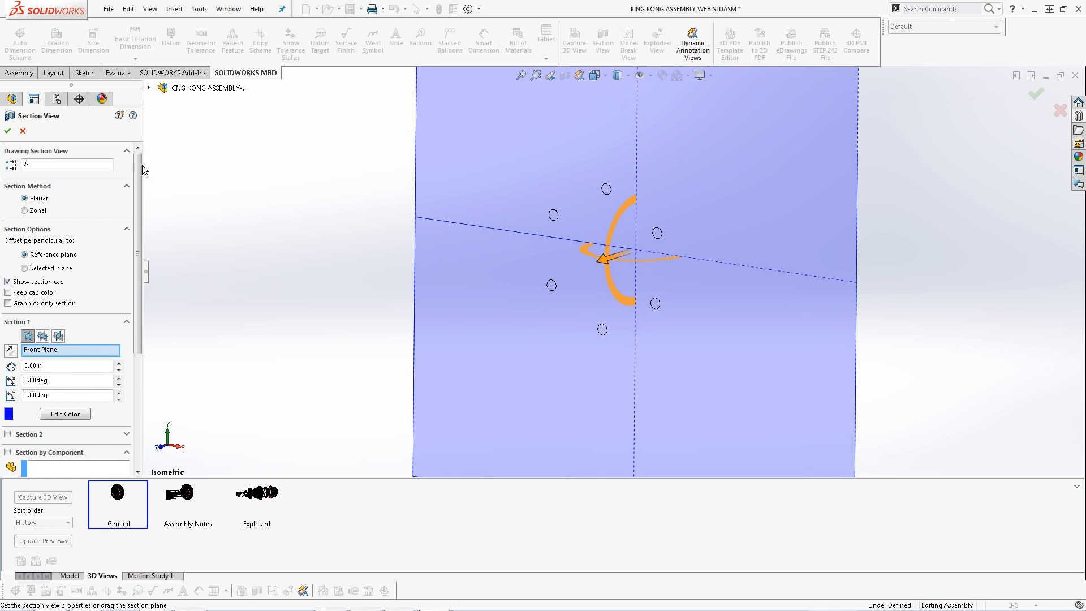
pyautogui.write('Section')
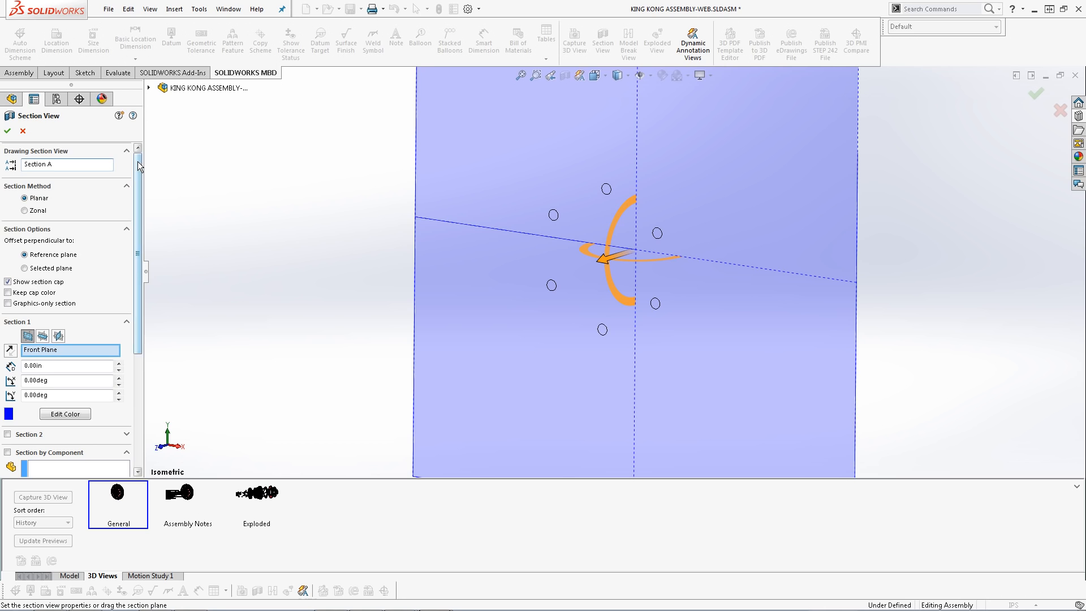
pyautogui.scroll(-3)
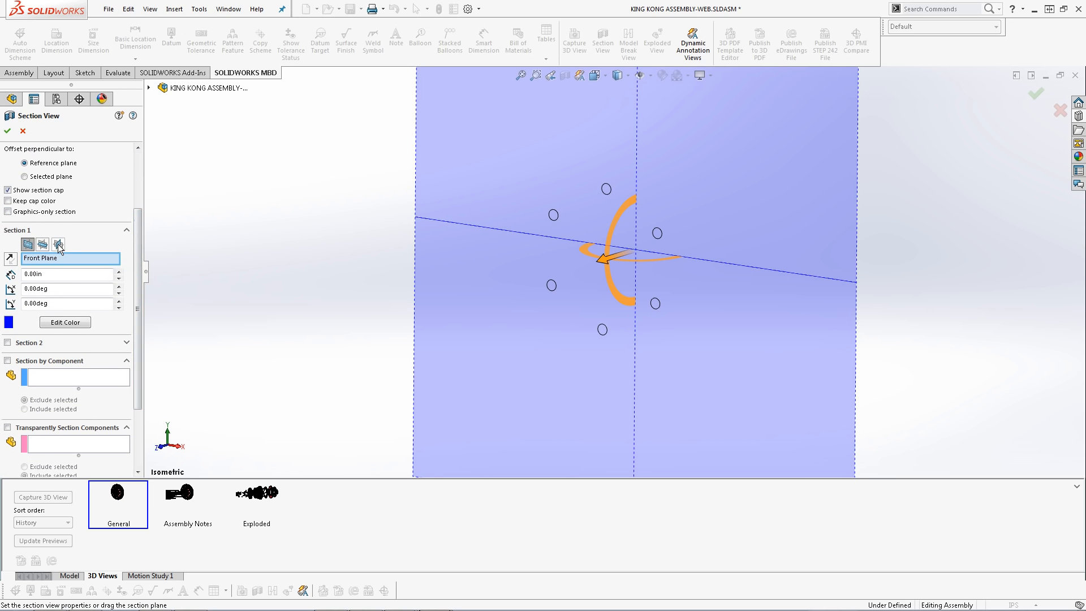
pyautogui.click(57, 244)
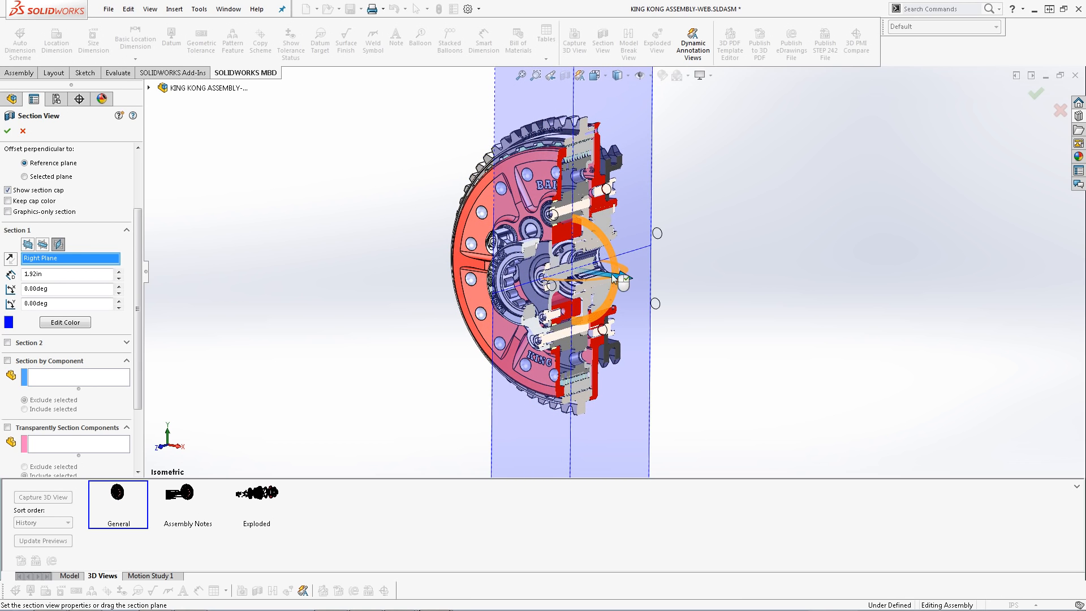
# Enable Section by Component and pick components such as the pressure plate and clutch basket.
pyautogui.scroll(-3)
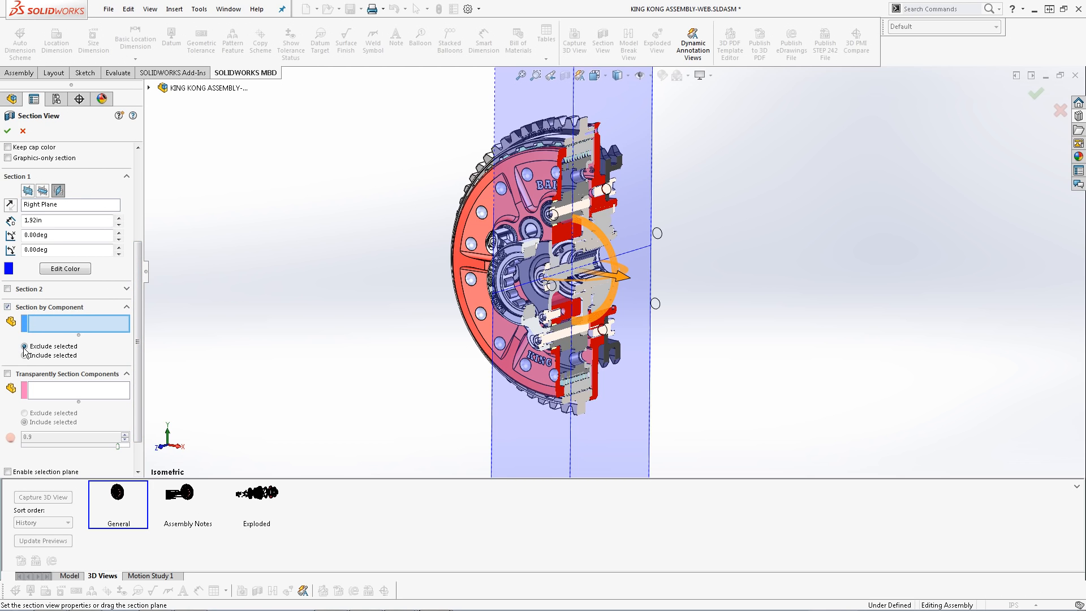
pyautogui.click(24, 355)
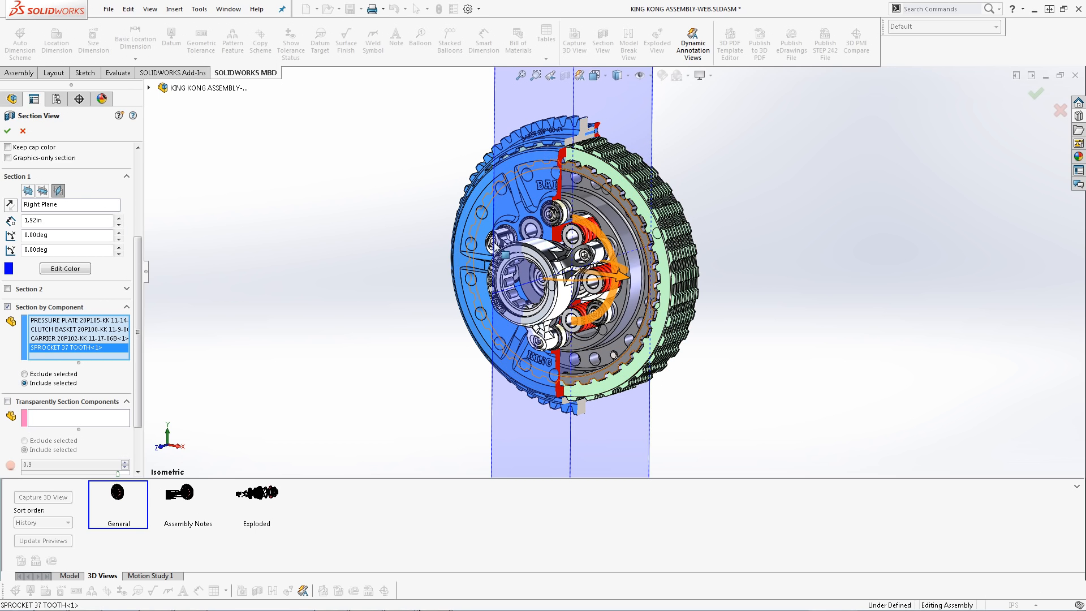
pyautogui.click(147, 87)
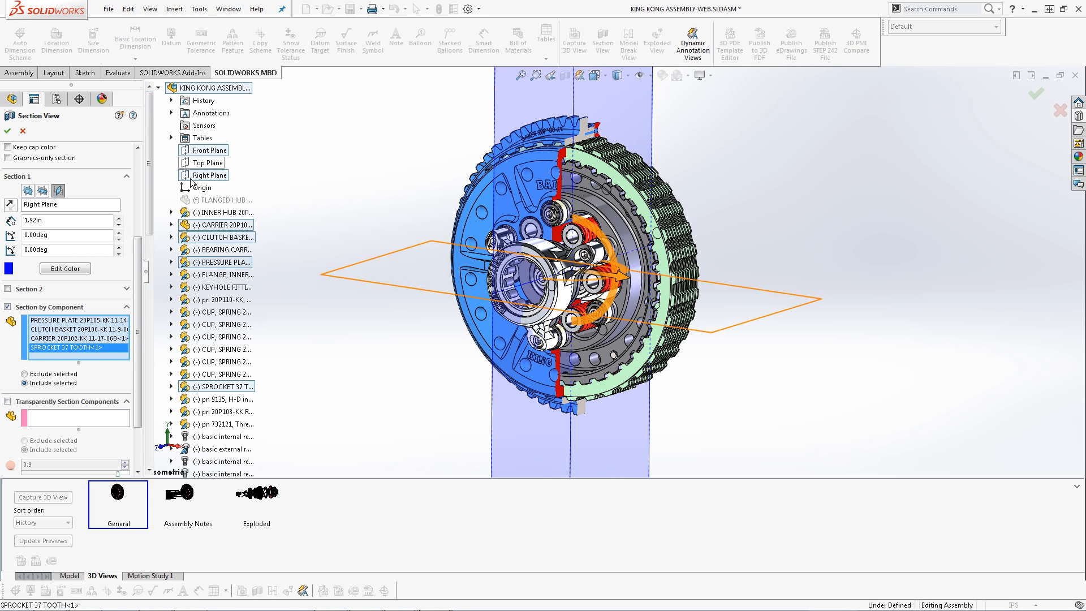
pyautogui.scroll(-3)
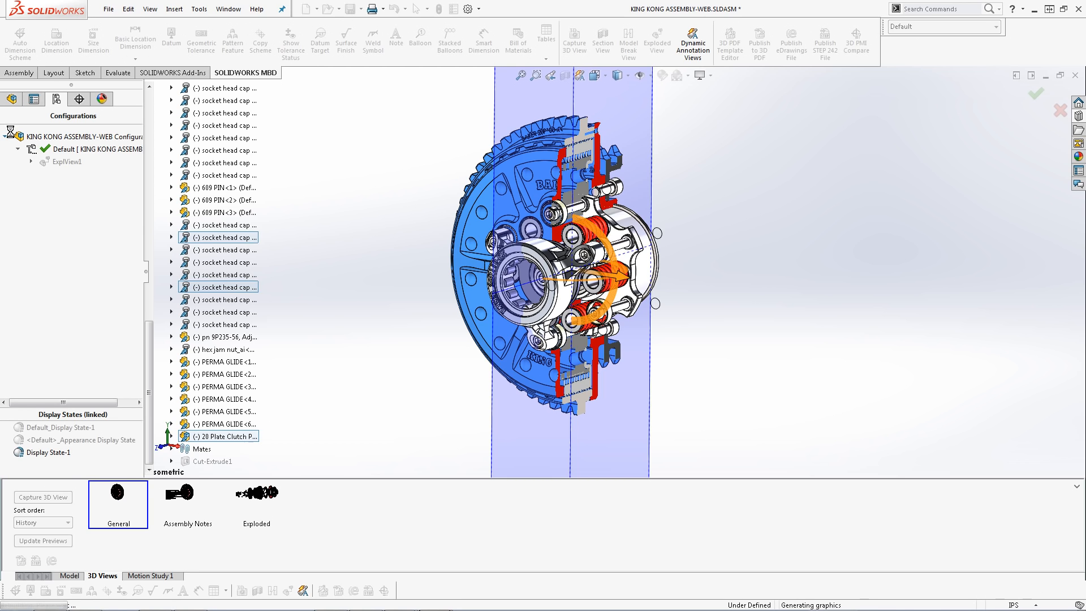
# Apply the section cut and capture it as a 3D view named Section.
pyautogui.click(602, 41)
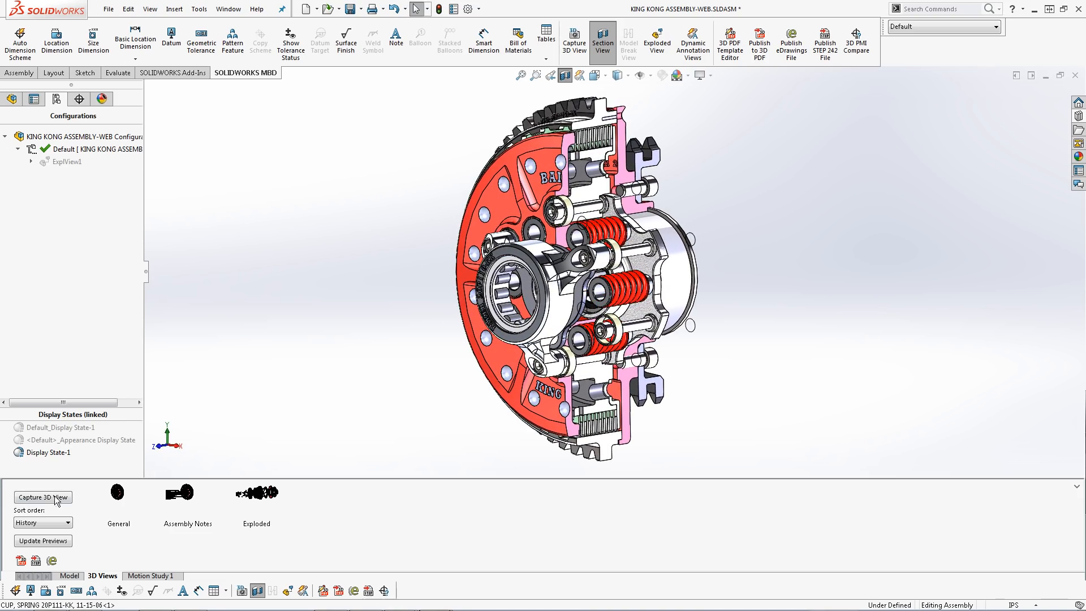
pyautogui.click(43, 496)
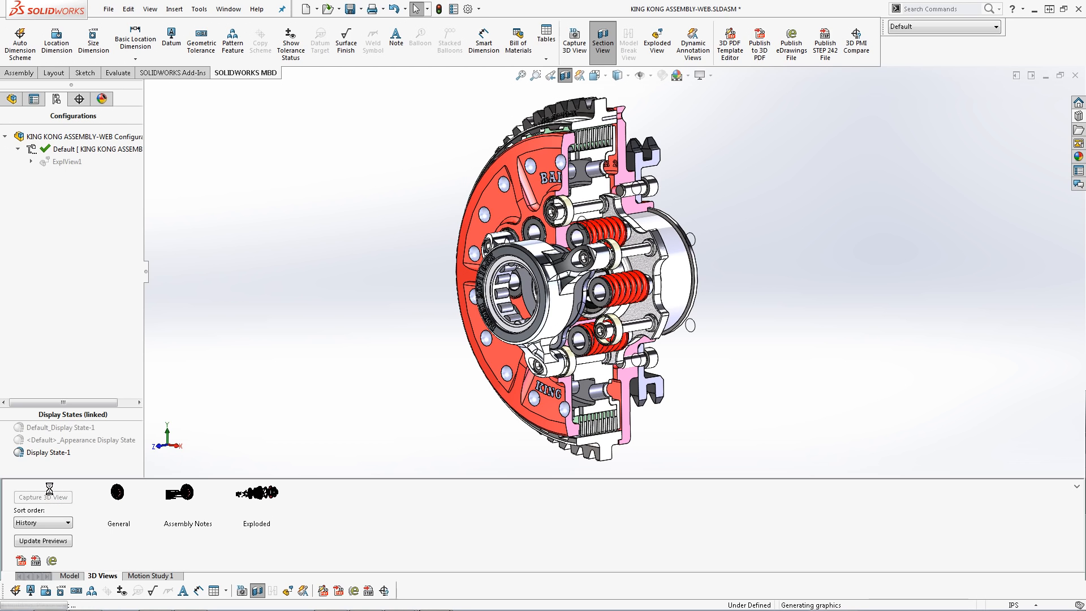
pyautogui.click(41, 497)
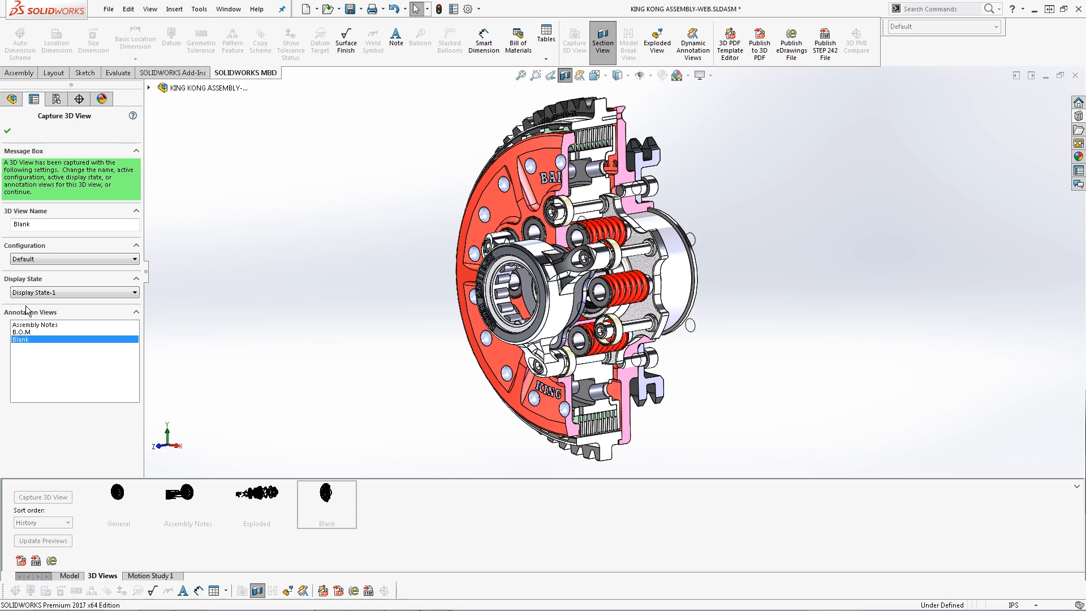
pyautogui.click(72, 224)
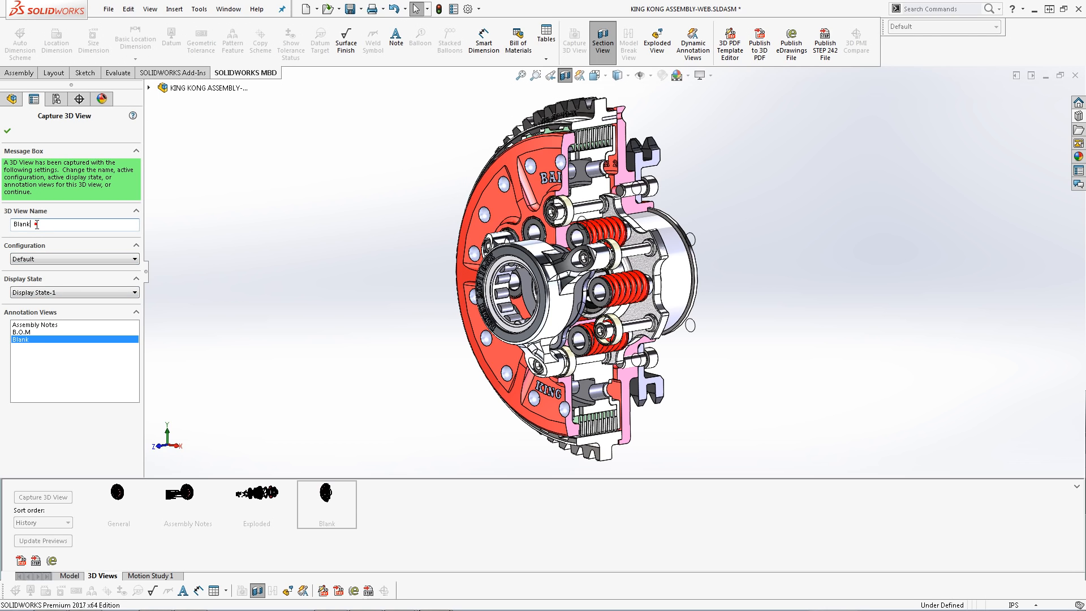
pyautogui.write('Section')
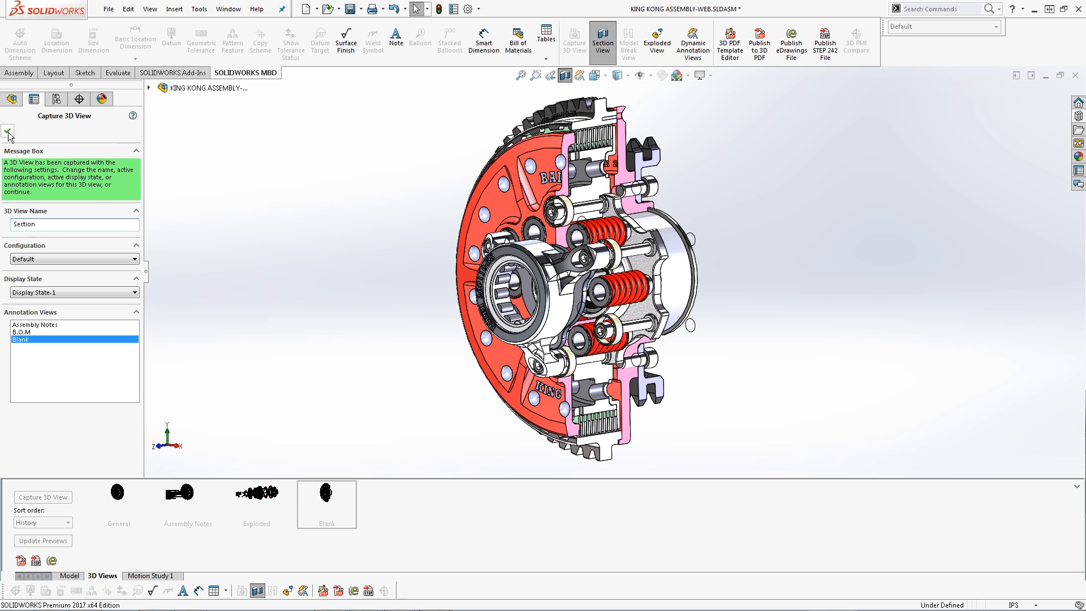
pyautogui.click(8, 131)
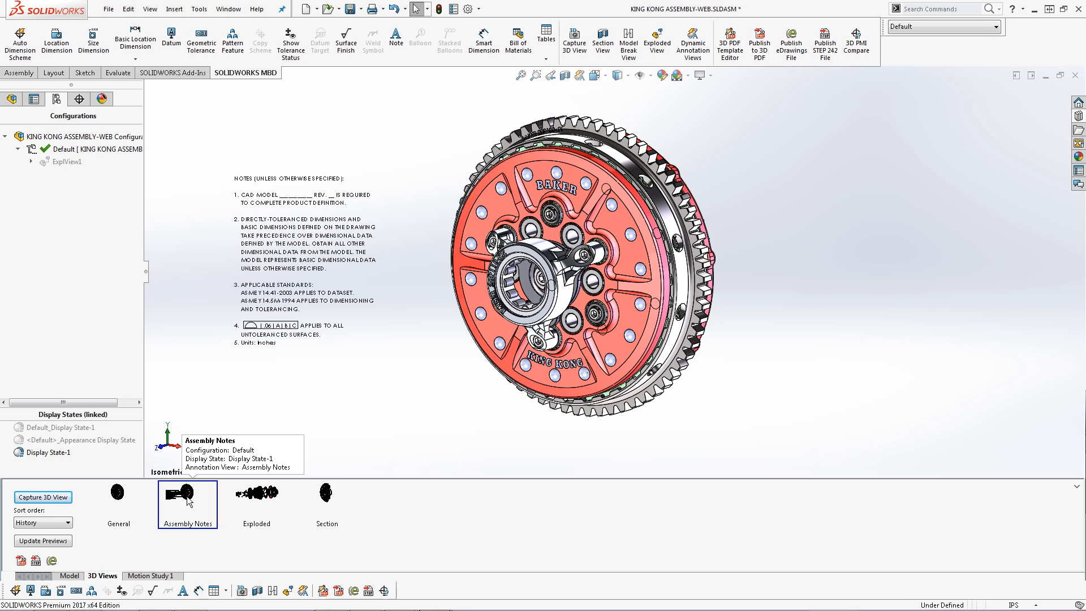
# Switch to the General 3D view, then recall the Section view.
pyautogui.click(118, 493)
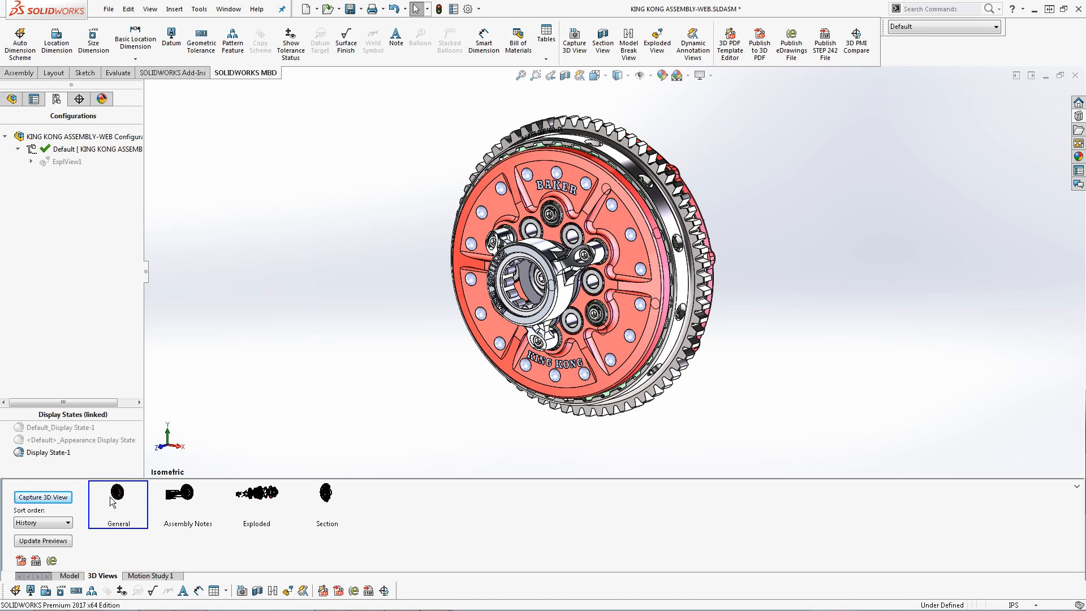
pyautogui.click(326, 492)
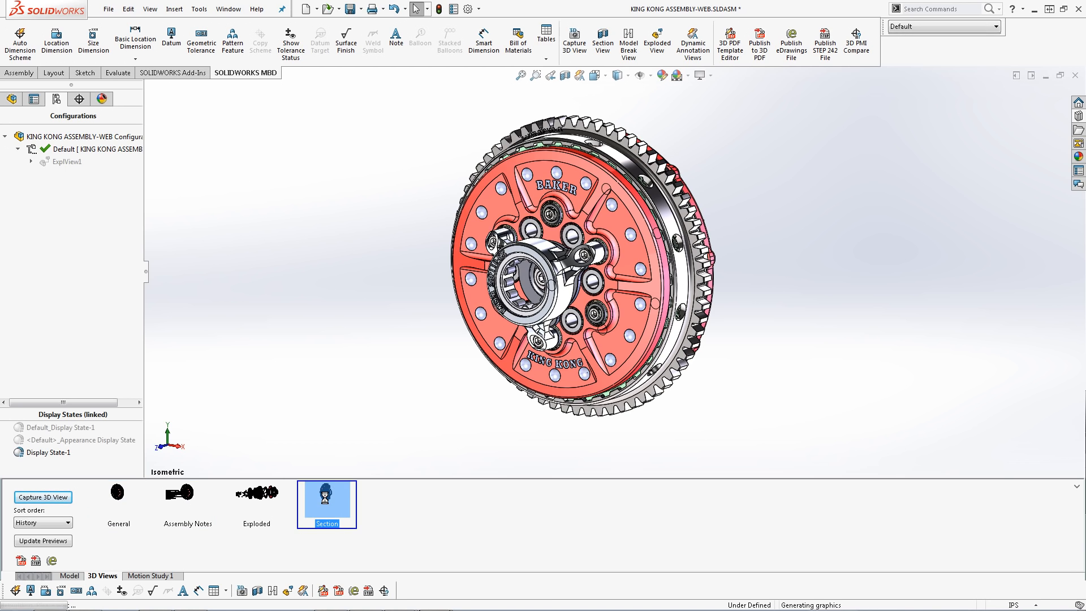